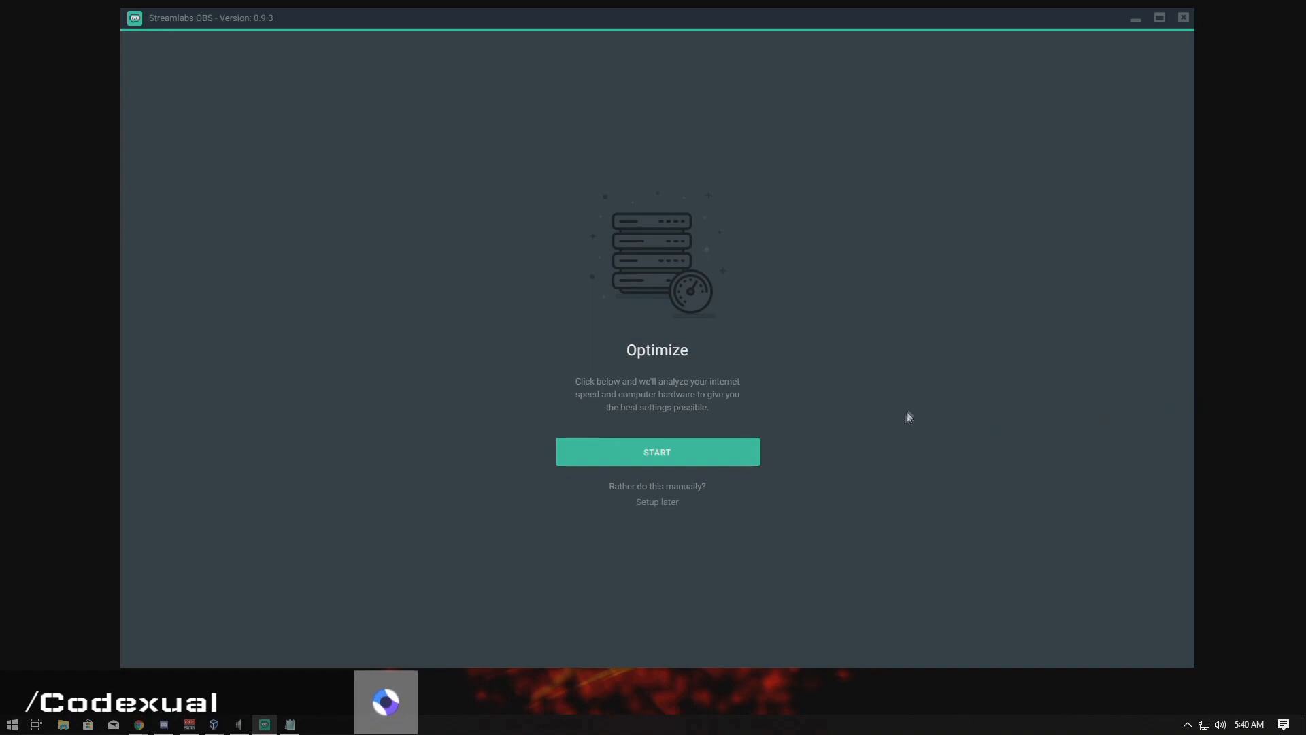
mouse_move(676, 306)
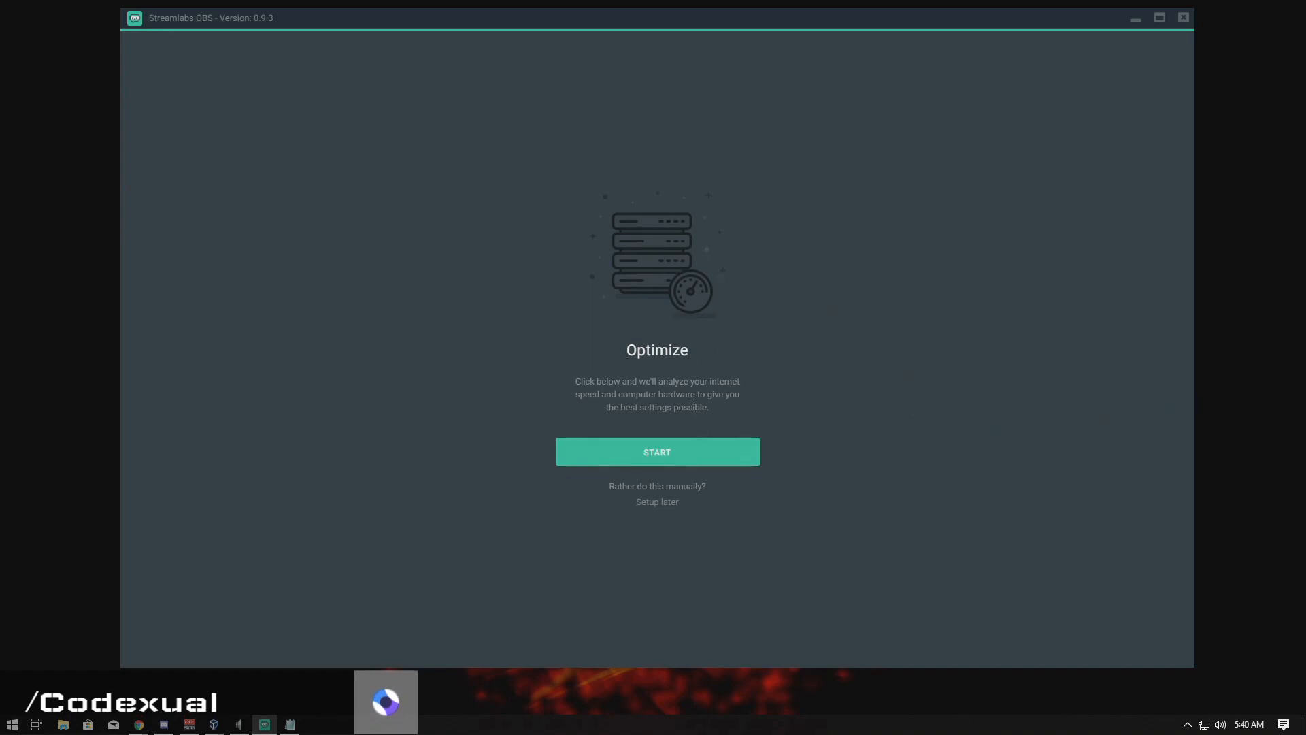
Rerun the automatic optimizer and let it finish, landing in the empty editor scene.
click(657, 501)
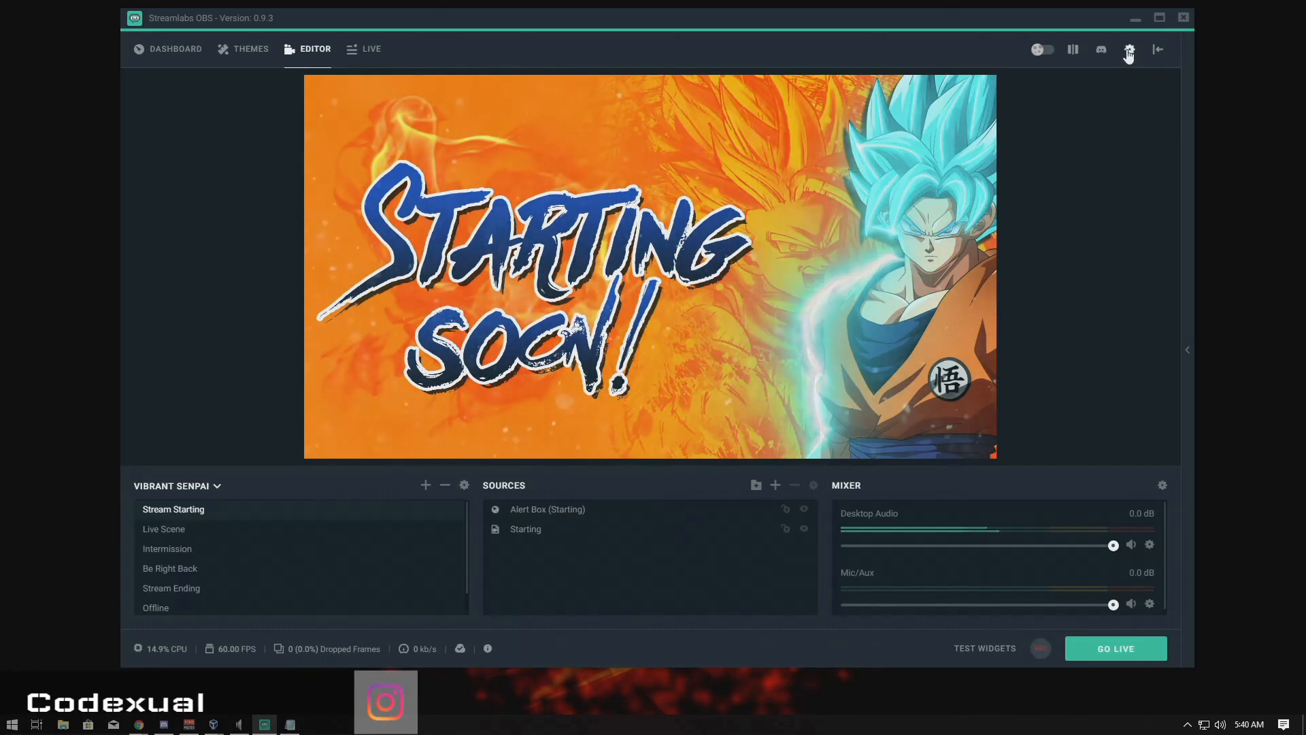
click(1129, 49)
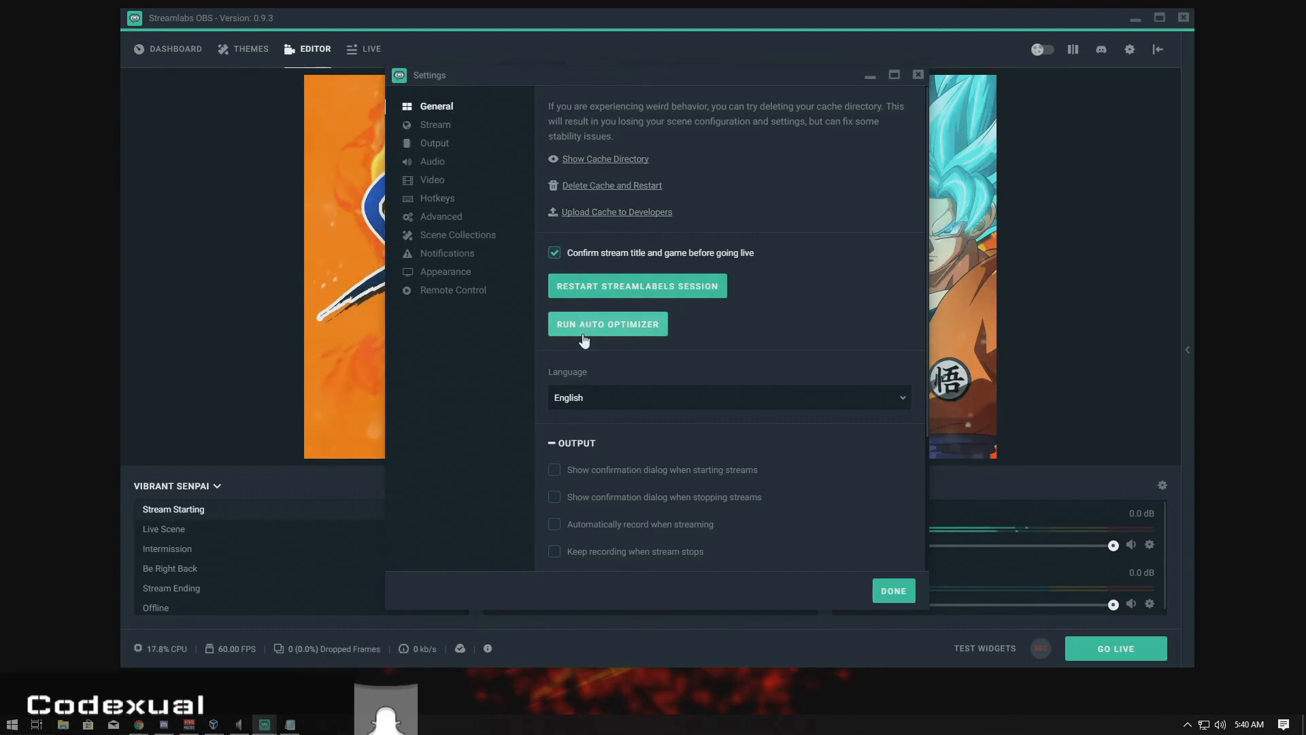
click(607, 323)
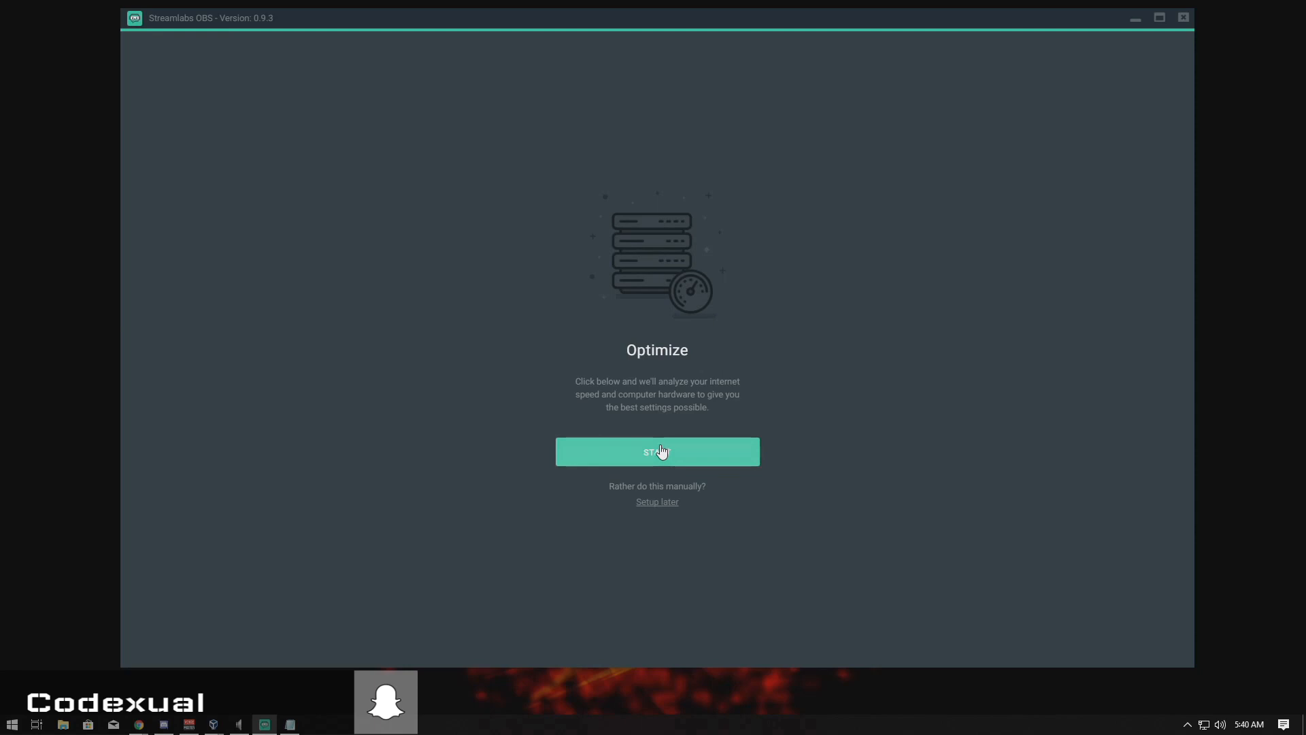
click(657, 451)
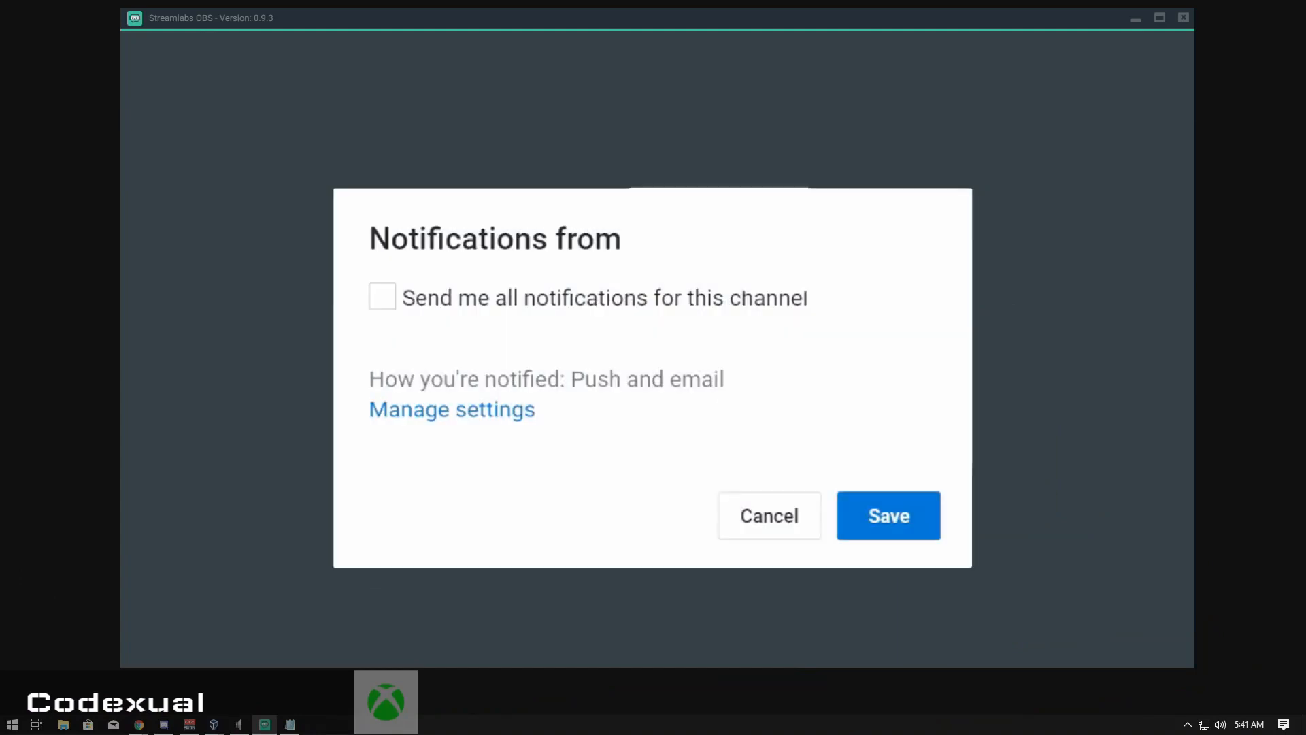
click(382, 297)
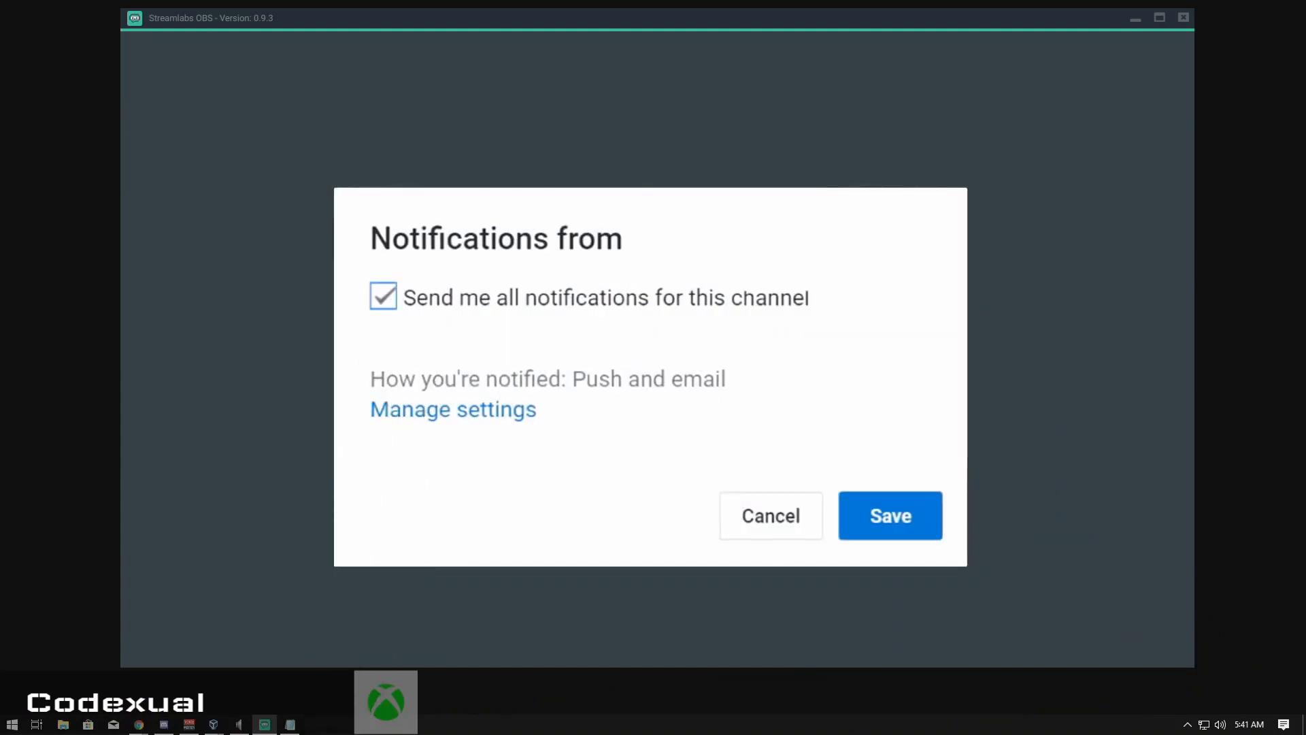
click(889, 515)
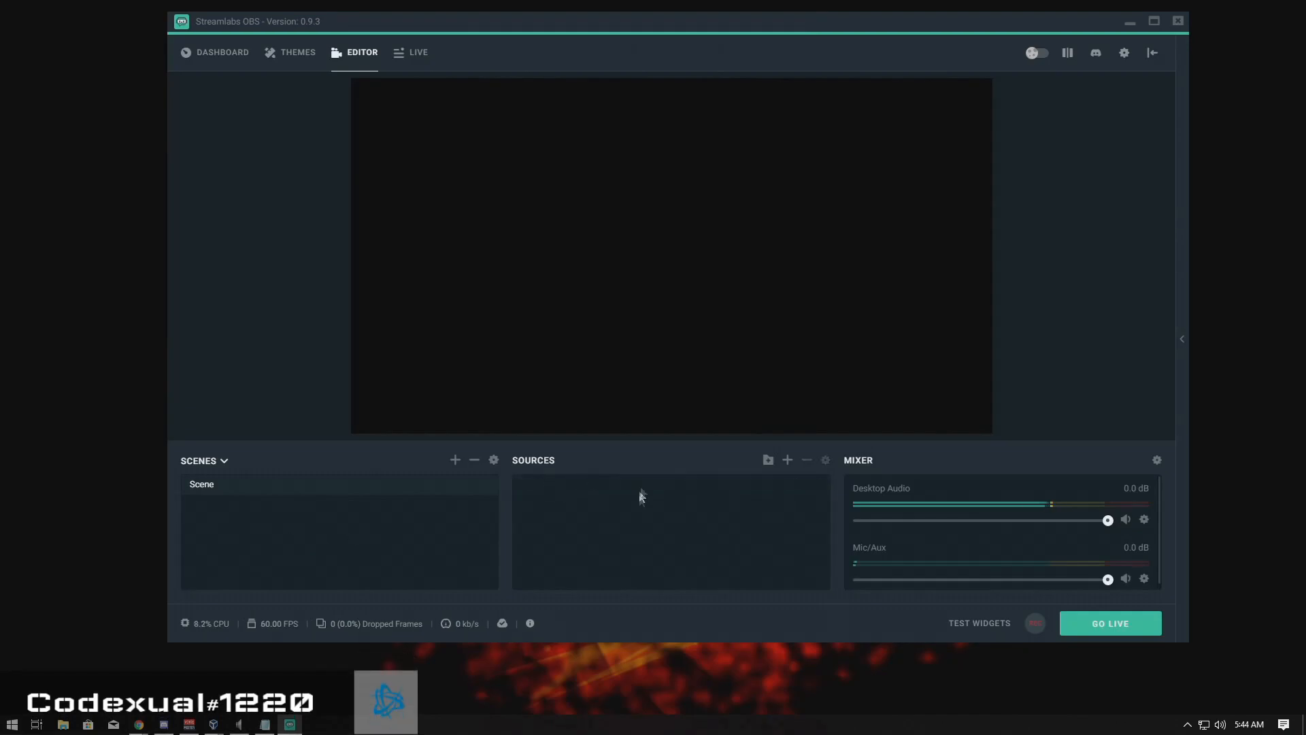
mouse_move(836, 323)
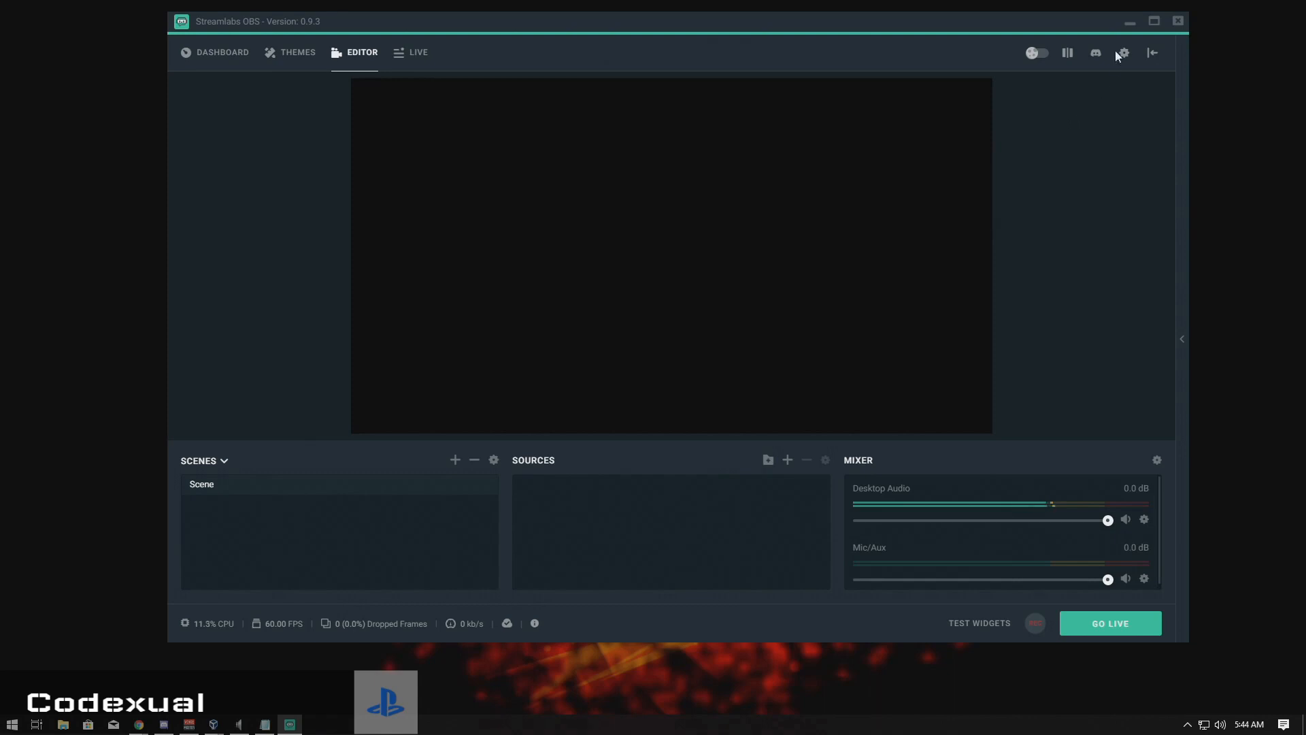
Open Settings from the gear icon in the top-right toolbar.
click(1121, 53)
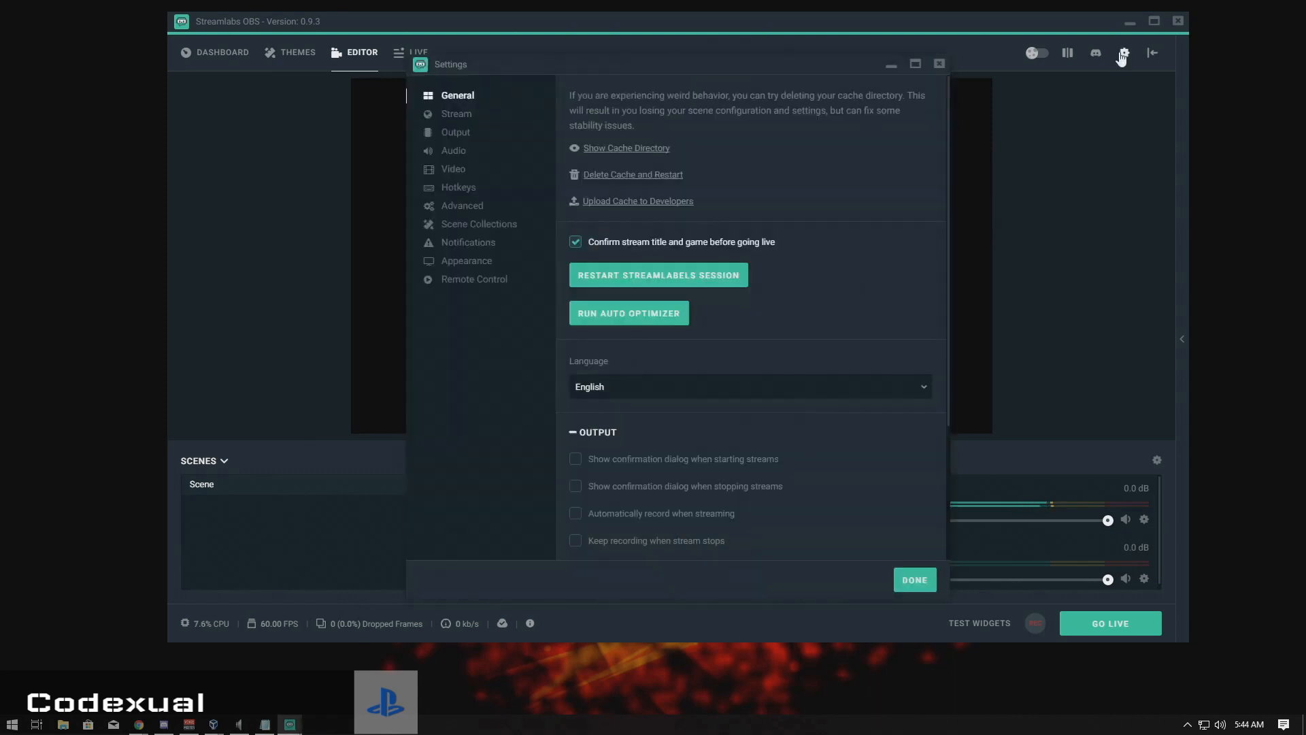
mouse_move(572, 68)
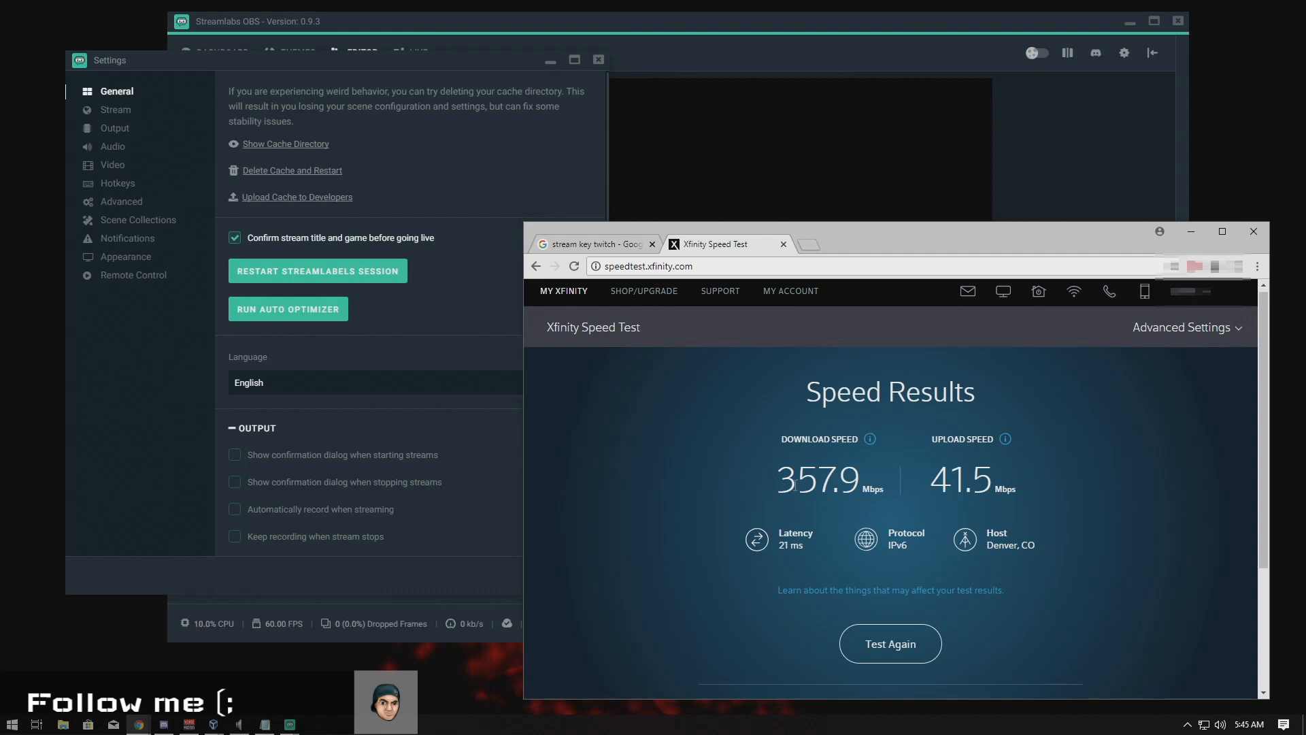
Open the Notepad note of upload-speed tiers beside the 357.9/41.5 Mbps speed results.
double_click(961, 479)
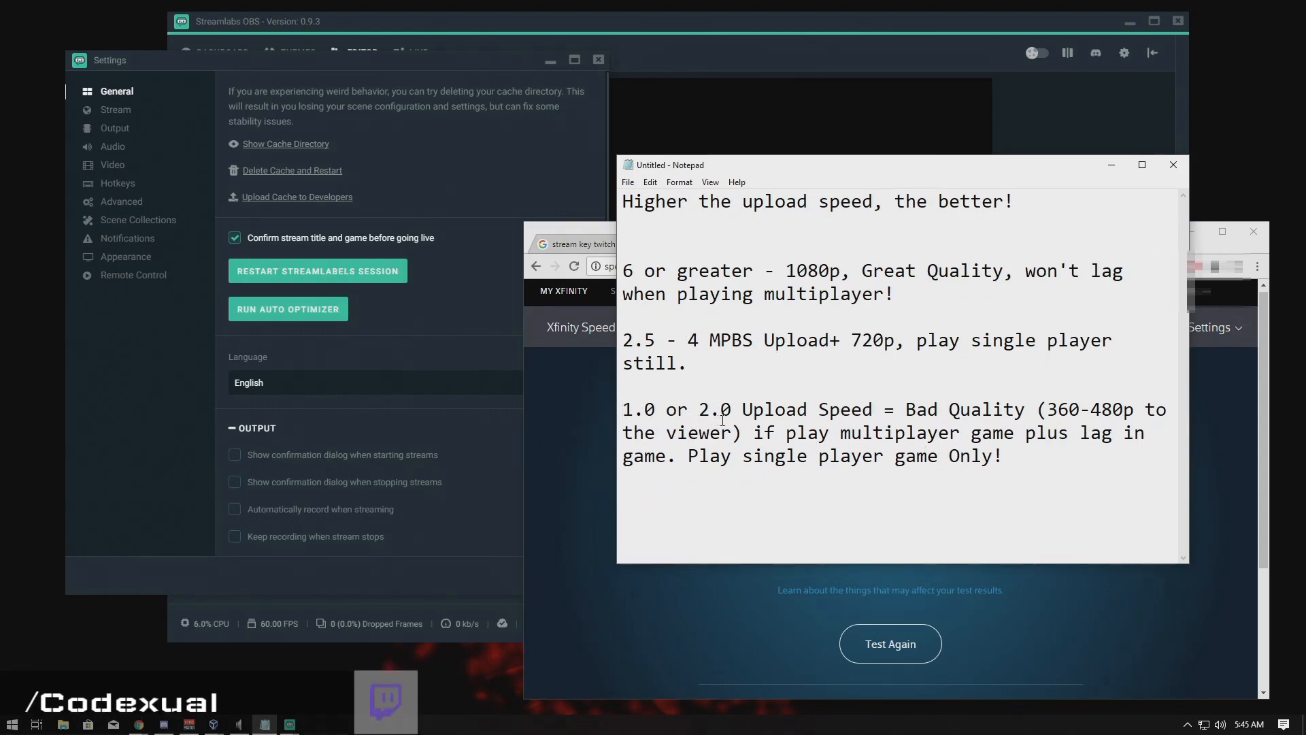
Reposition the Notepad note so the Xfinity speed results remain visible.
double_click(638, 409)
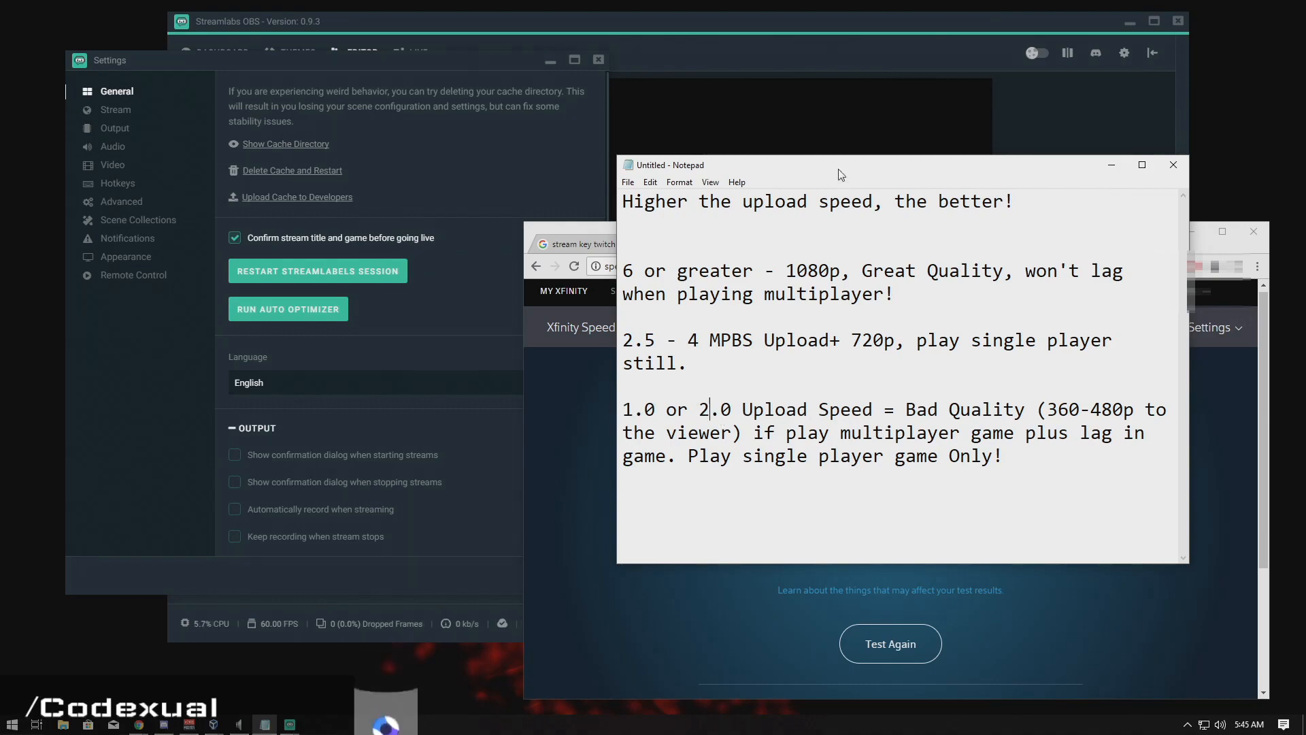
drag(833, 164, 694, 156)
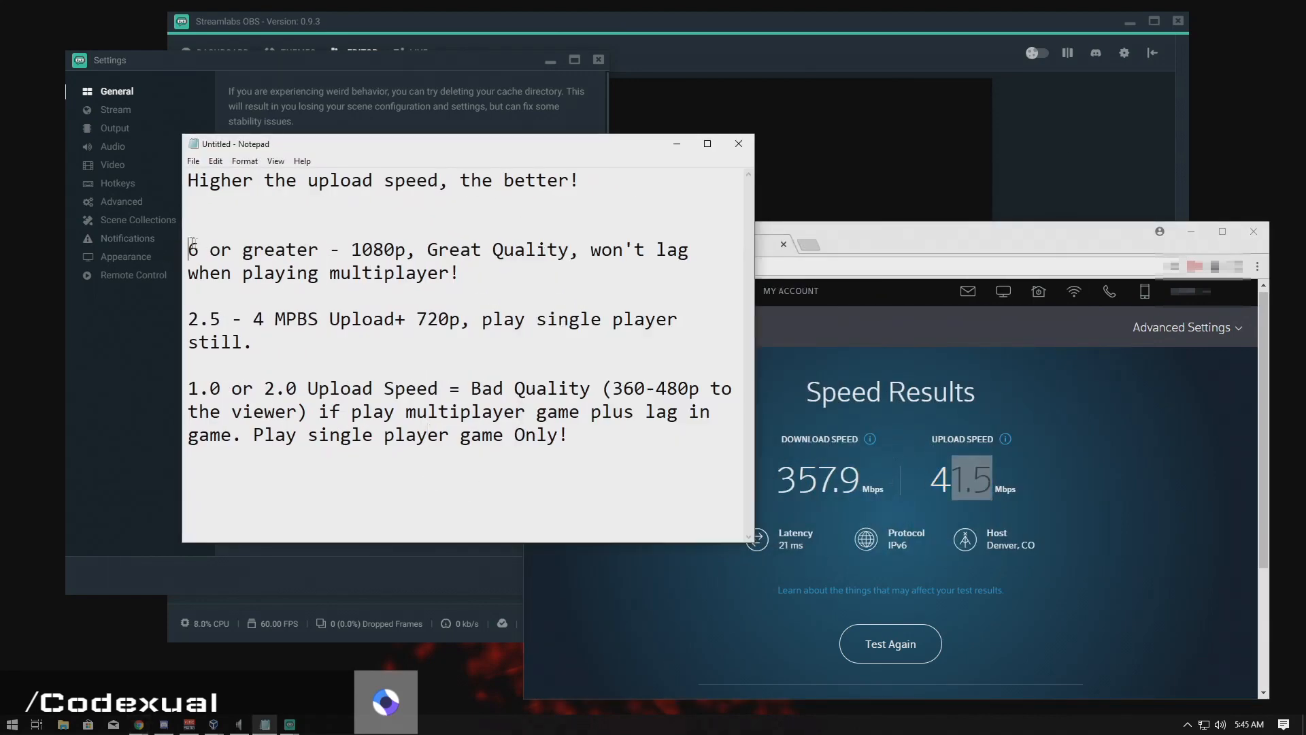
double_click(193, 249)
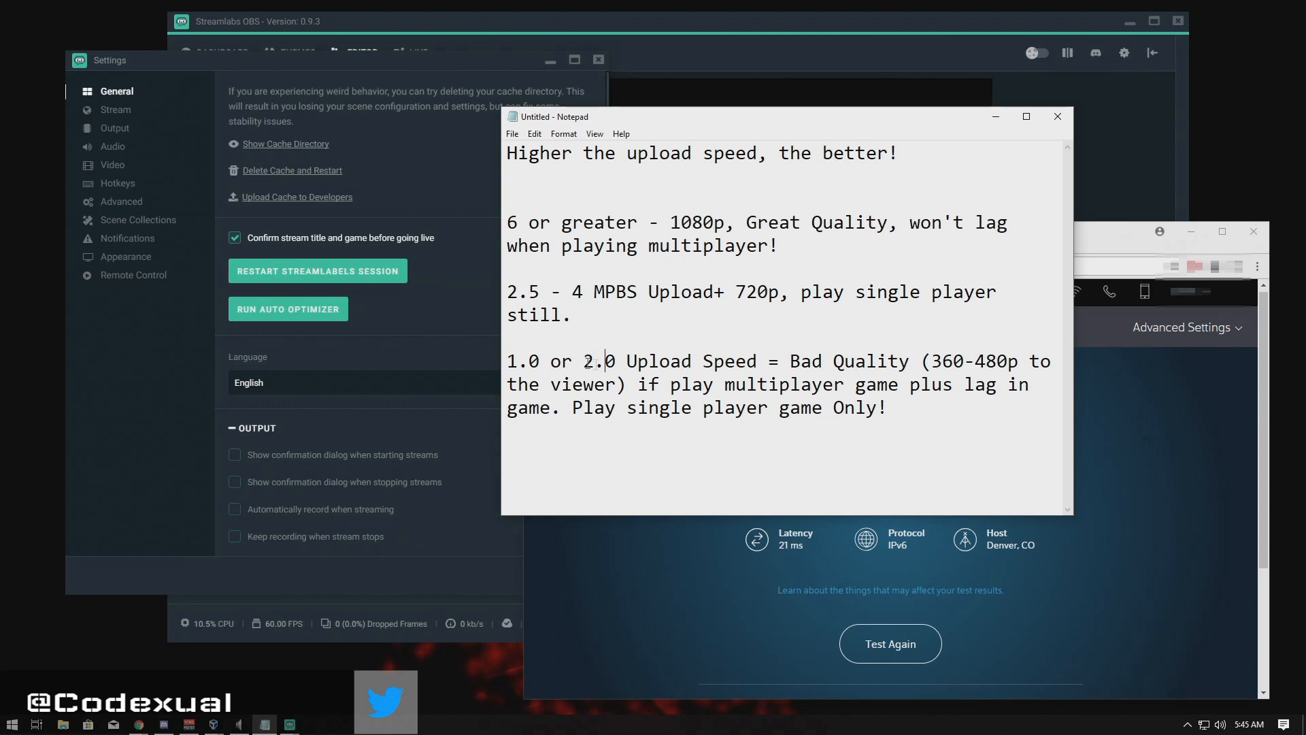
double_click(832, 361)
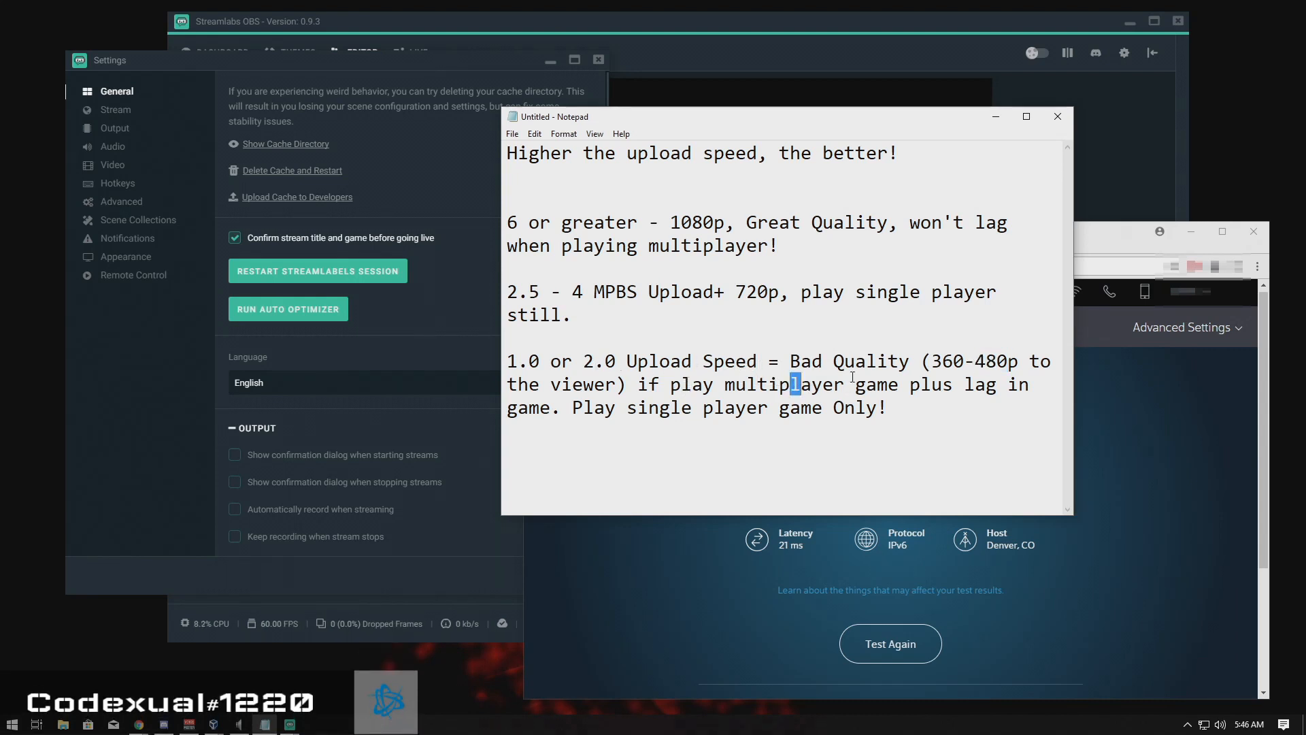
drag(795, 384, 828, 408)
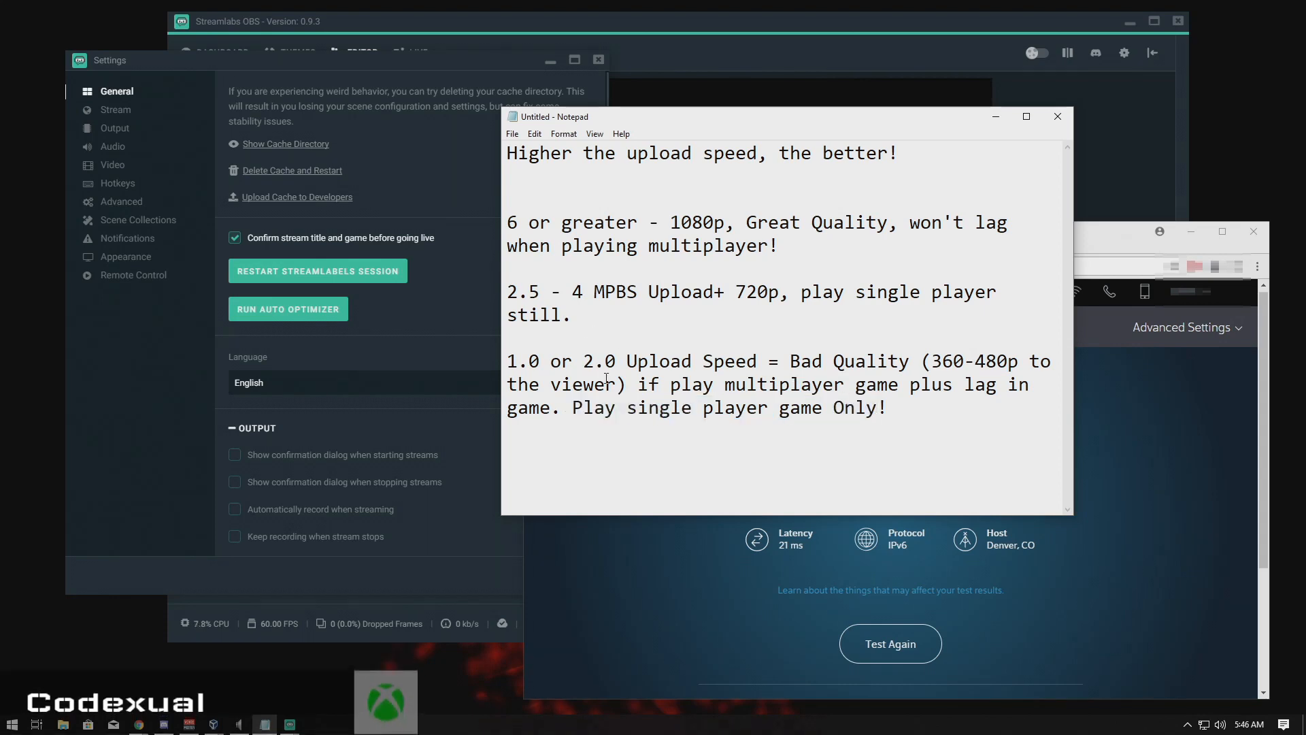
double_click(598, 361)
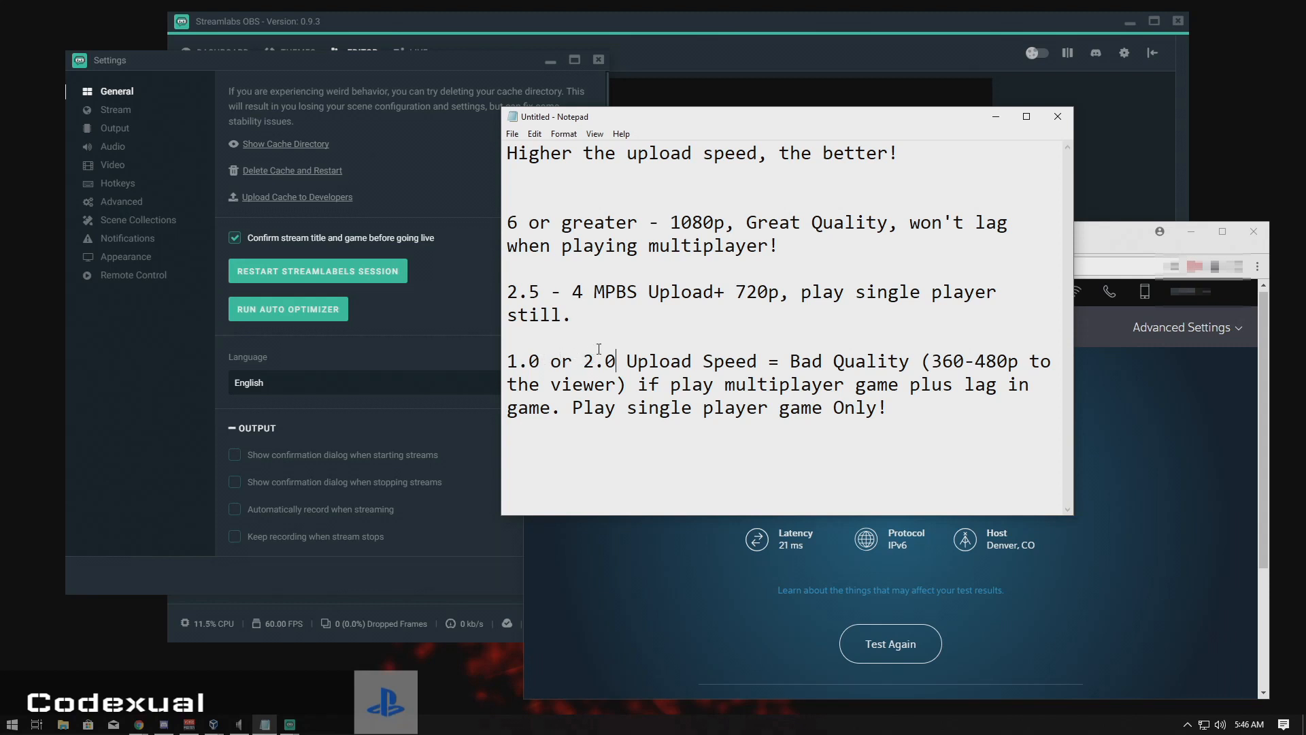
double_click(527, 292)
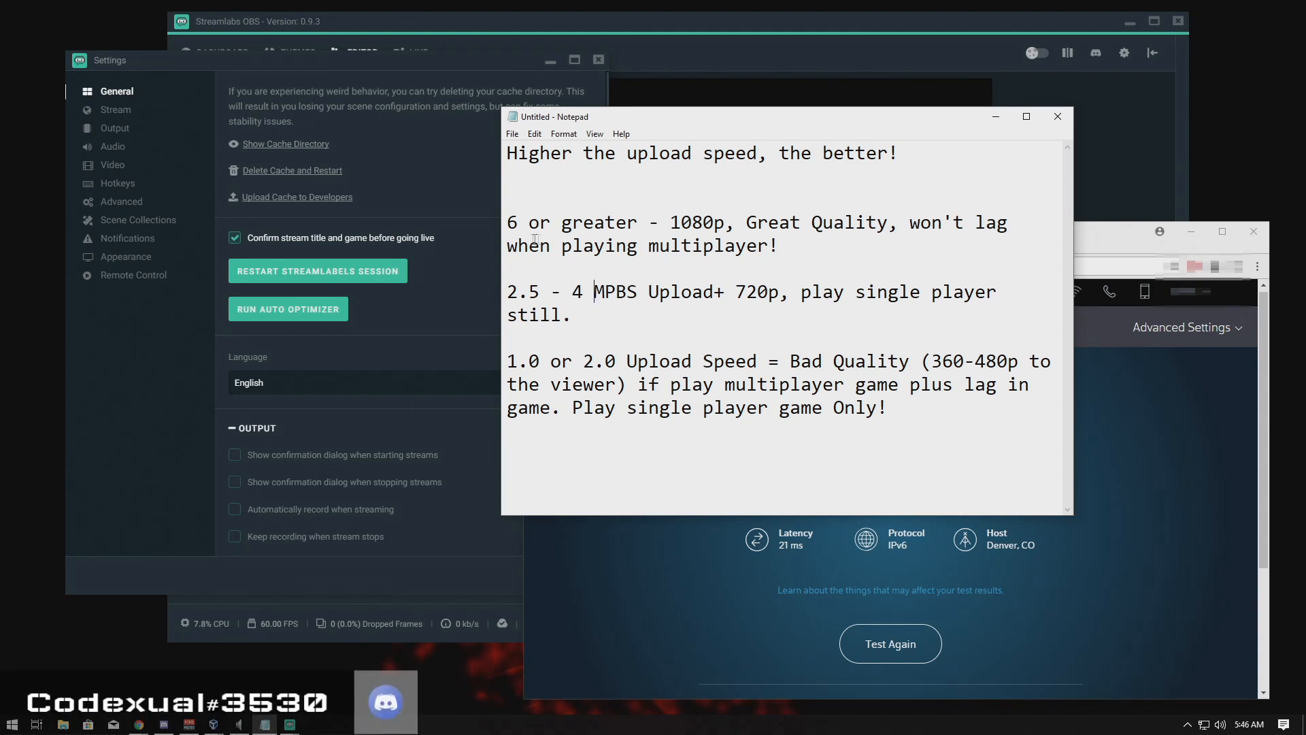
Trial-edit the top 1080p tier figure to '6/3', then backspace to revert it.
double_click(511, 222)
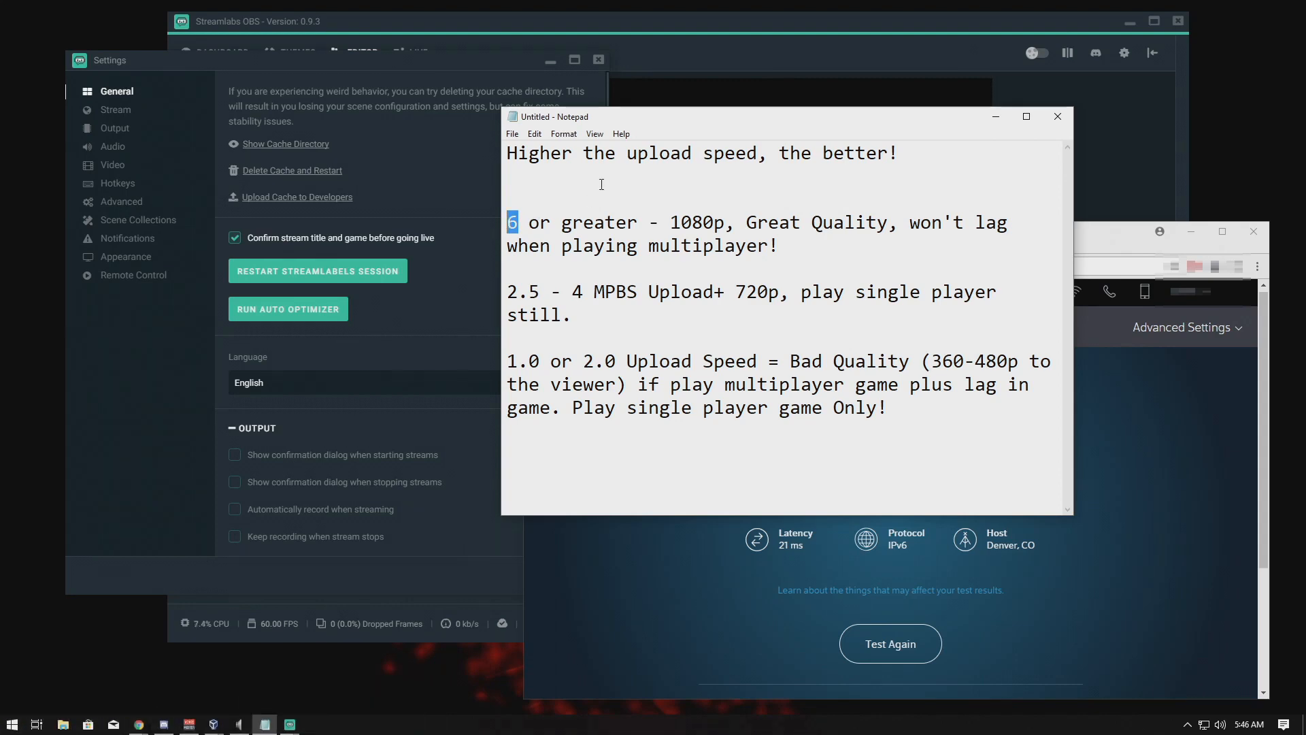
text(3)
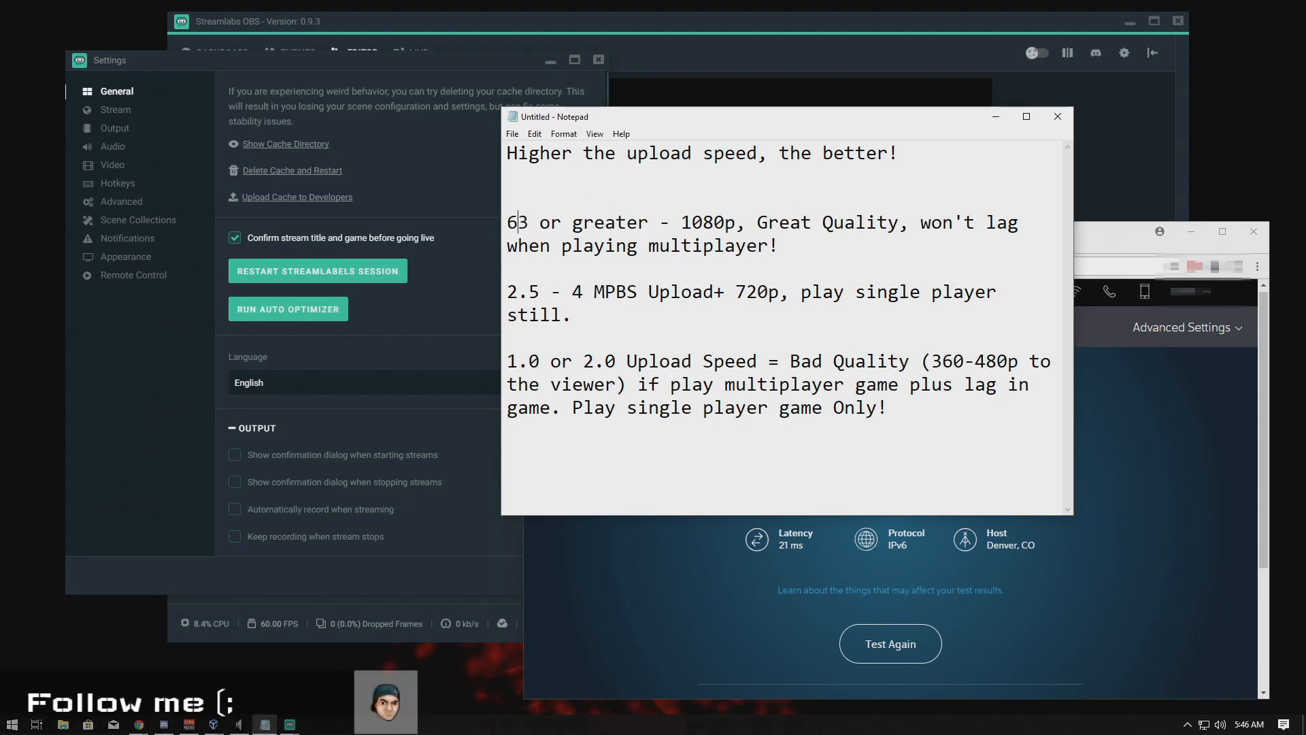
text(/)
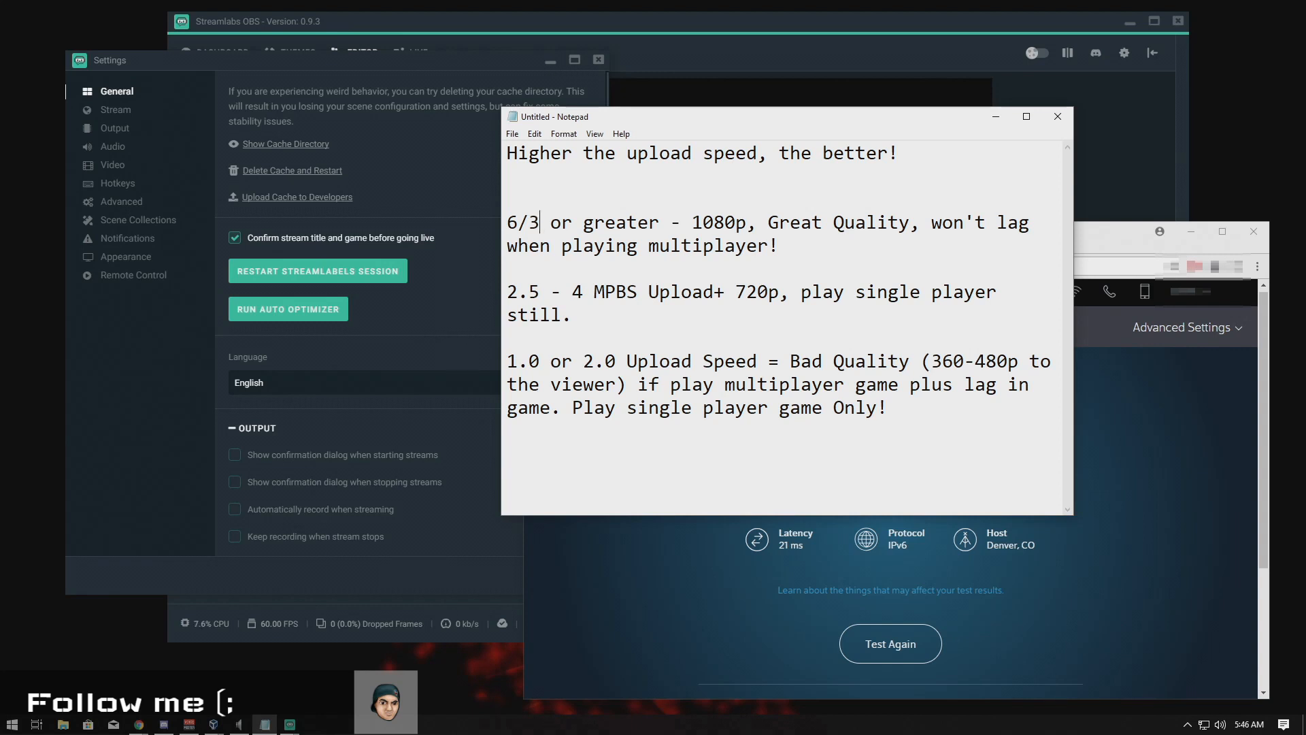
key(Backspace)
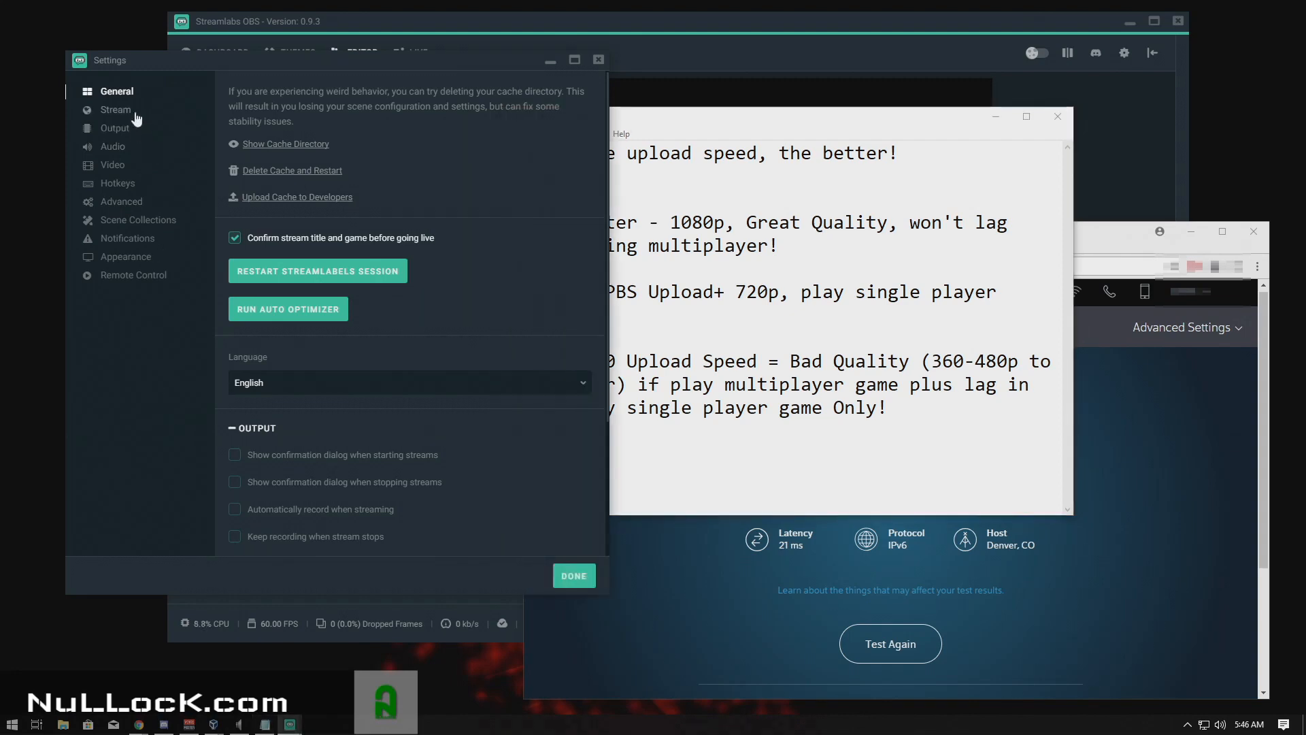
Show the Output settings in front of the notes with streaming video bitrate lowered to 2000.
click(115, 109)
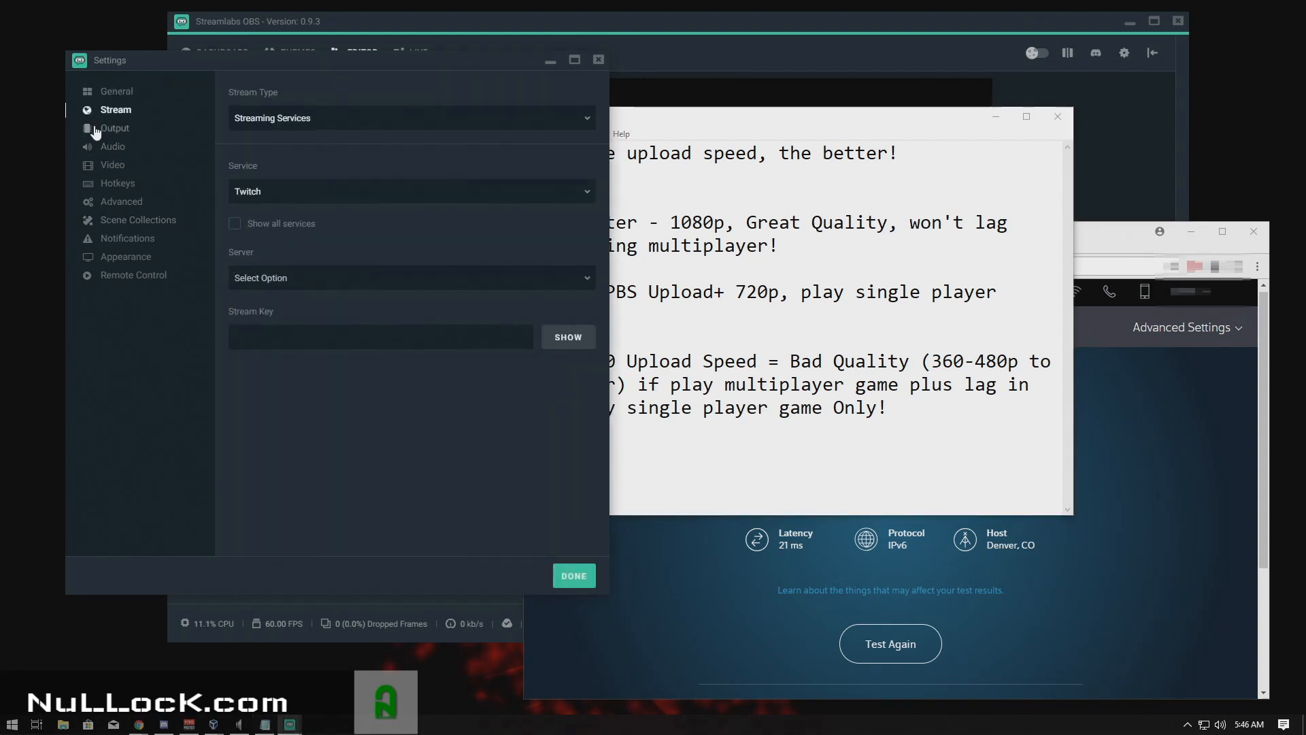
click(115, 127)
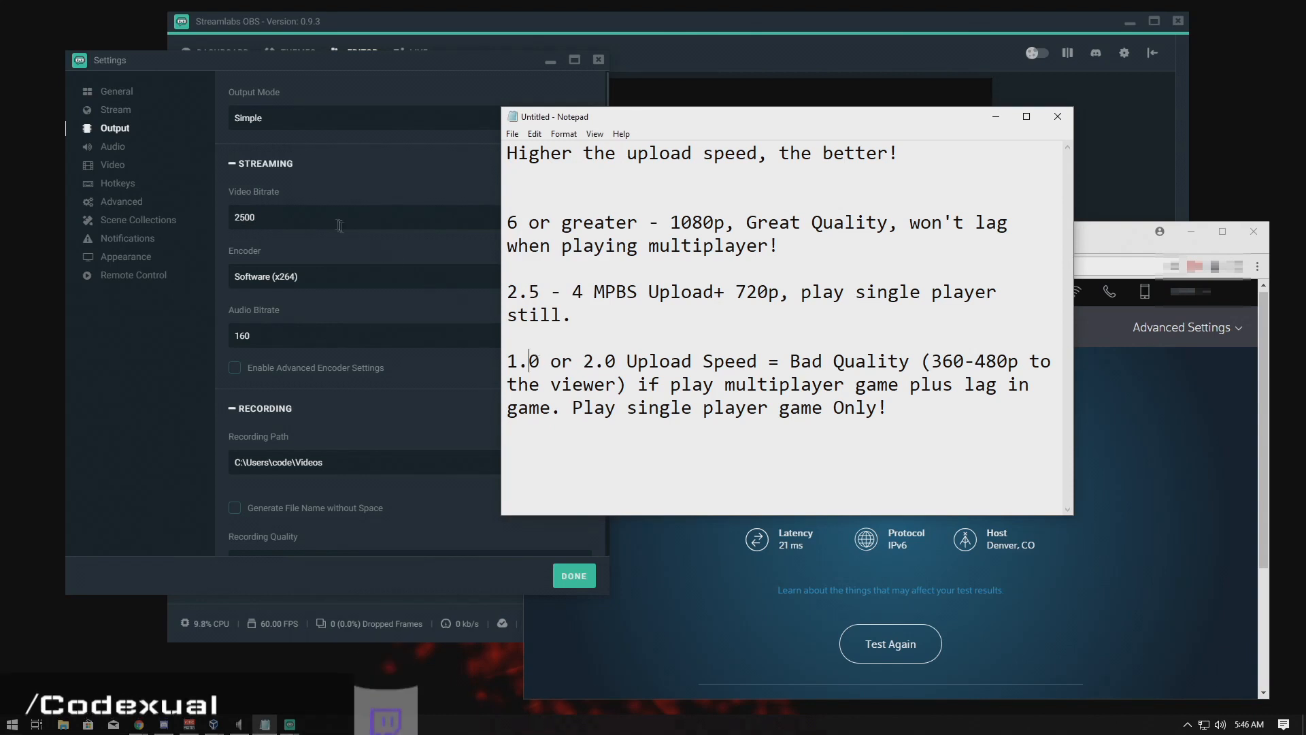
text(1000)
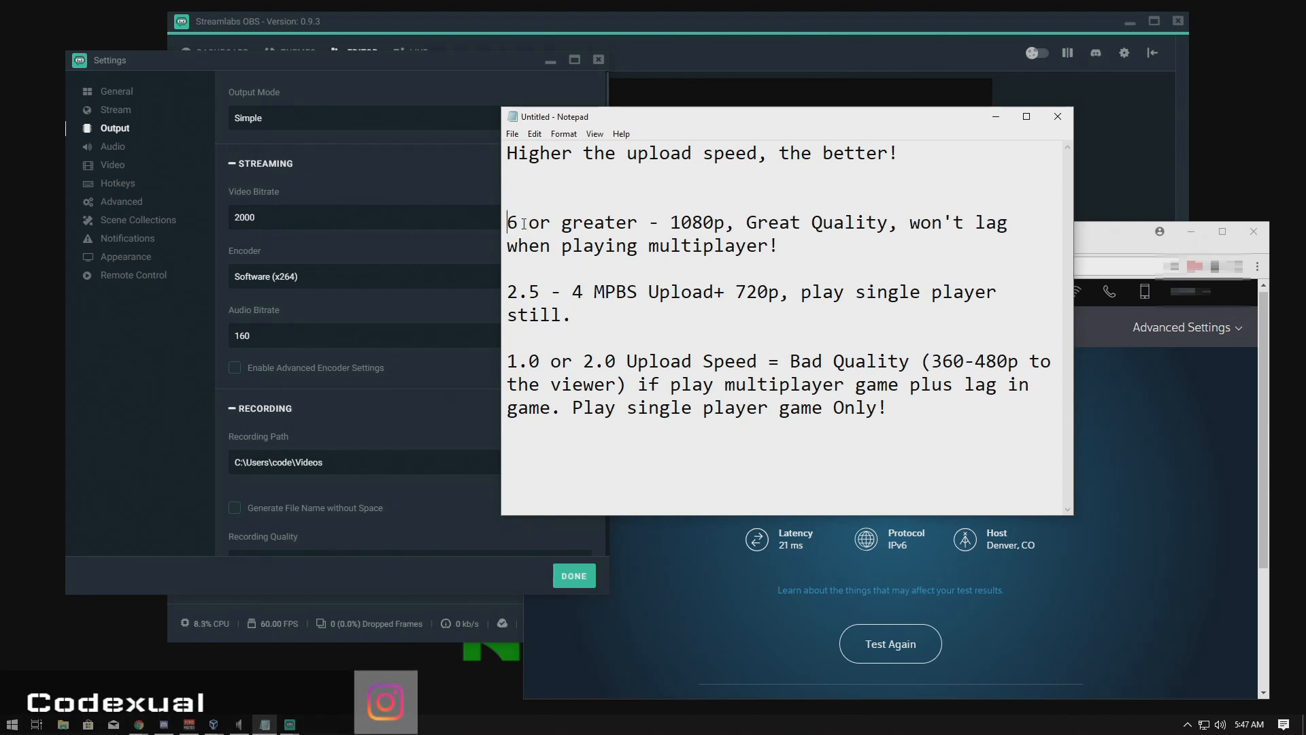
double_click(512, 221)
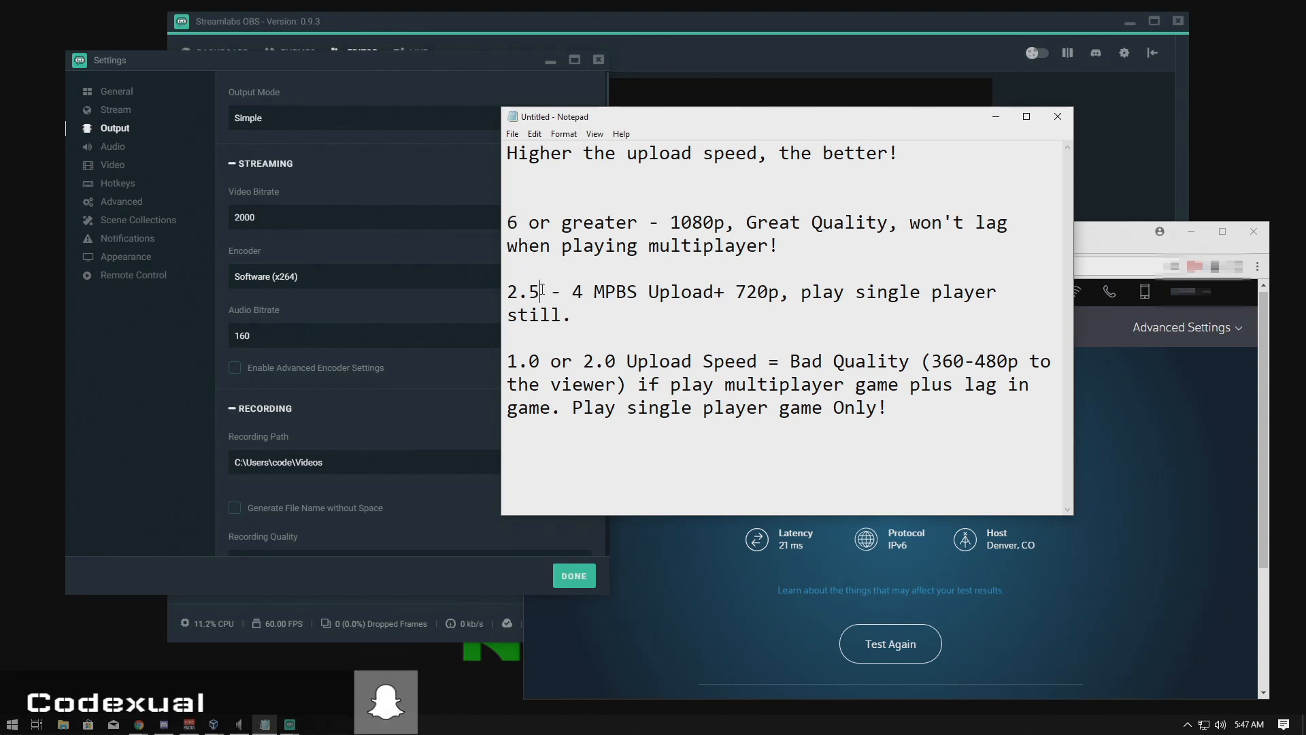
drag(587, 292, 572, 315)
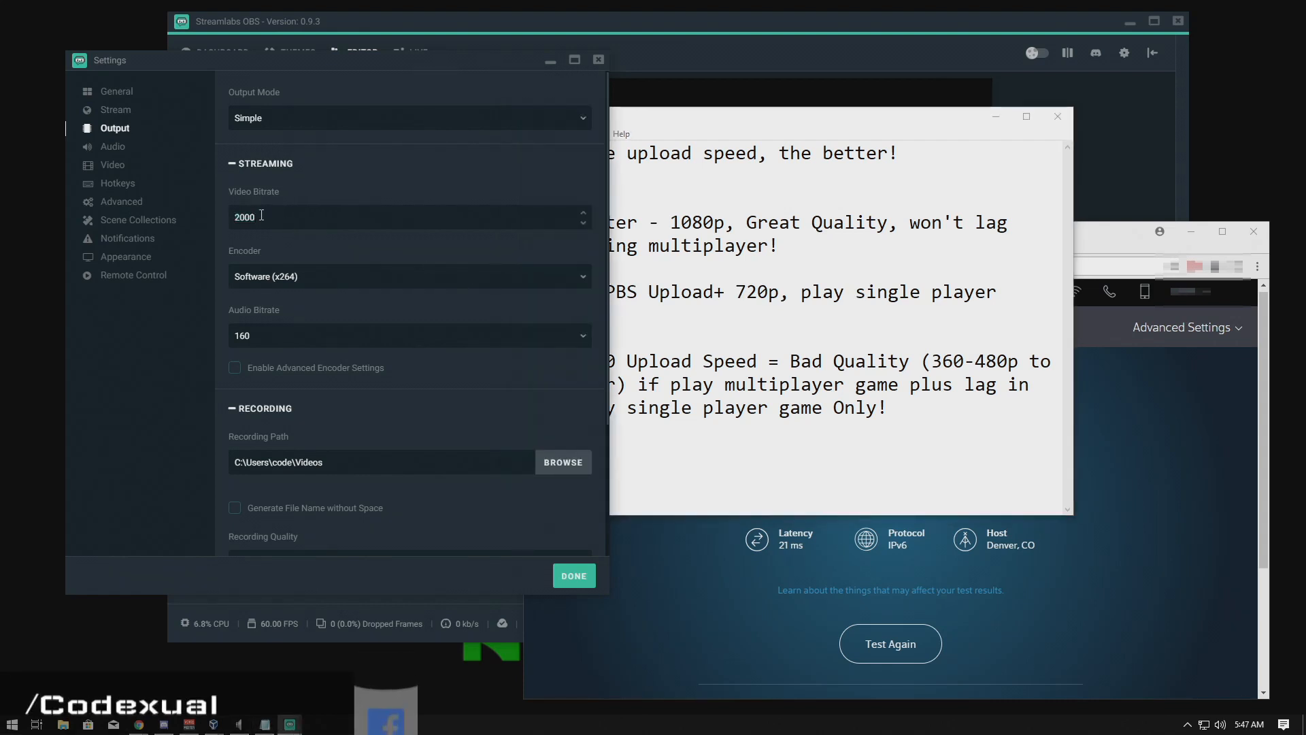
triple_click(245, 216)
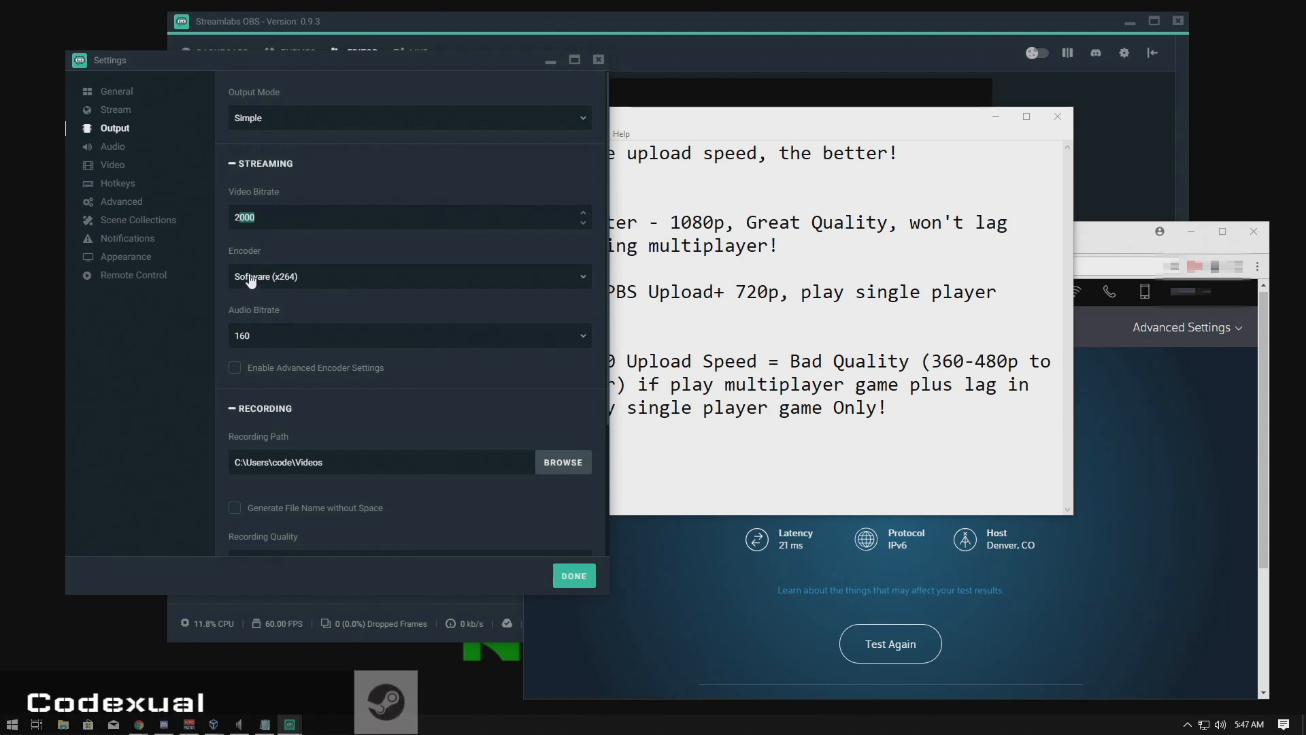
Set the streaming encoder to NVENC and the audio bitrate to 192.
click(409, 276)
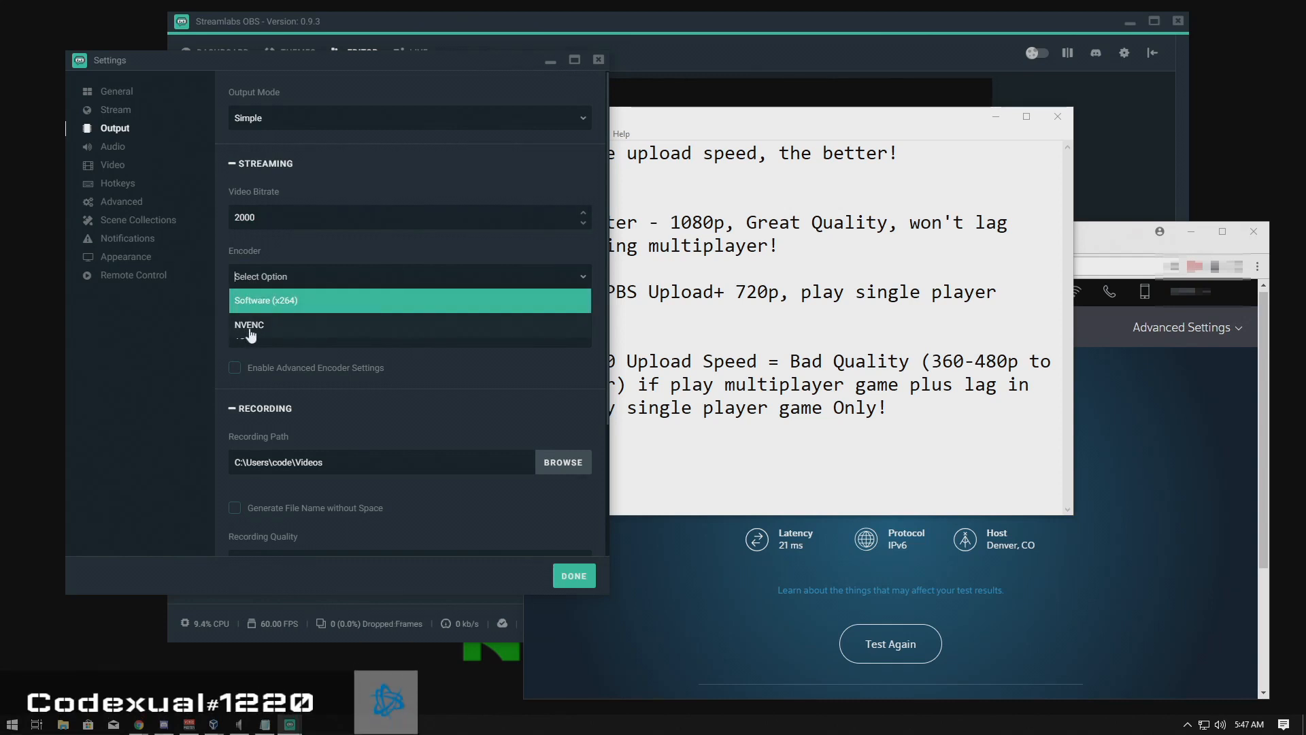
click(250, 325)
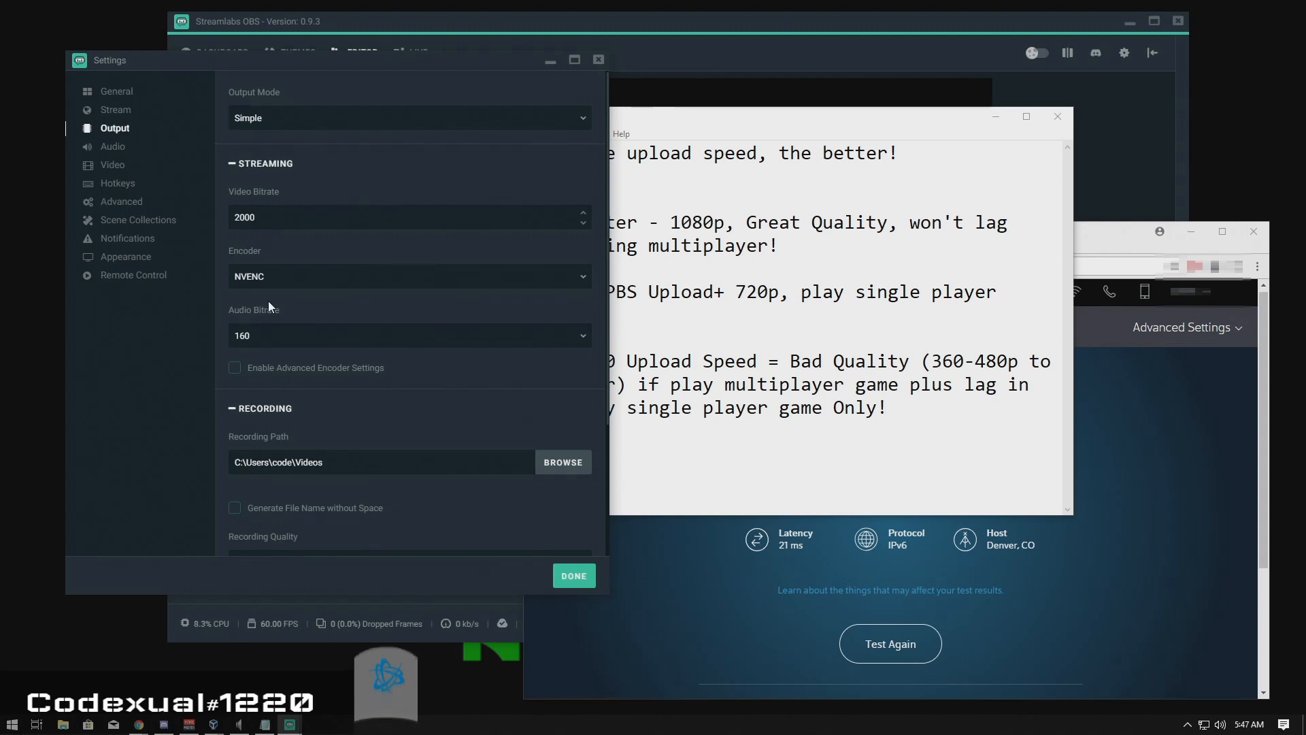
click(408, 275)
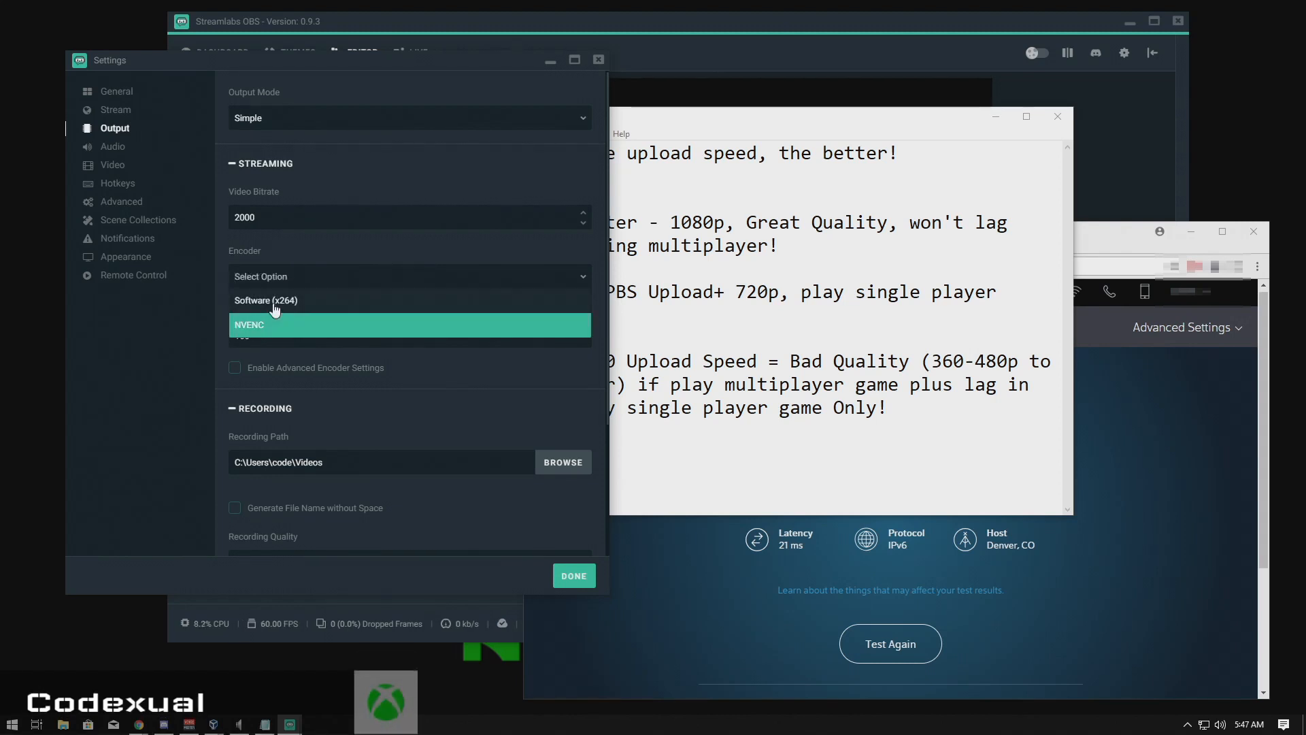
click(266, 300)
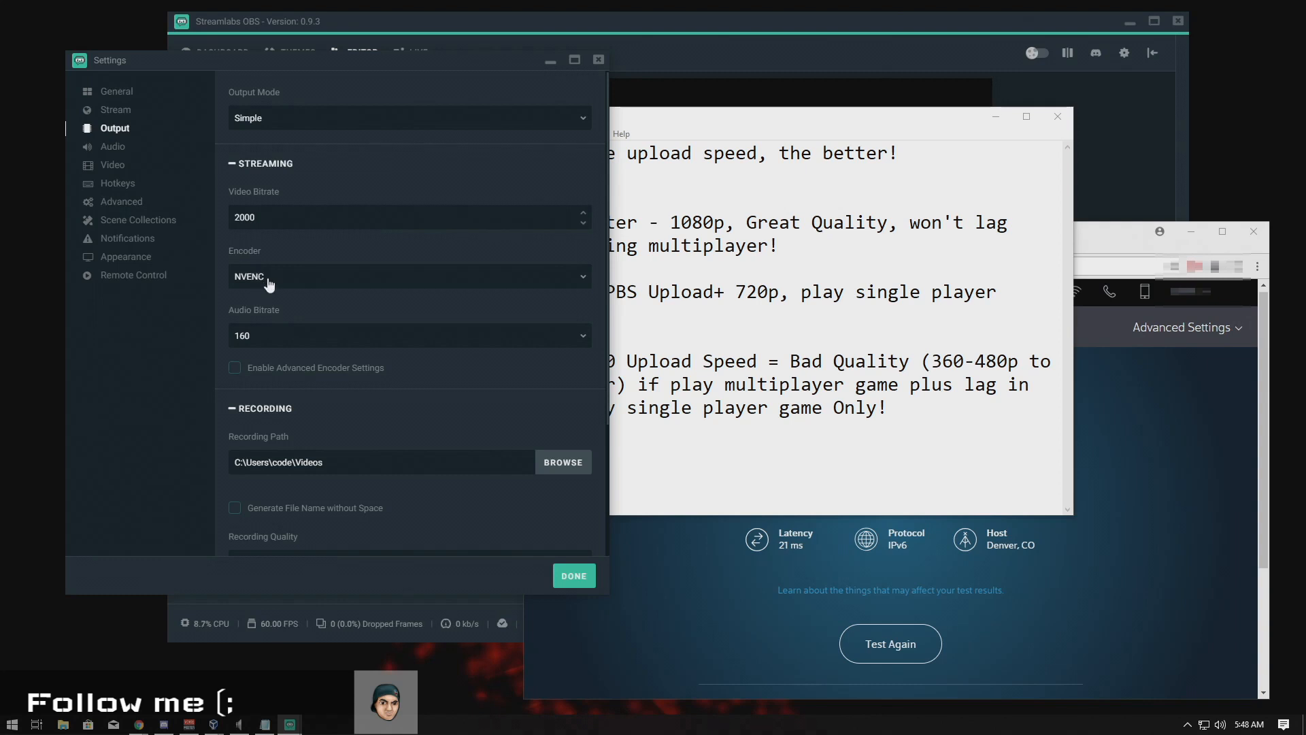
click(409, 334)
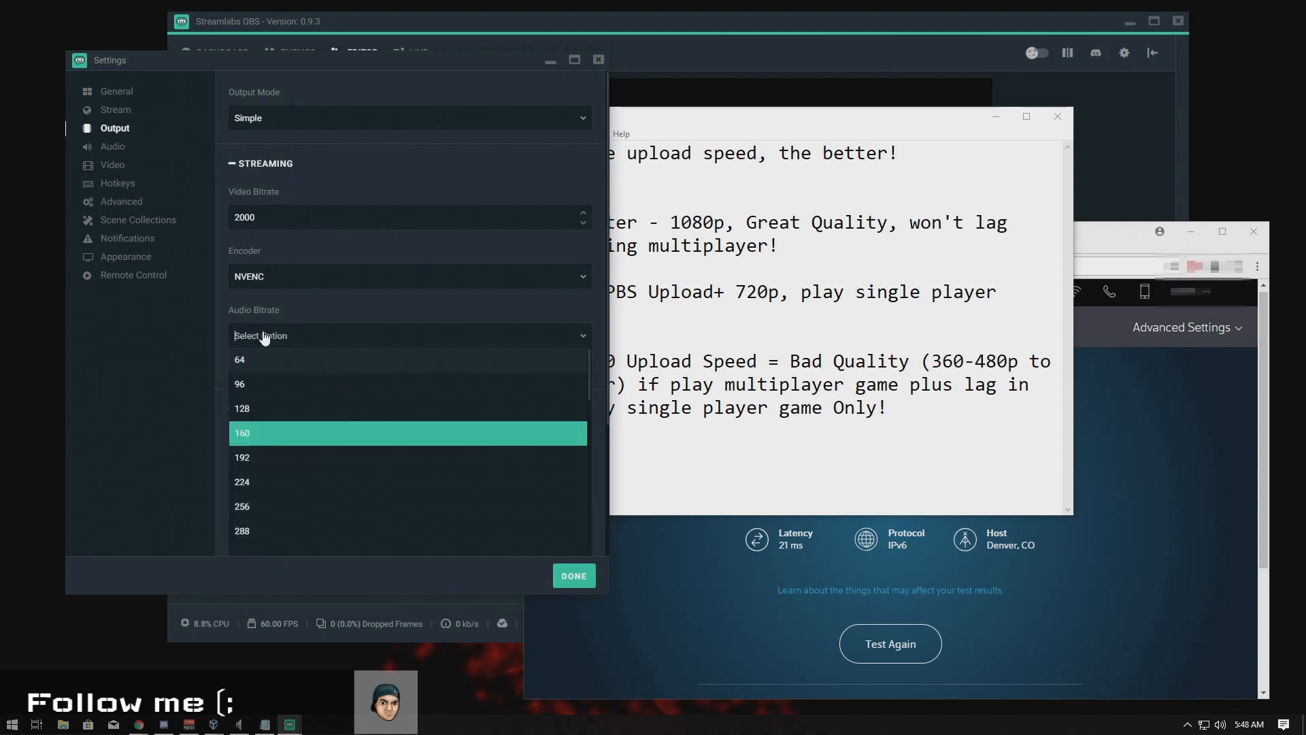
click(242, 456)
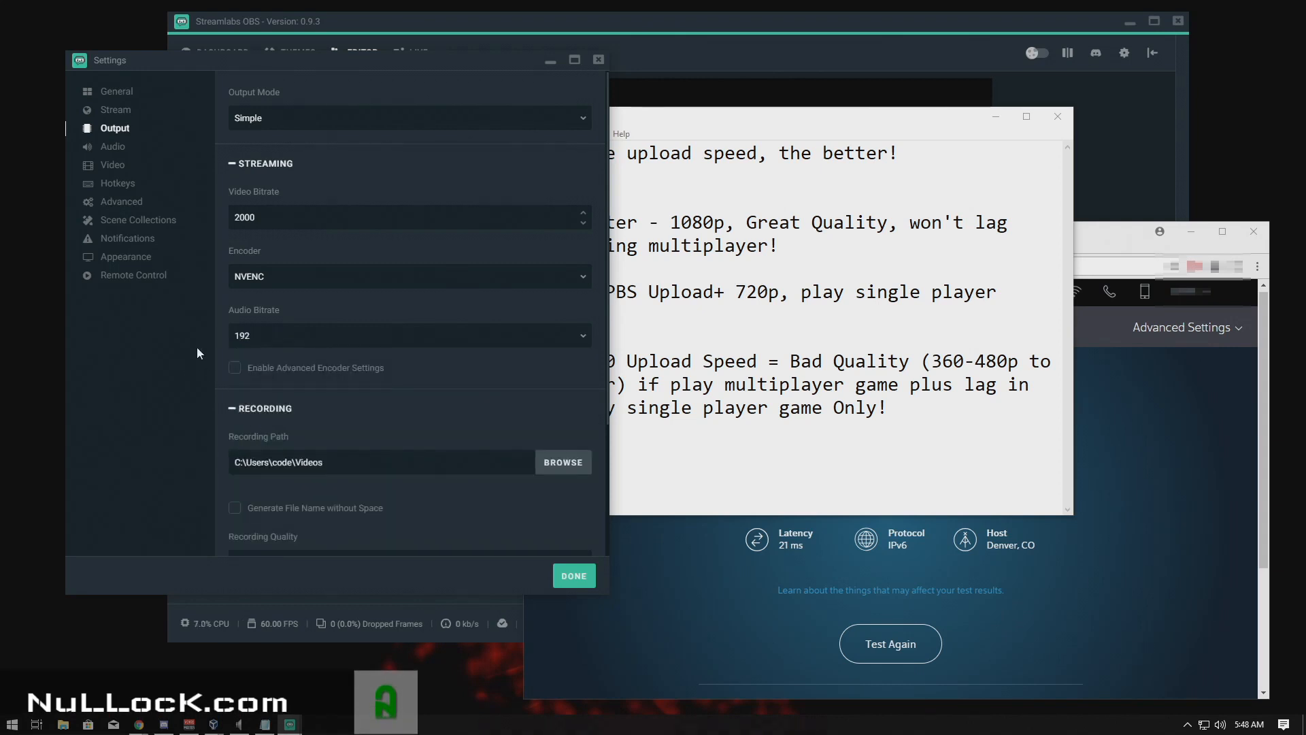
scroll(down, 3)
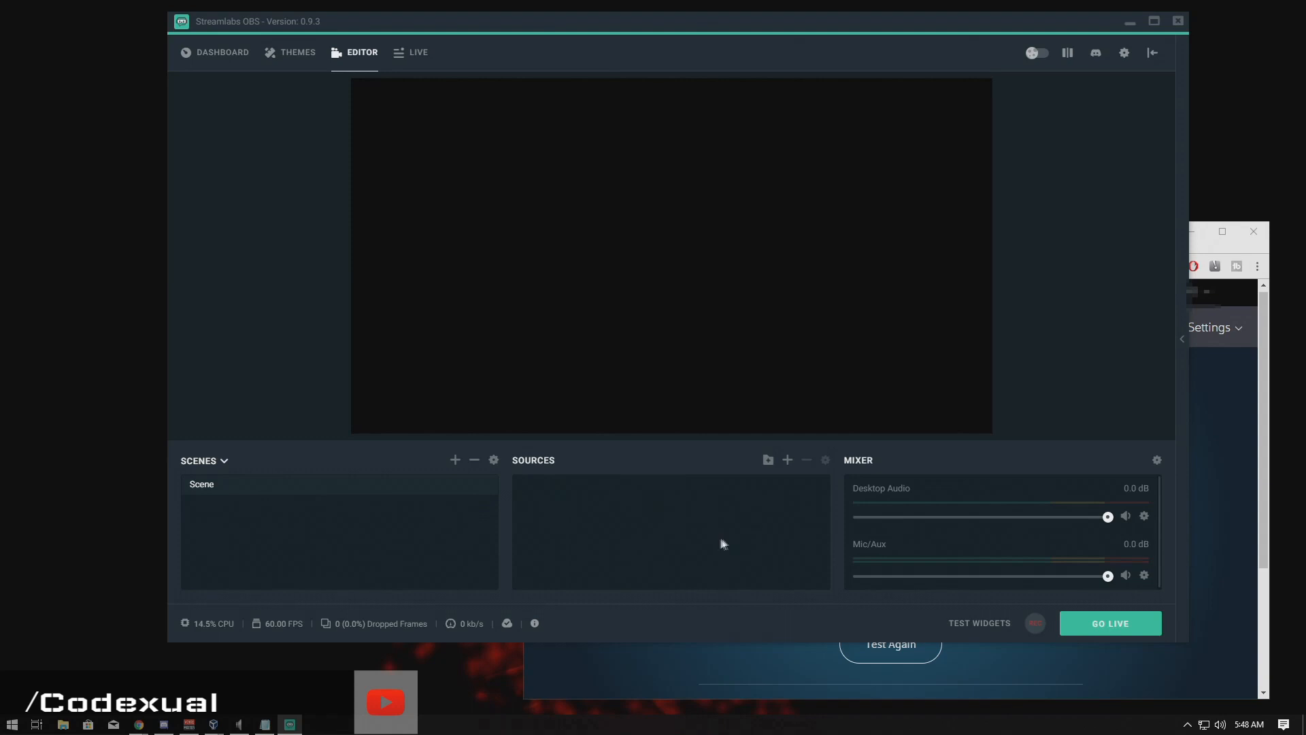
mouse_move(1035, 623)
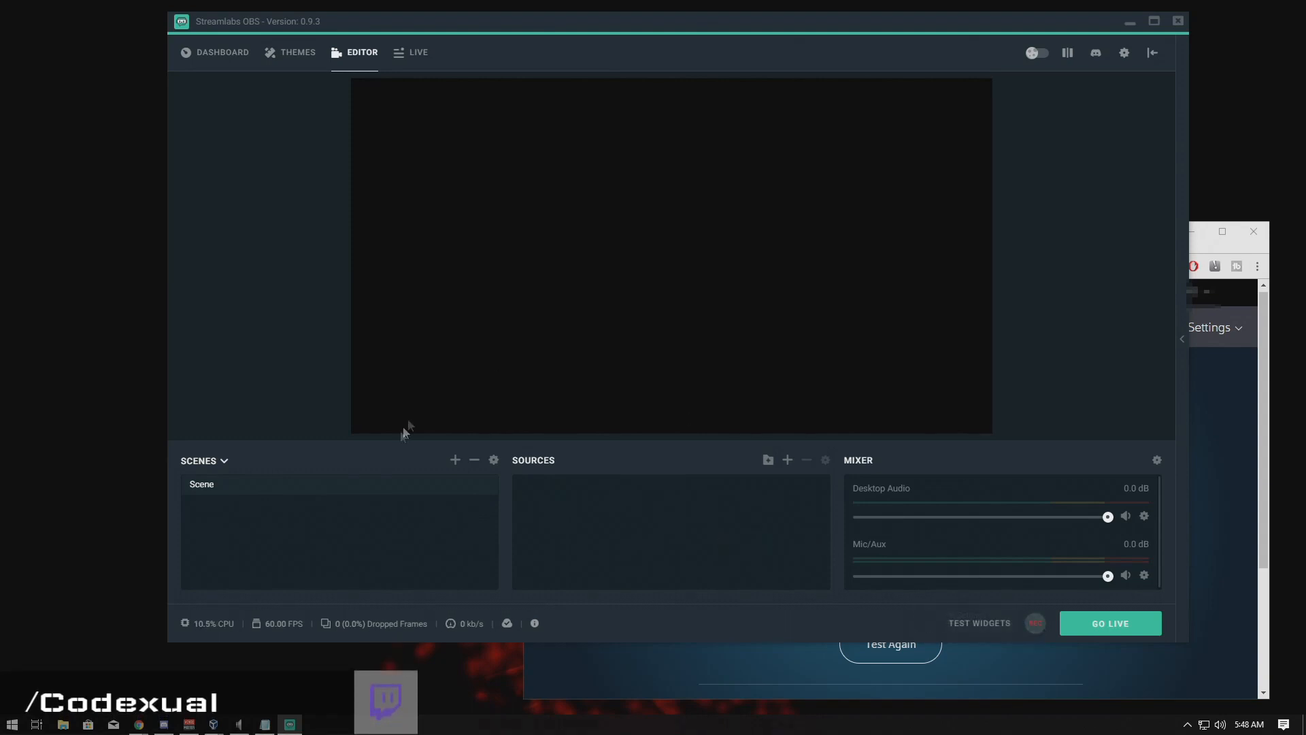
Add a Display Capture source named 'Desktop Mon 1' and accept its default properties.
click(786, 459)
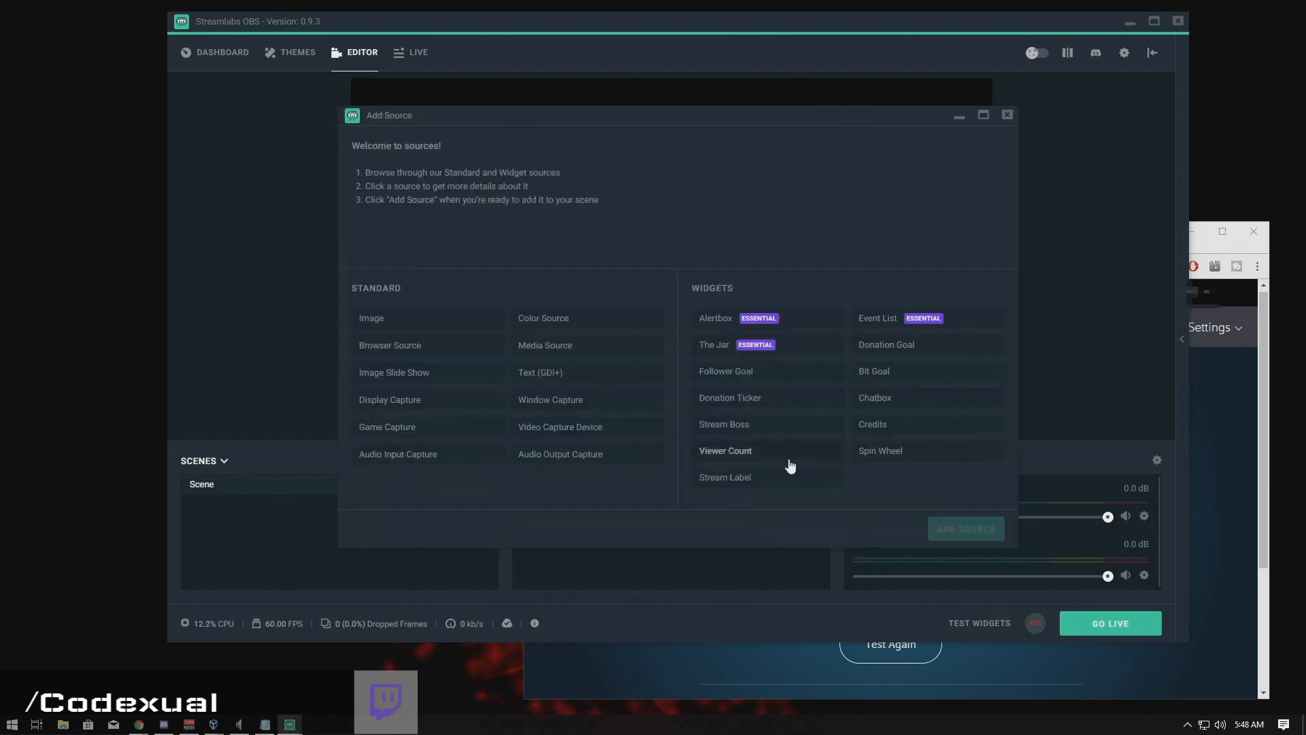
click(389, 399)
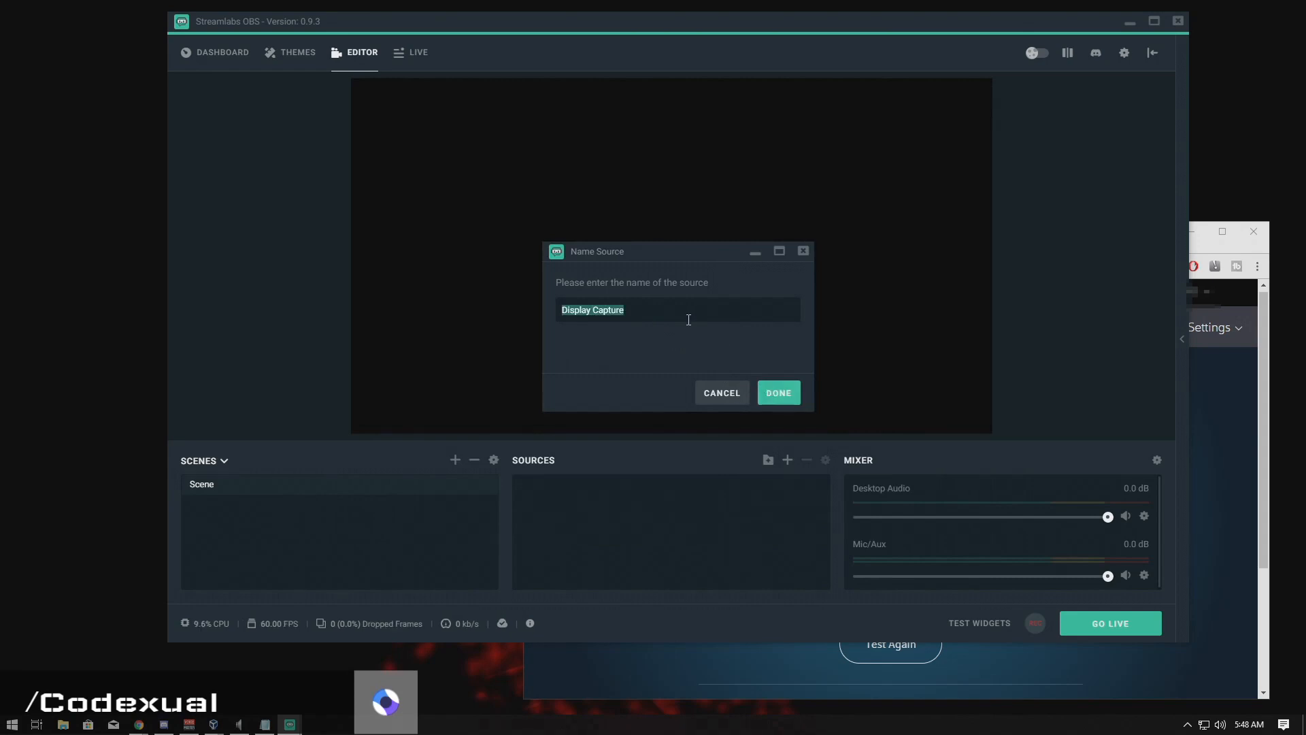
text(Desktop Mon 1)
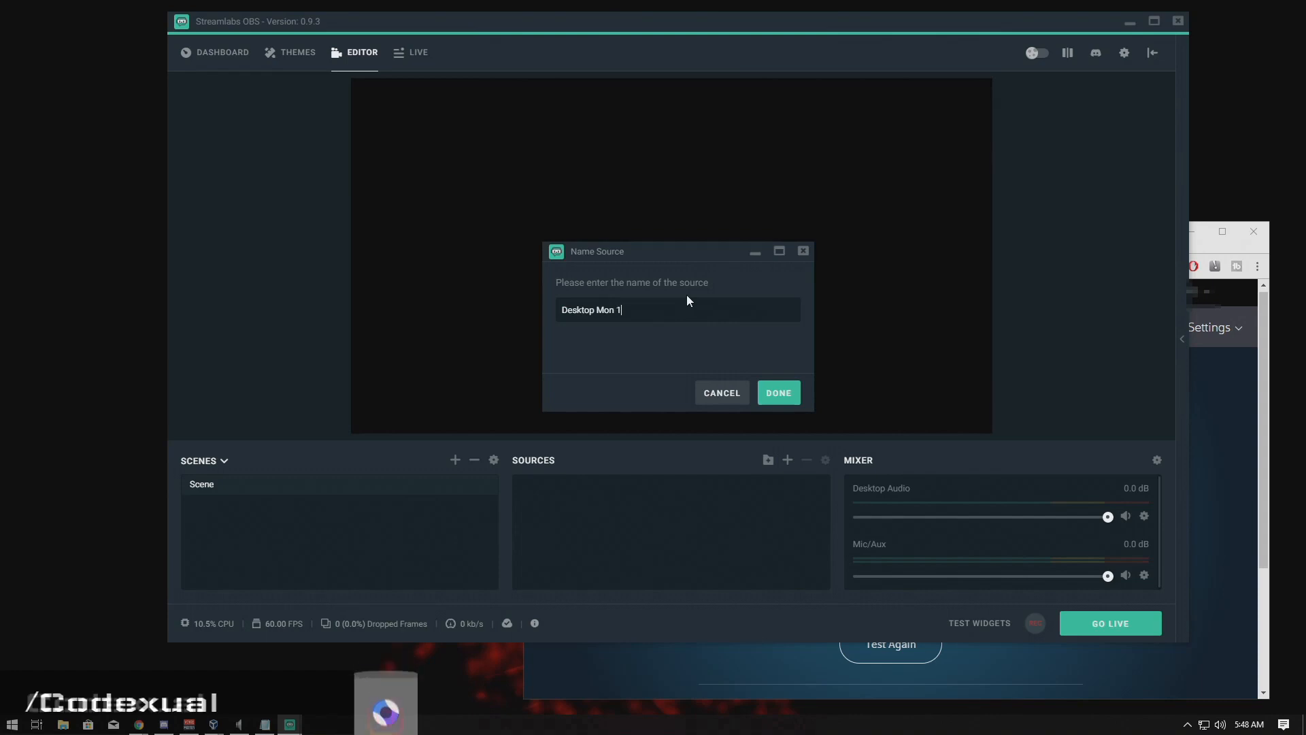
click(776, 393)
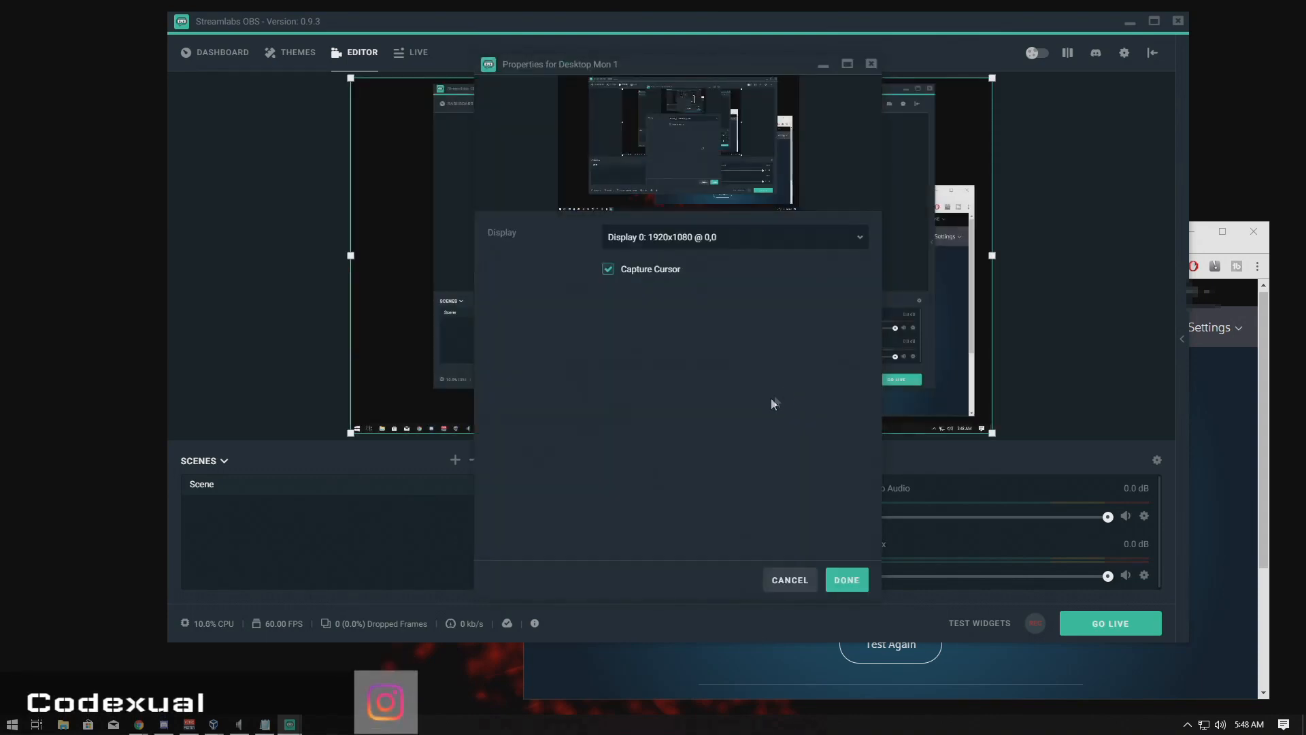
click(846, 579)
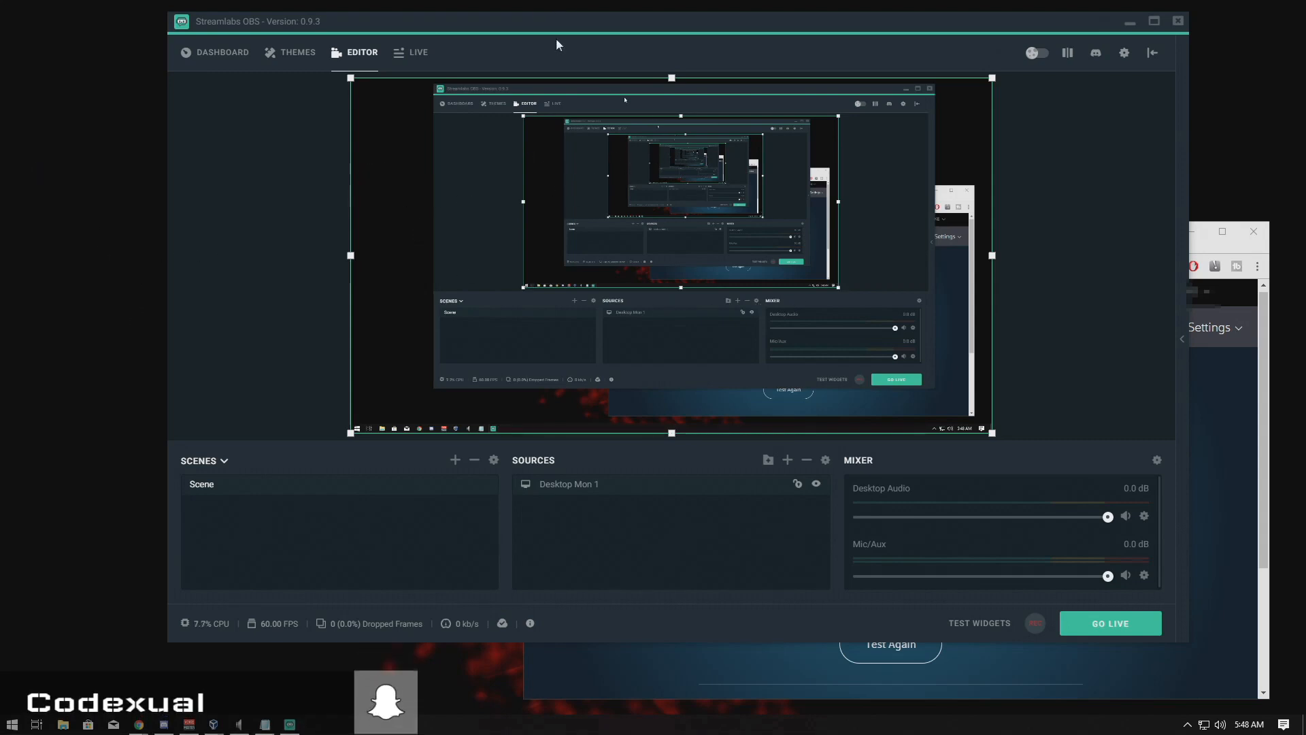
mouse_move(639, 518)
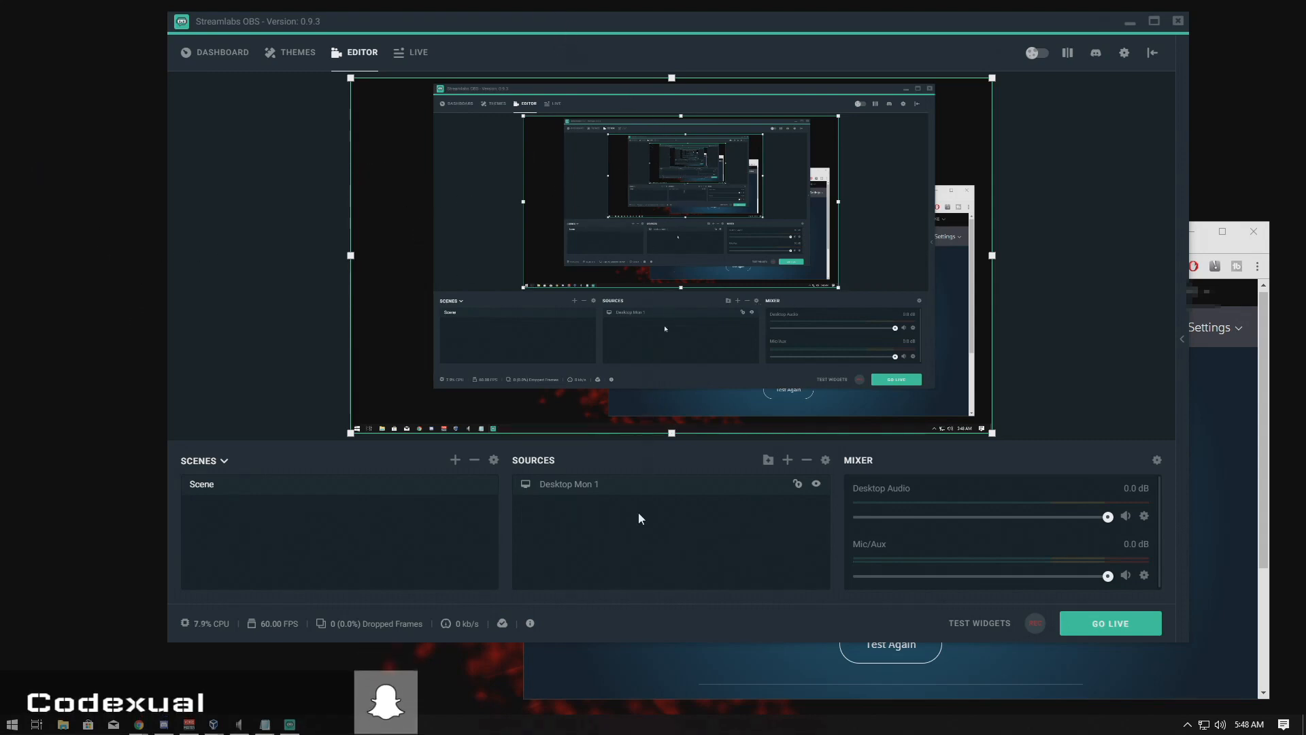
right_click(671, 483)
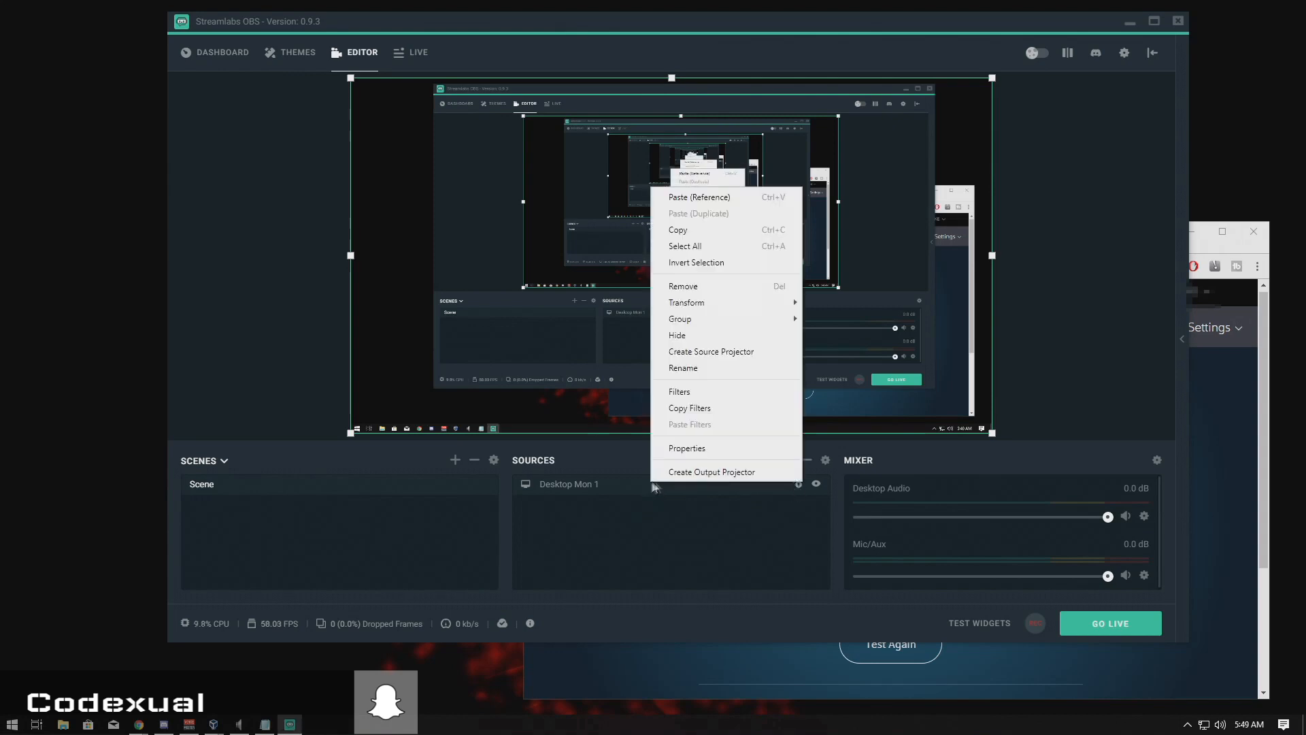
click(694, 490)
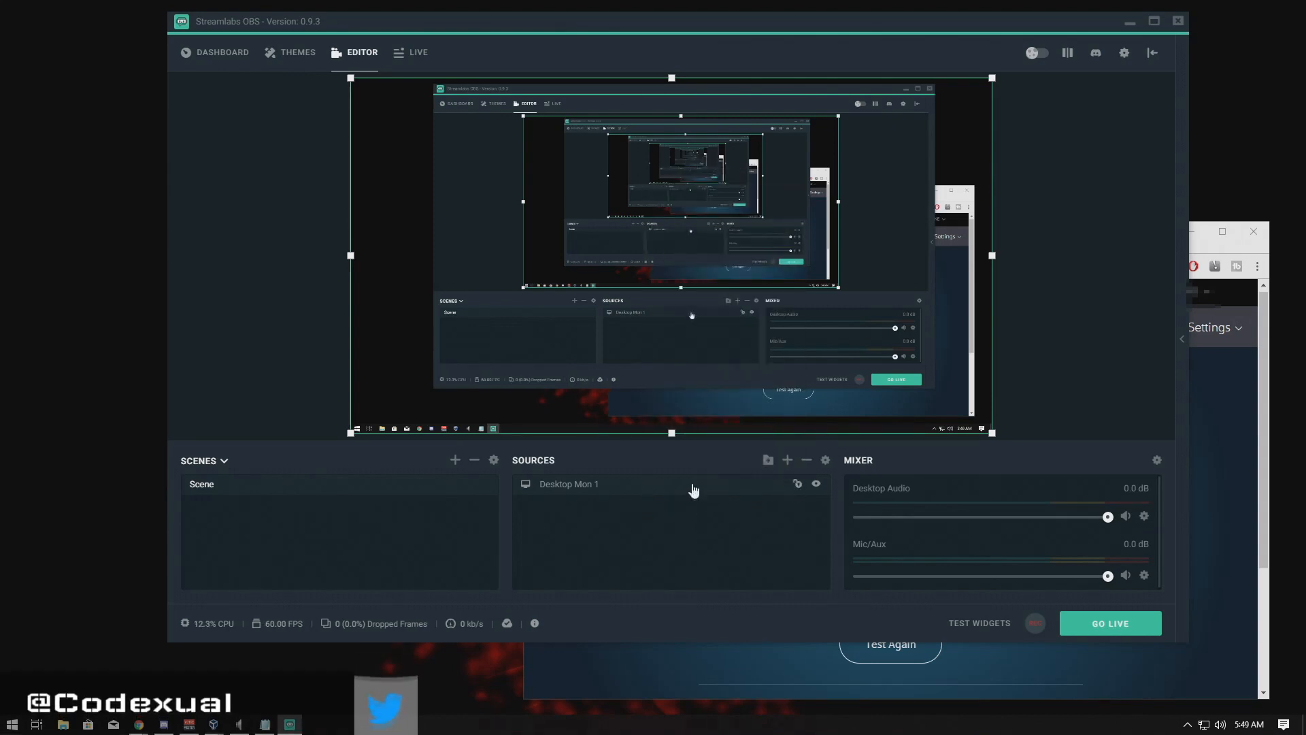
mouse_move(564, 465)
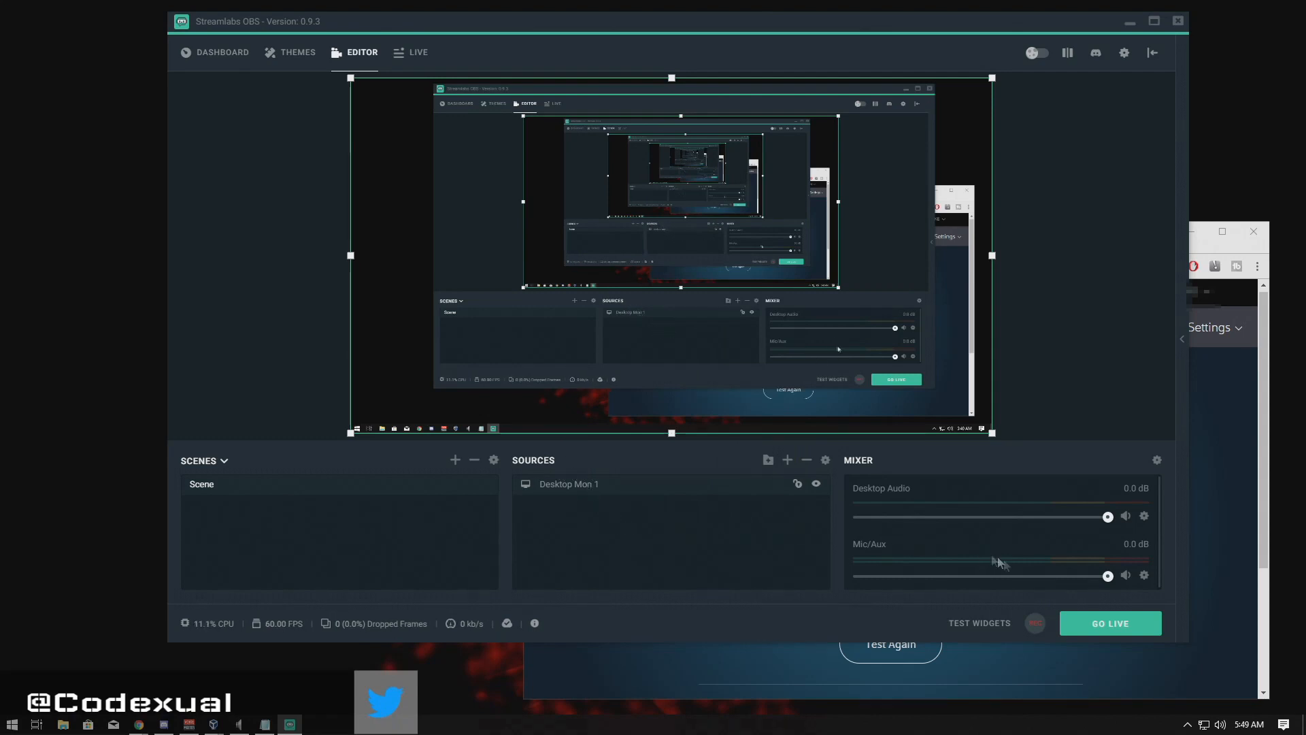
In Video settings, set the scaled output resolution to 1920x1080 and frame rate to 60.
click(1123, 53)
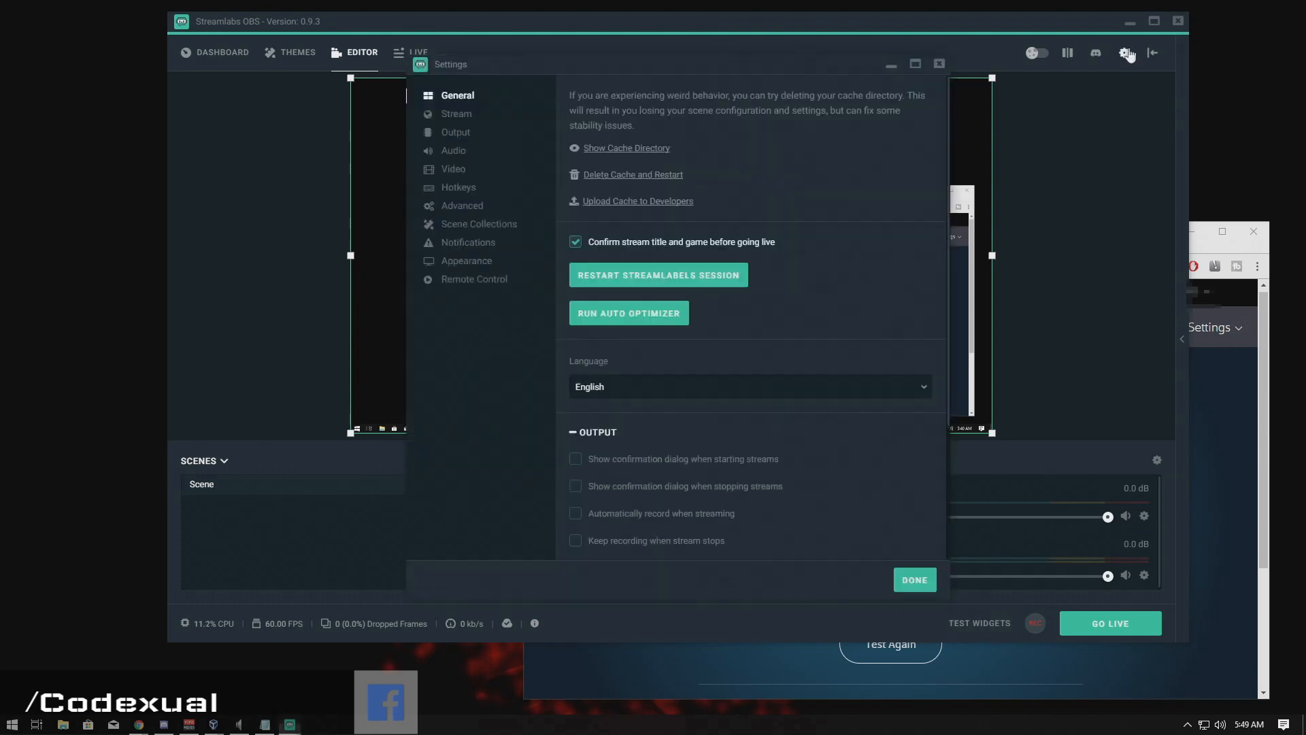
click(453, 170)
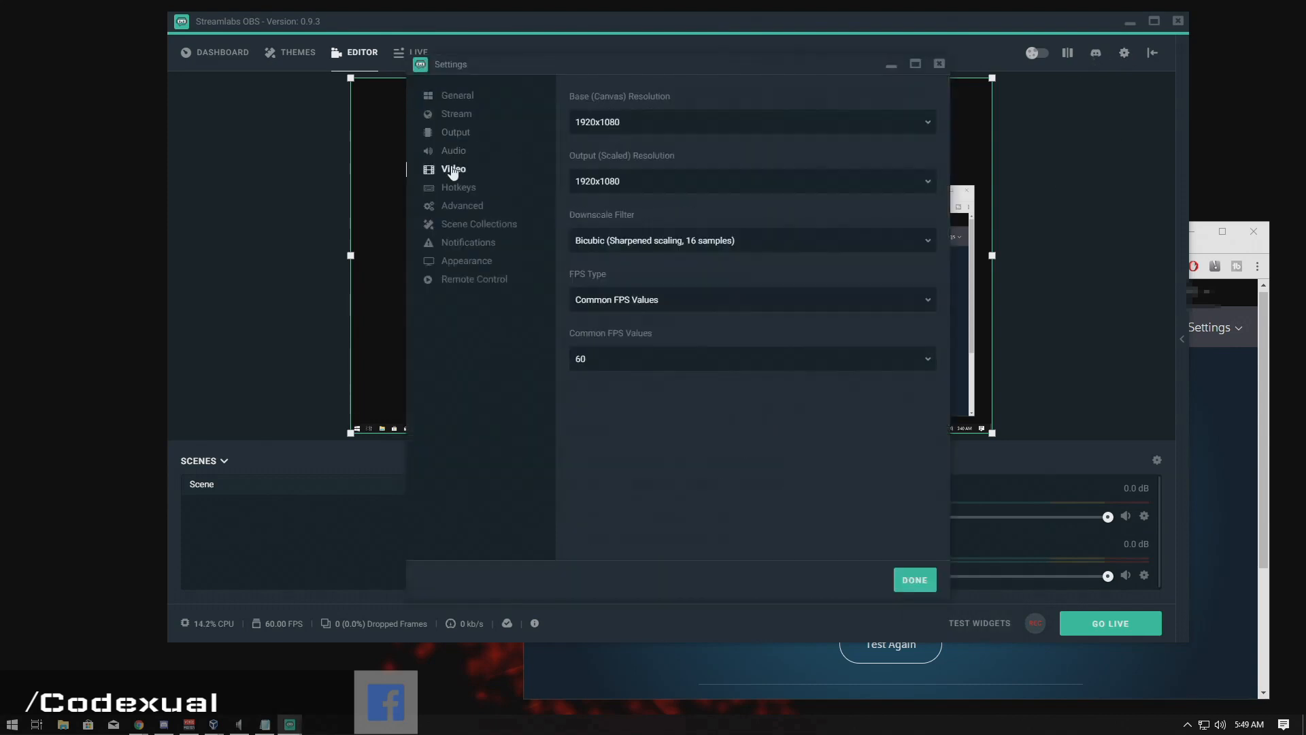
mouse_move(475, 162)
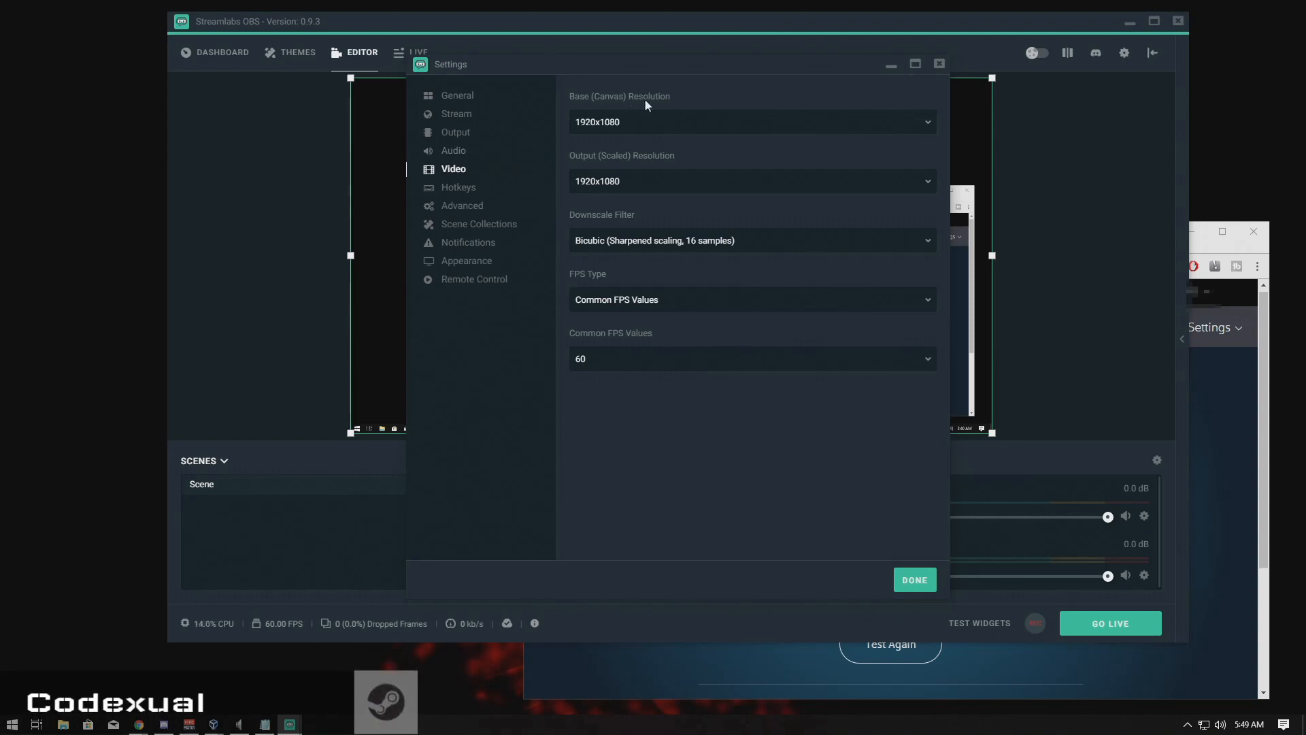
mouse_move(582, 129)
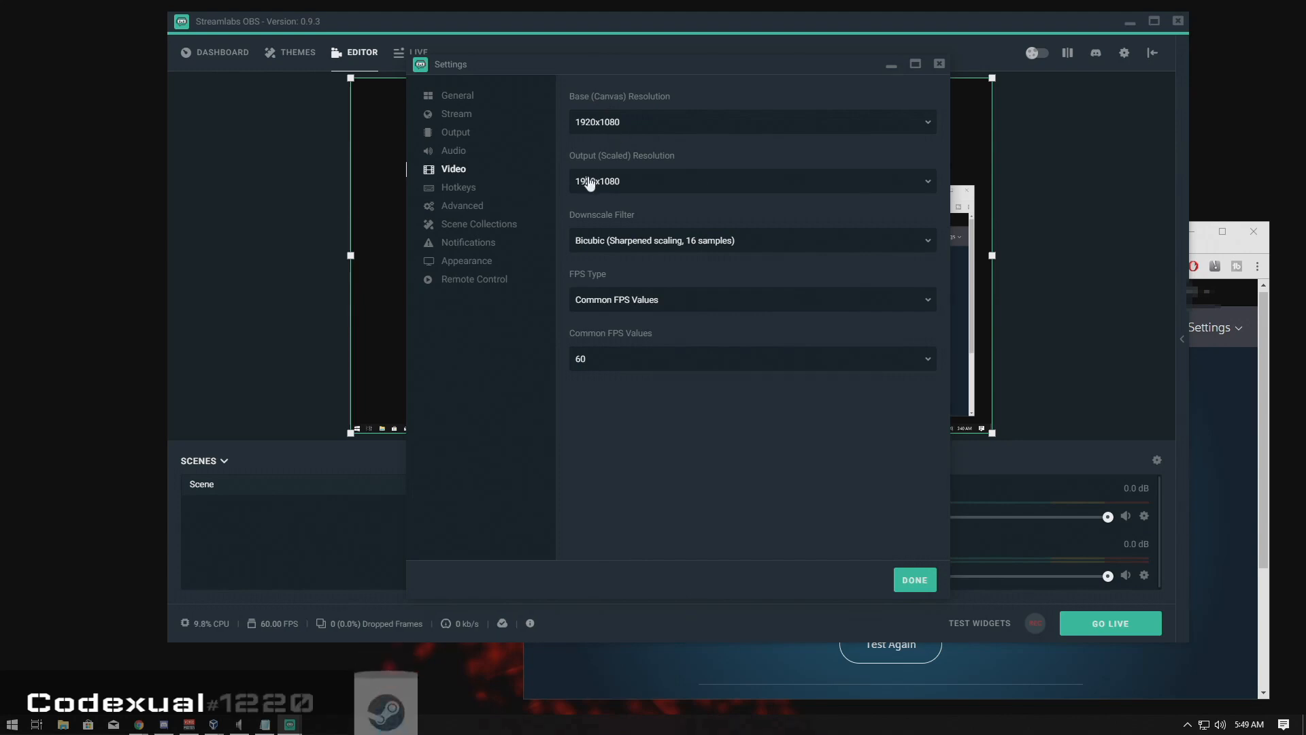
click(750, 181)
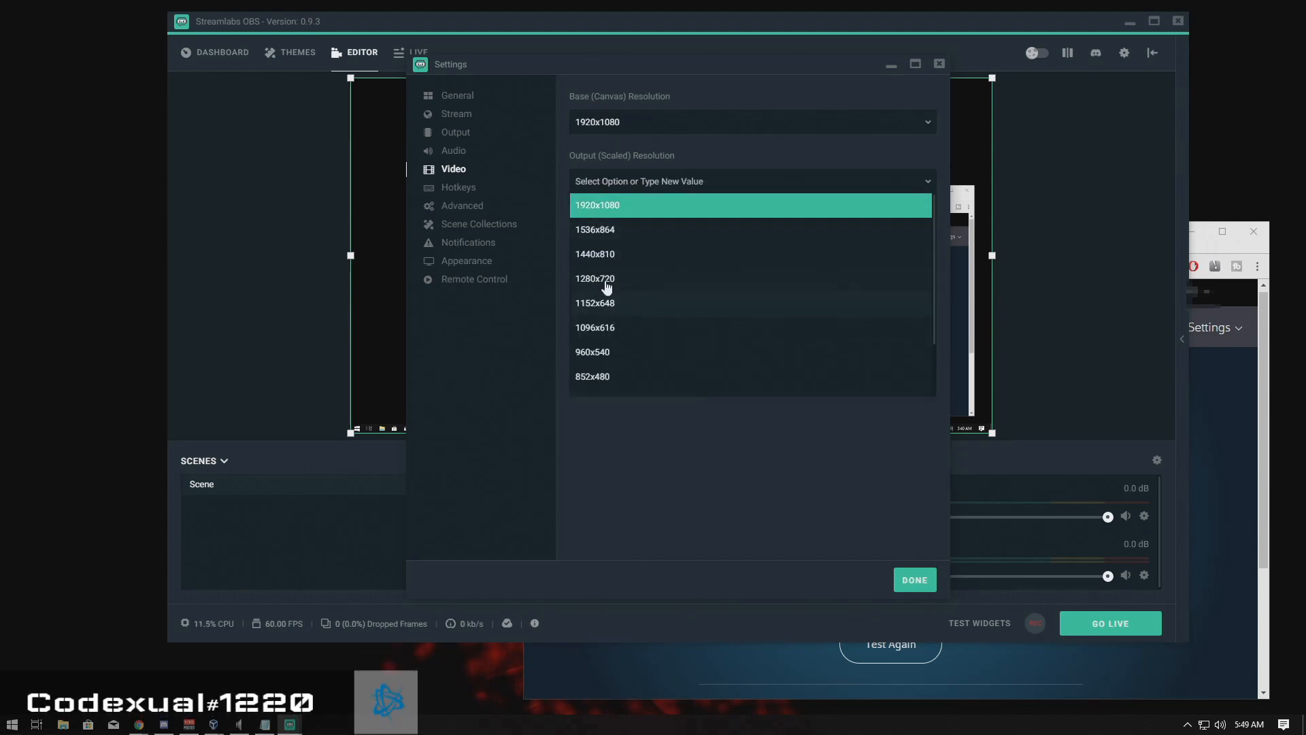
click(595, 278)
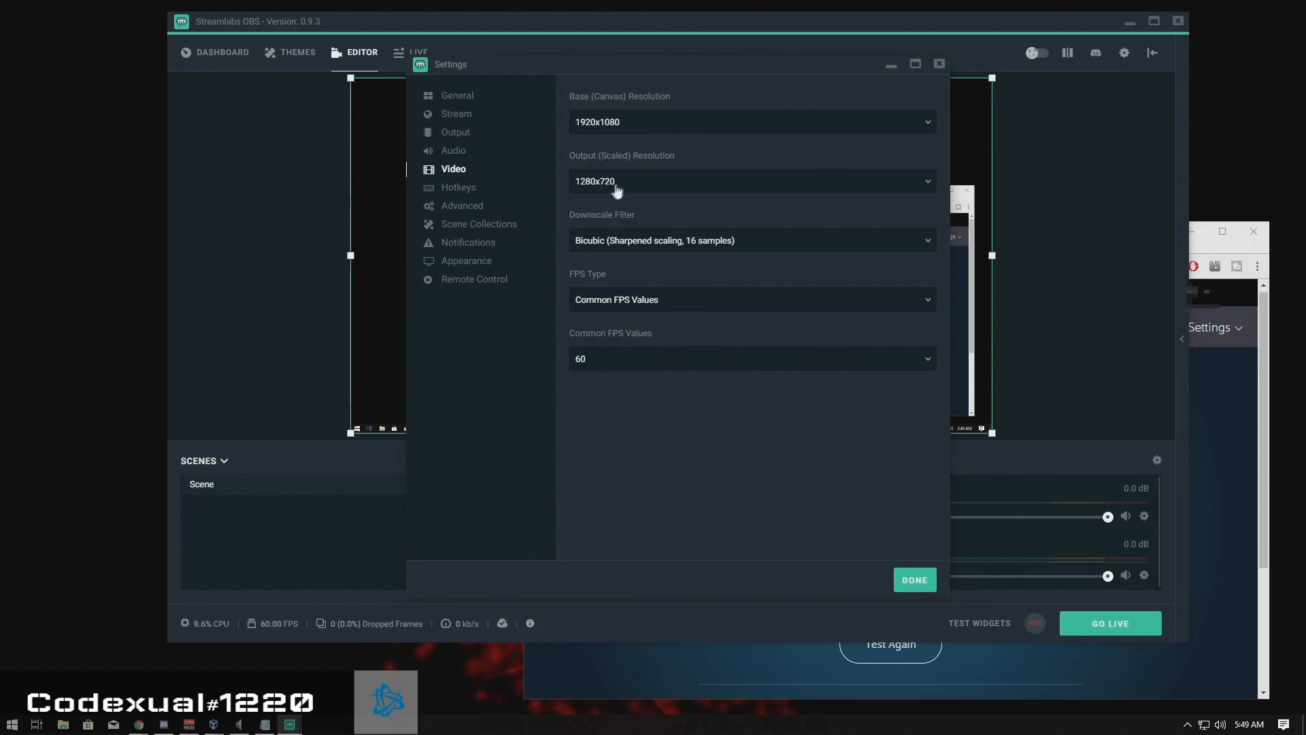
click(749, 180)
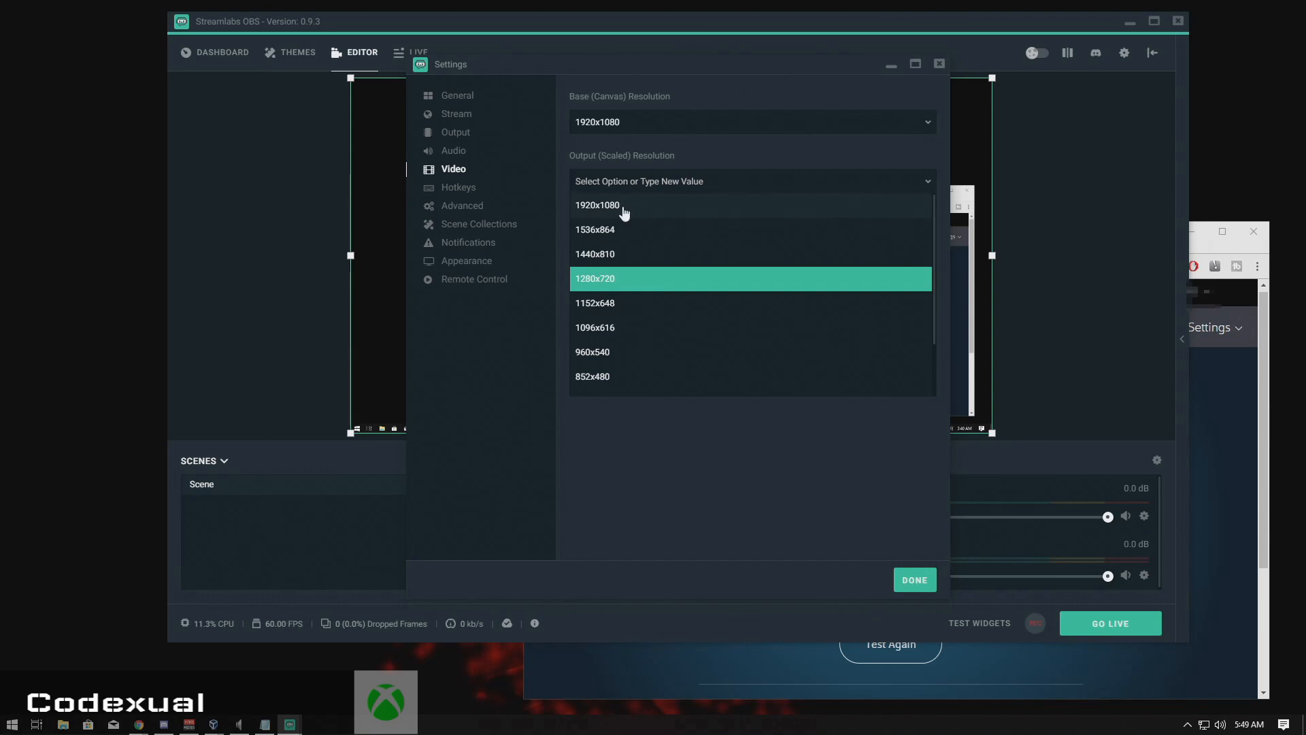
click(597, 205)
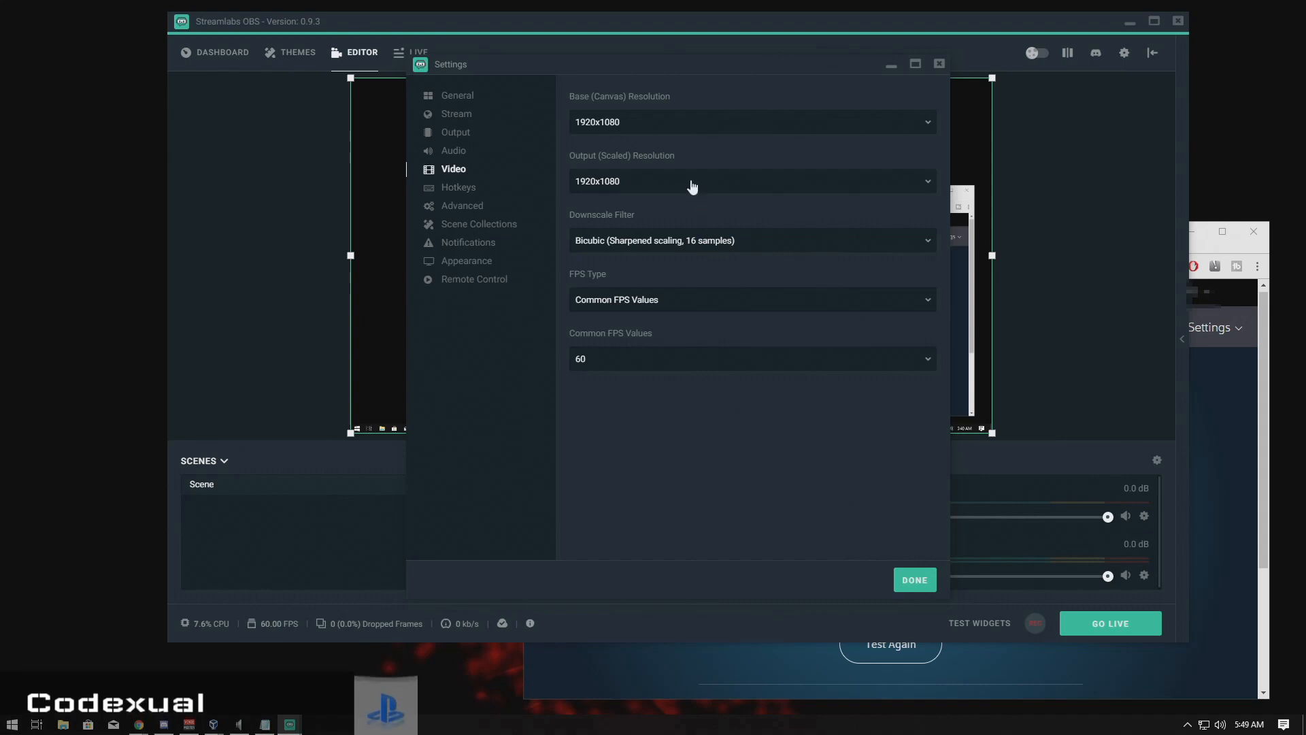
mouse_move(589, 349)
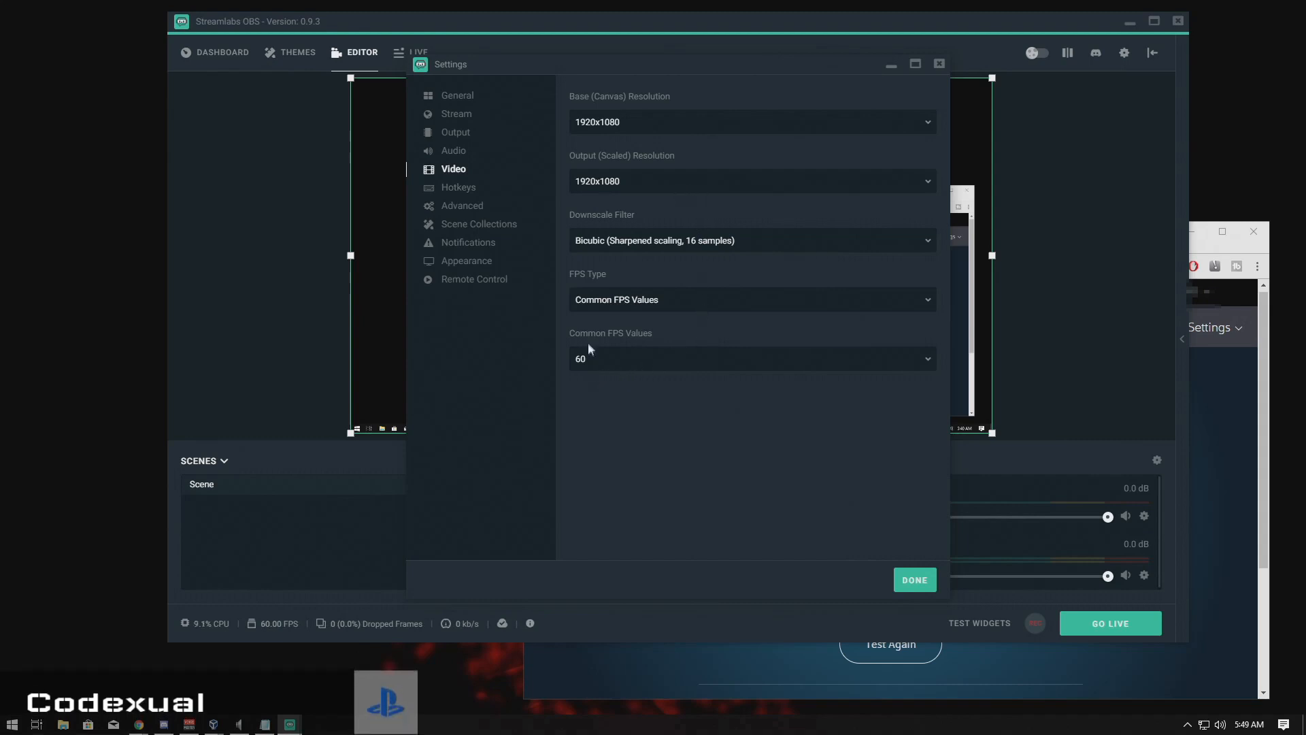
click(750, 358)
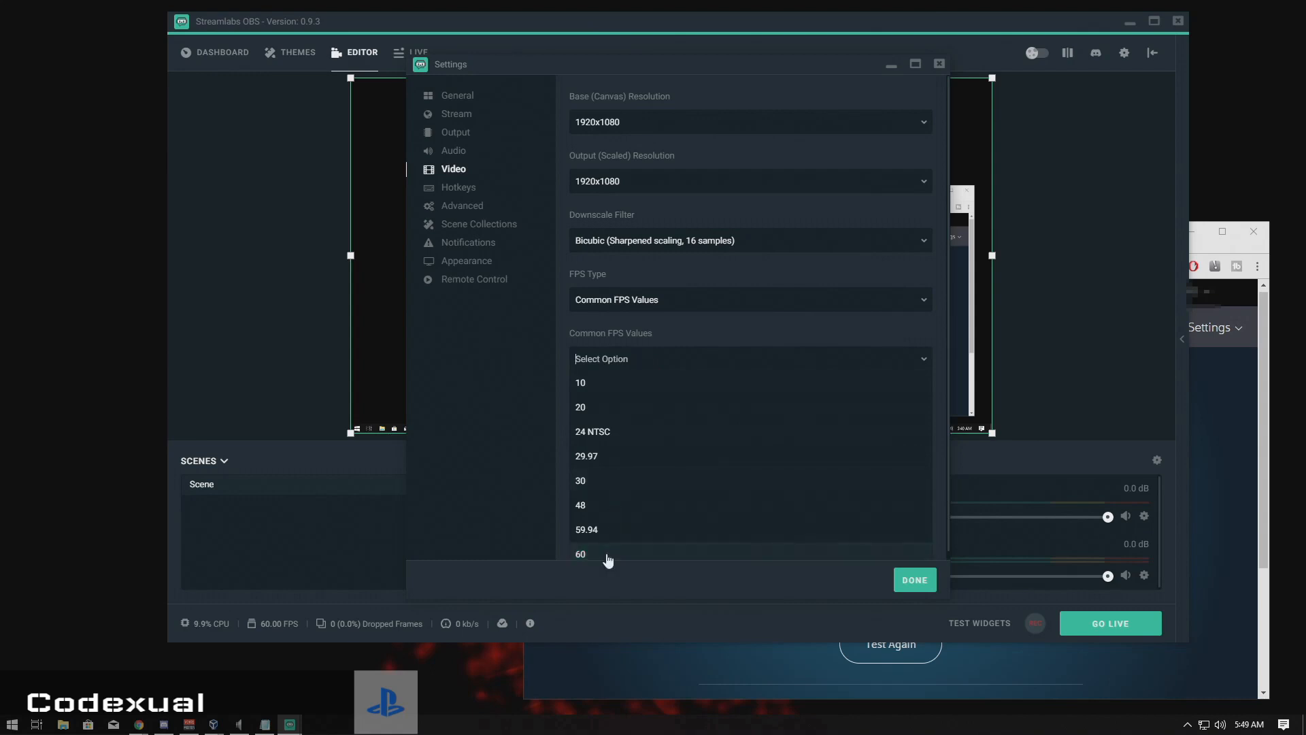
click(580, 553)
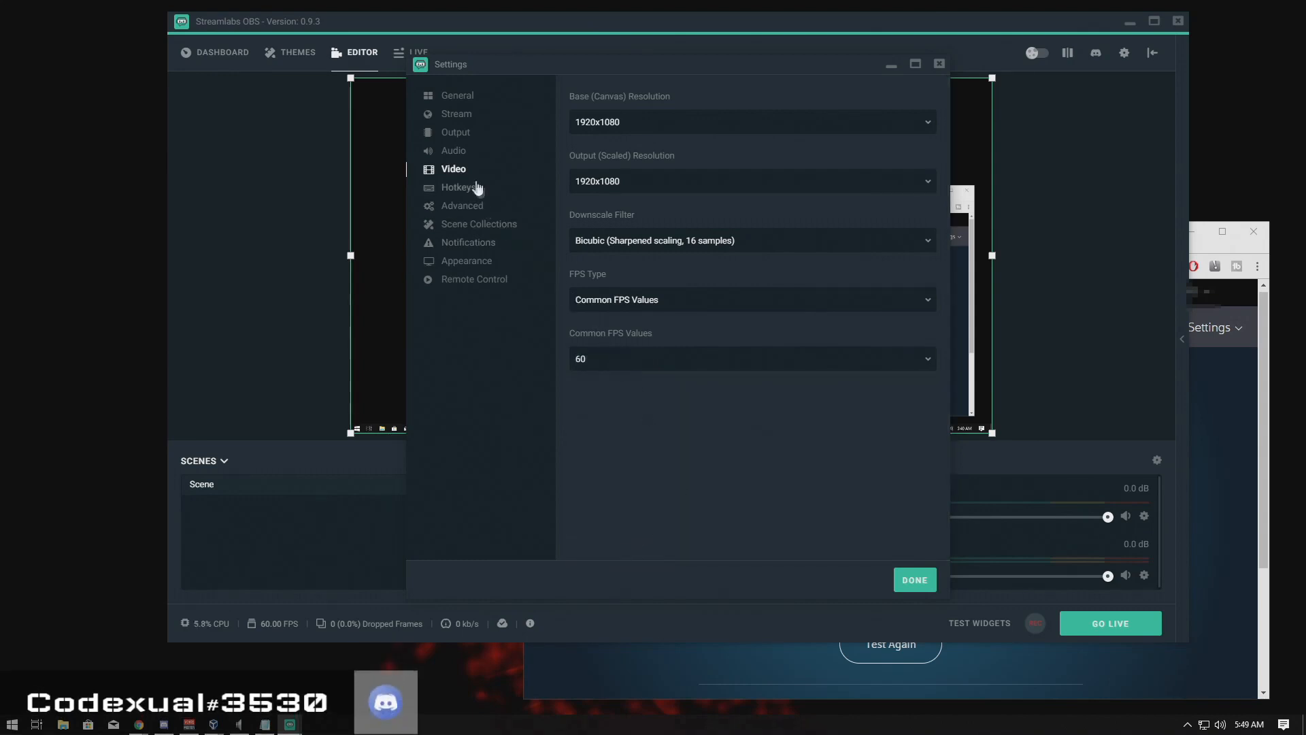
mouse_move(627, 213)
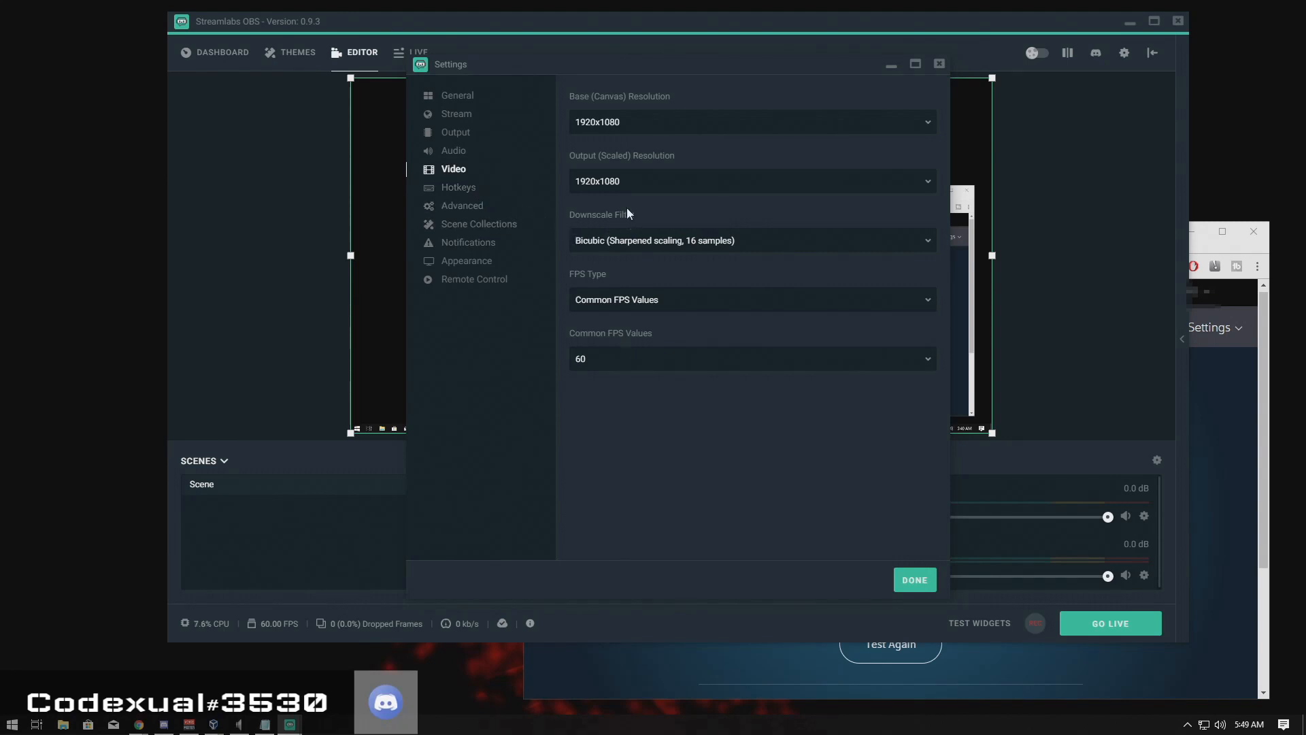
mouse_move(658, 193)
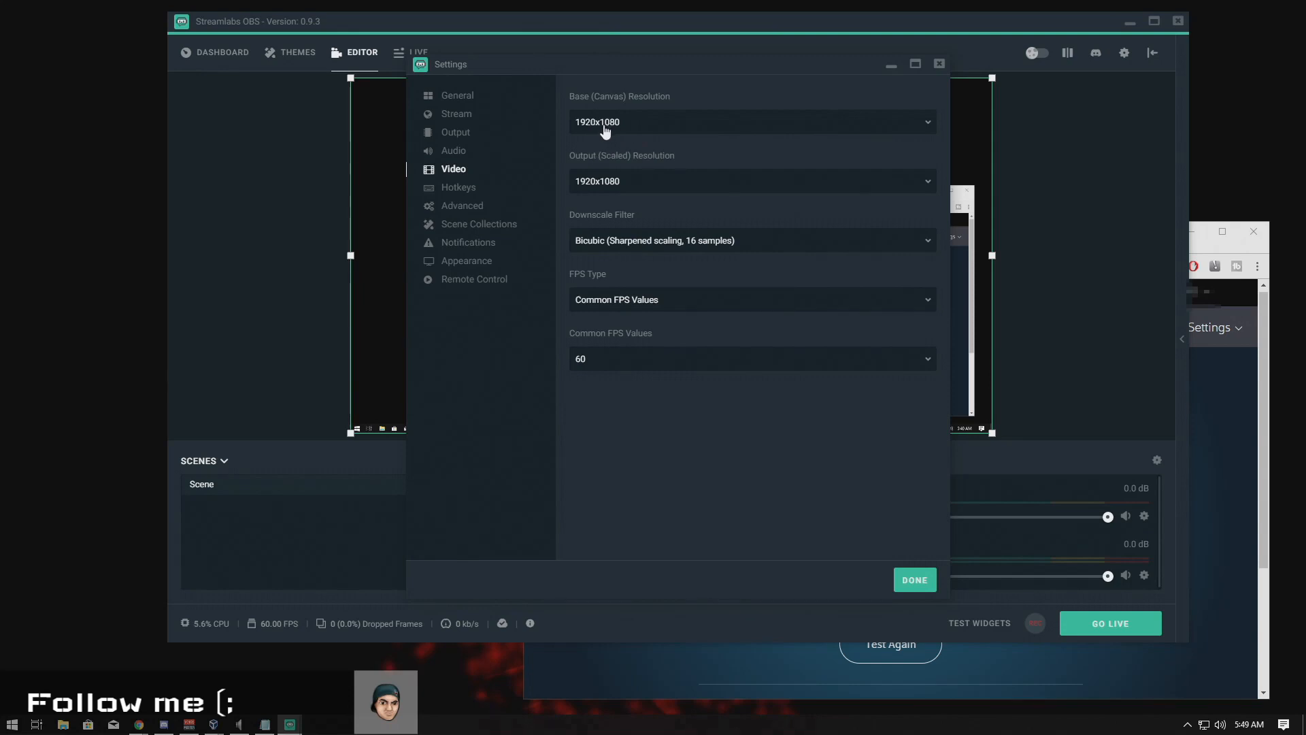
Keep the base canvas at 1920x1080, then move through Output to the Stream page.
click(752, 121)
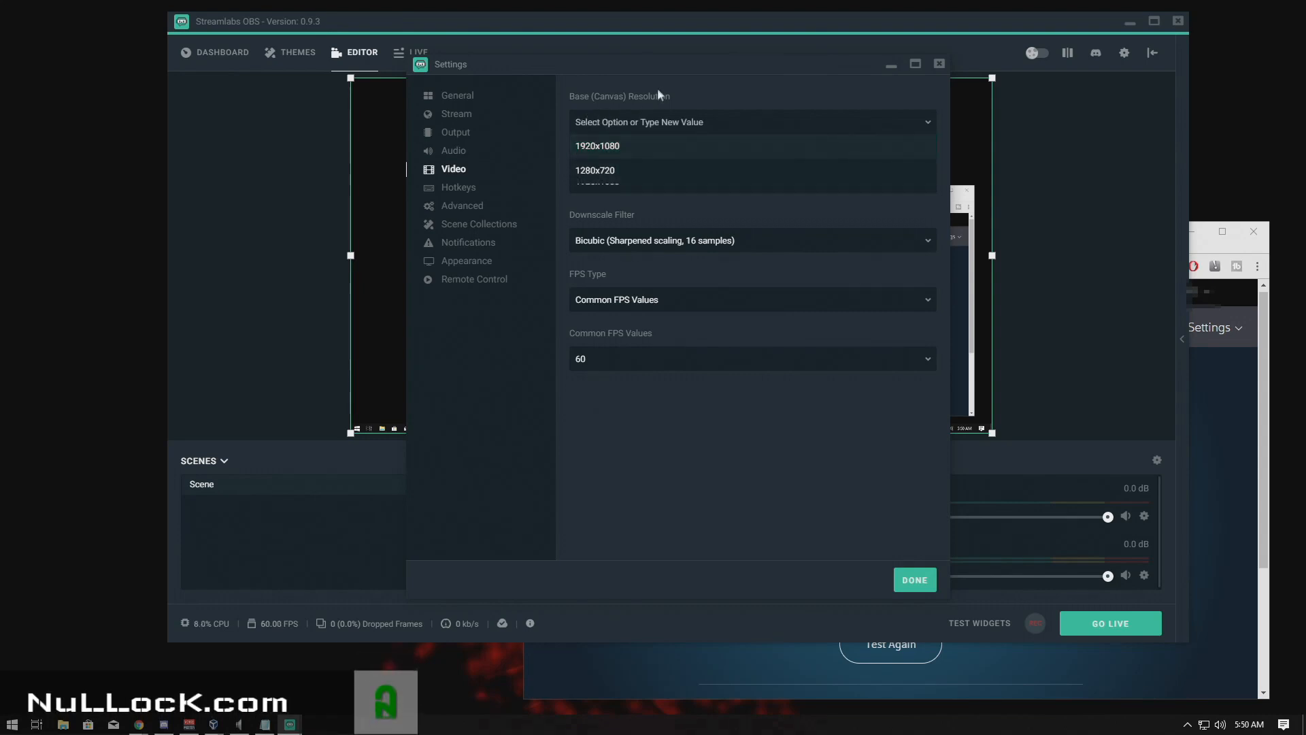
click(597, 146)
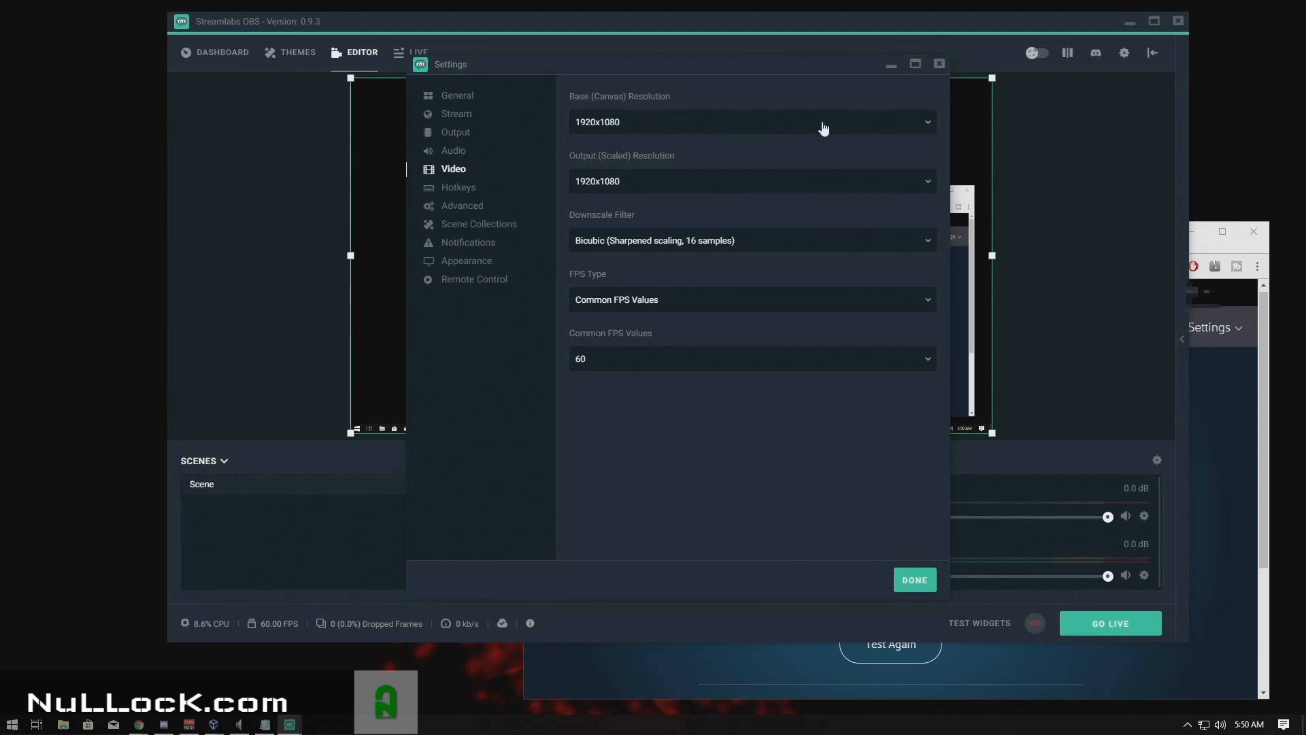
mouse_move(732, 253)
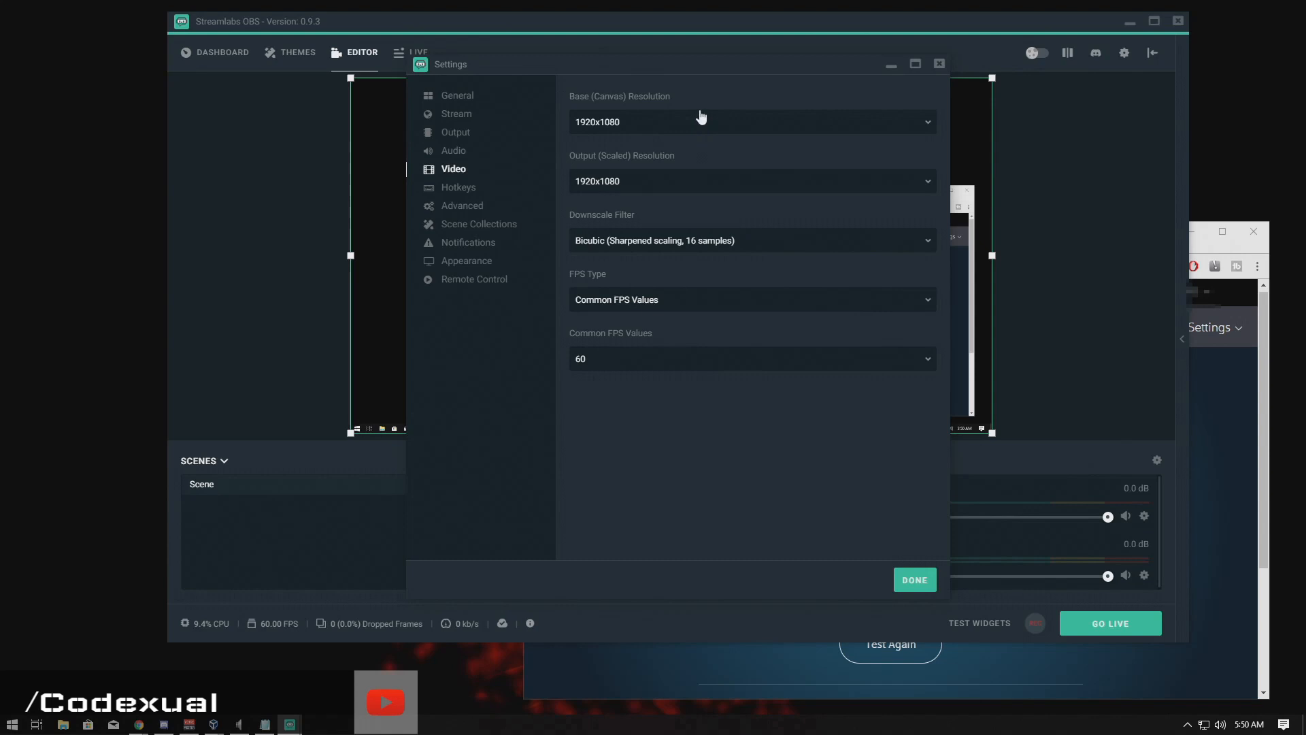
click(749, 122)
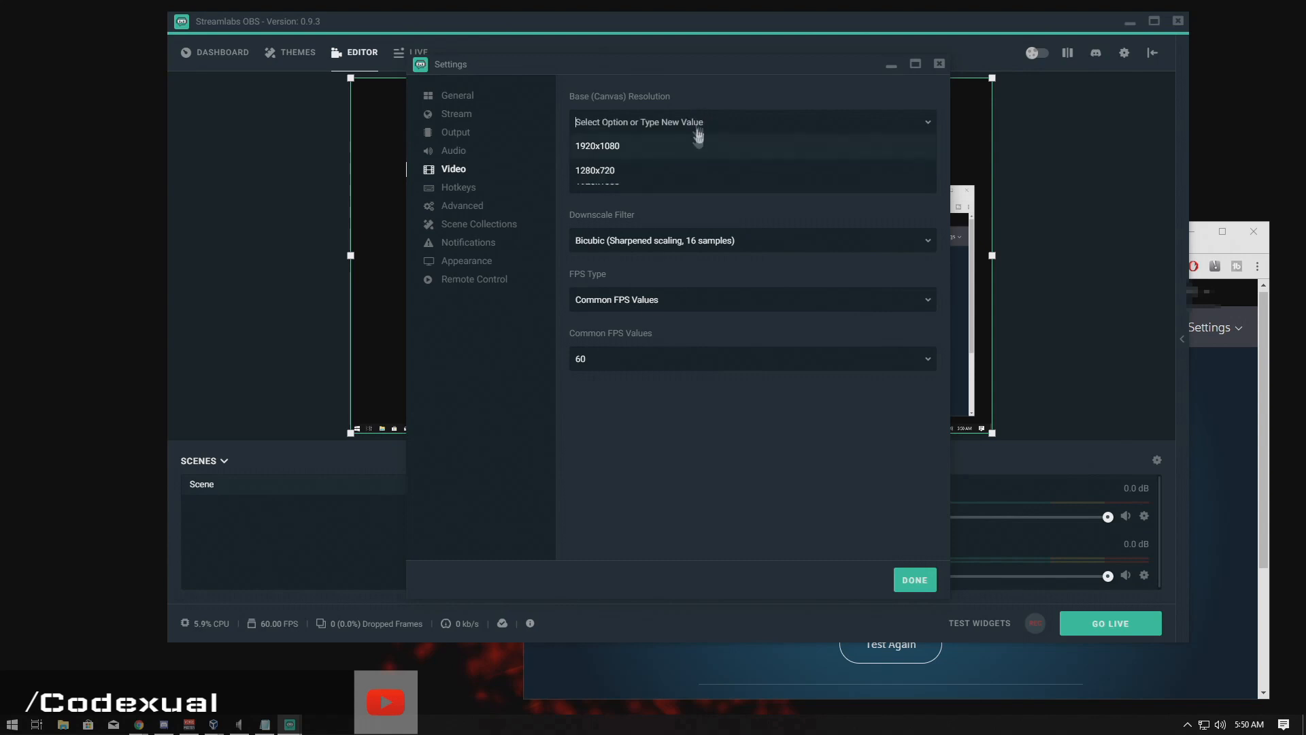
click(597, 146)
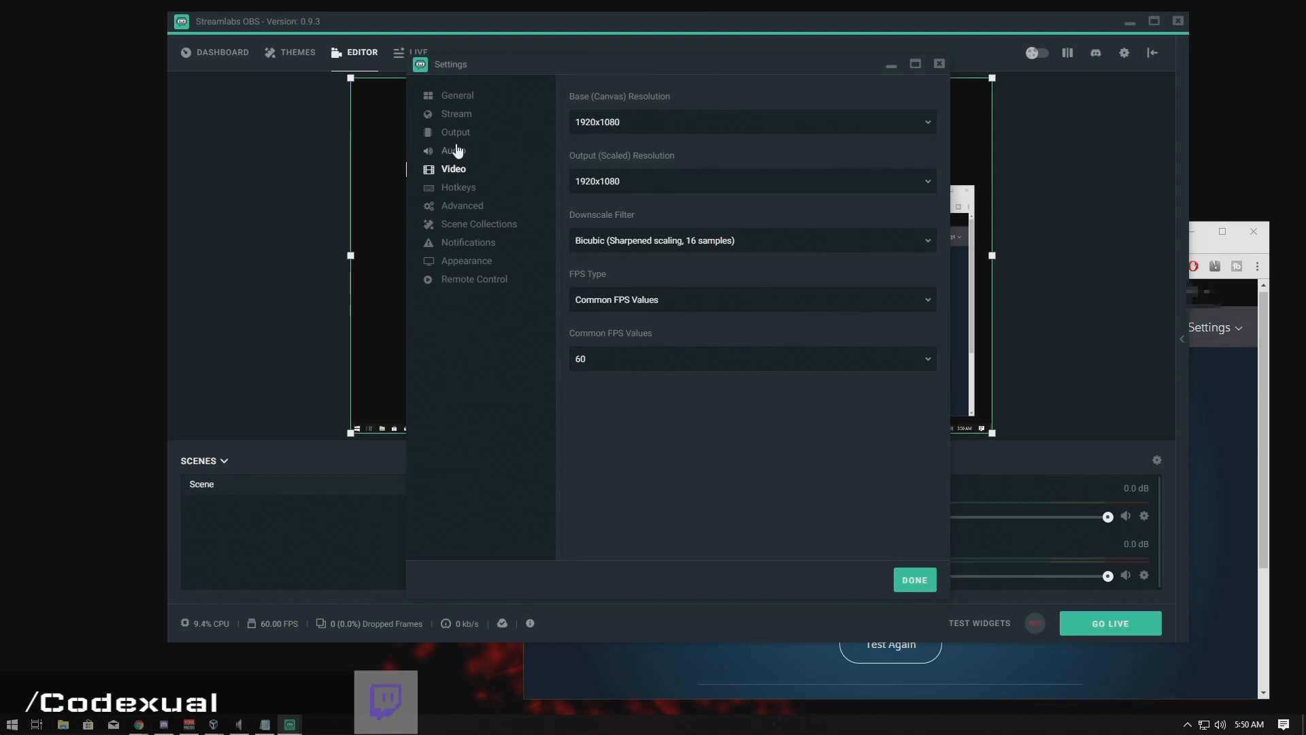
mouse_move(439, 81)
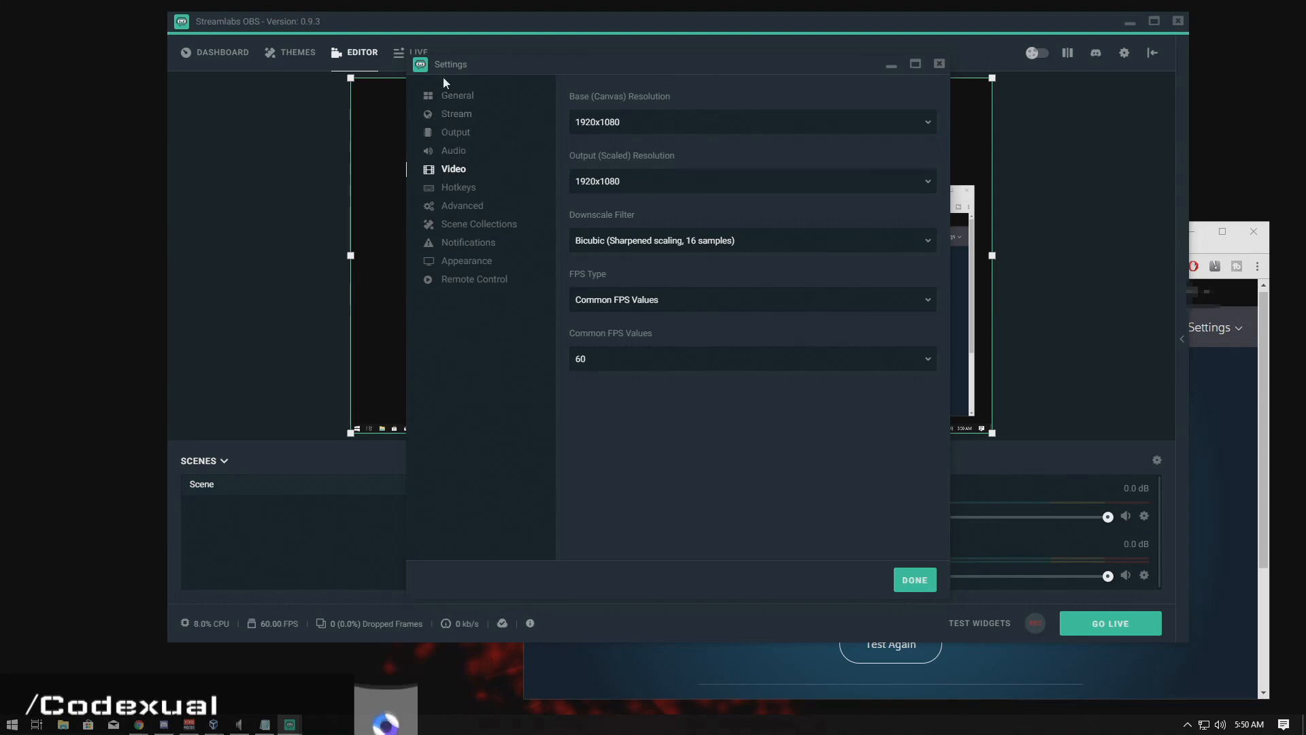
click(456, 132)
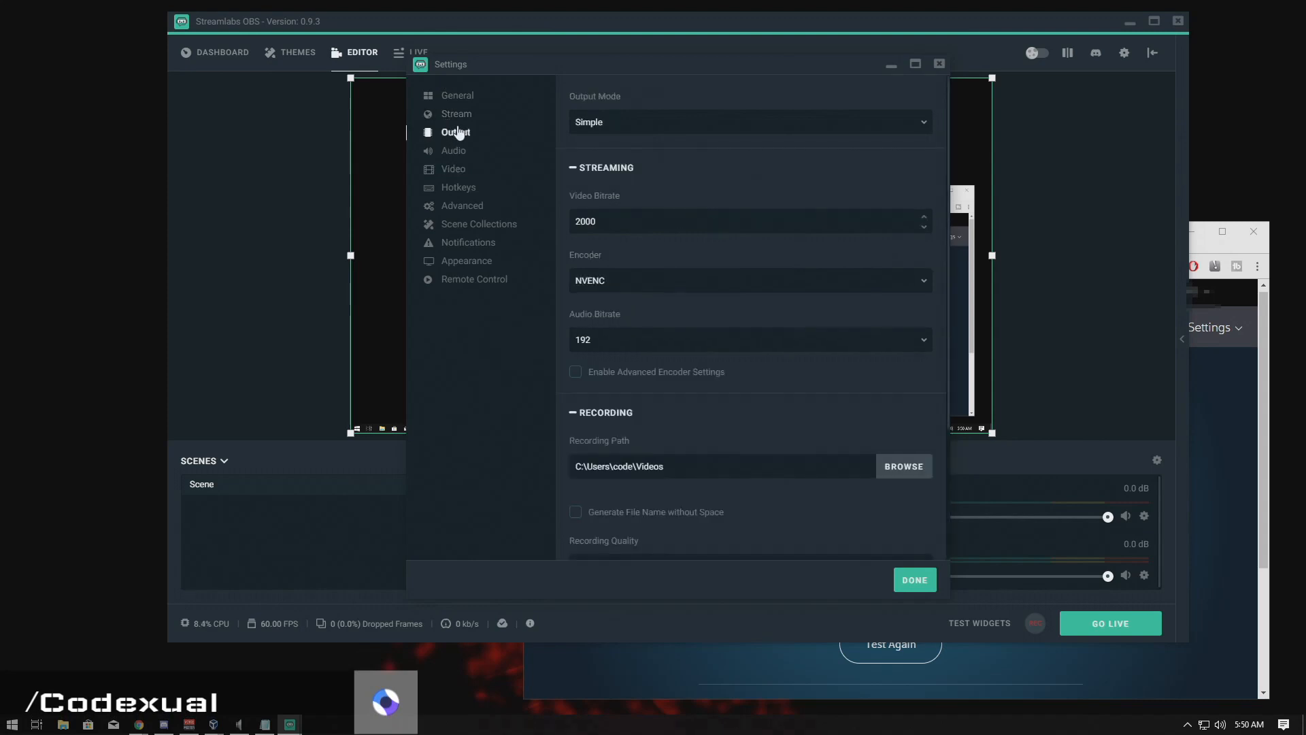
click(455, 114)
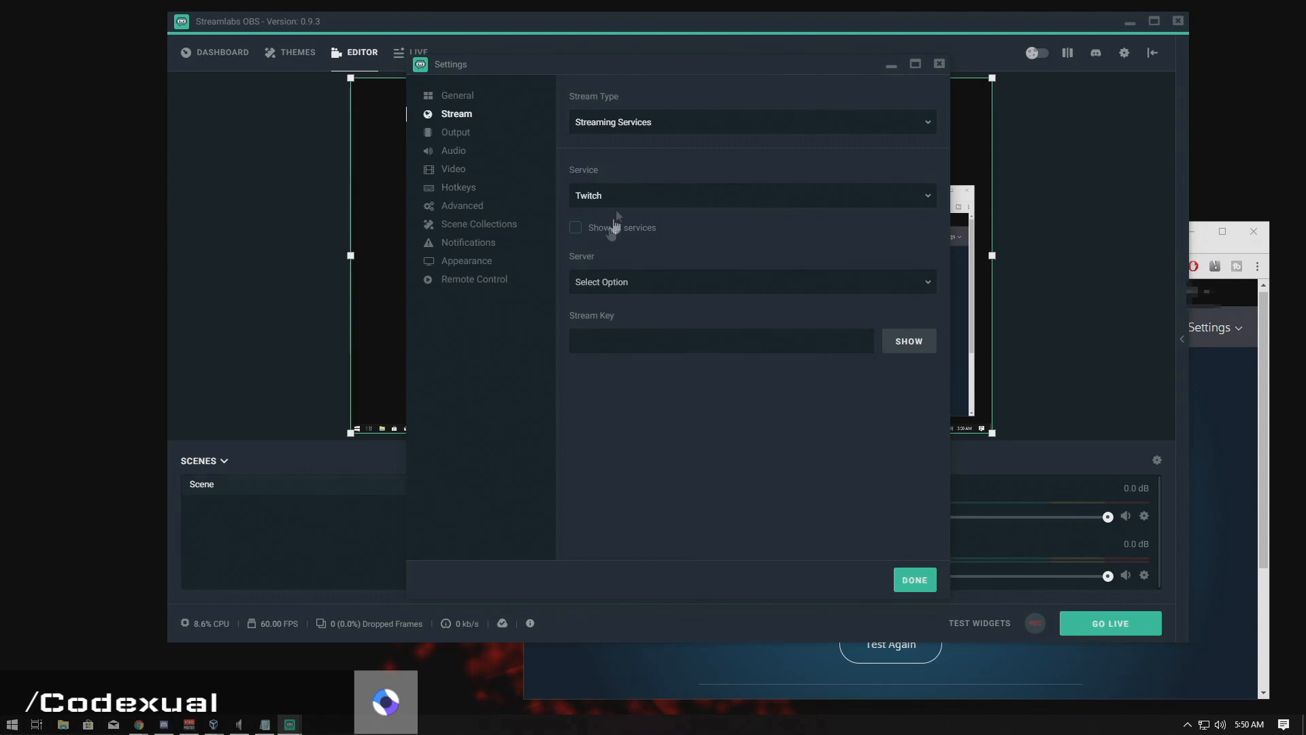
Choose Restream.io as the stream service with the EU-West (London) server and close settings.
click(749, 195)
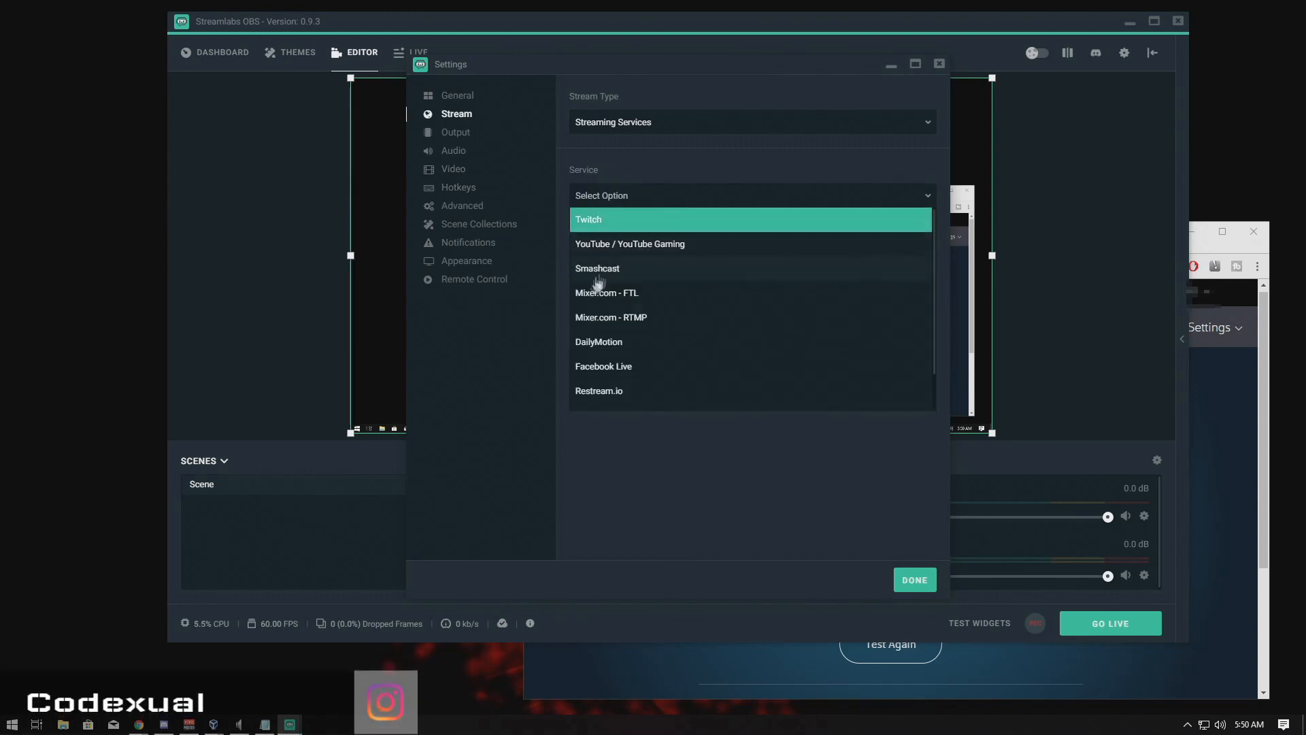
mouse_move(591, 294)
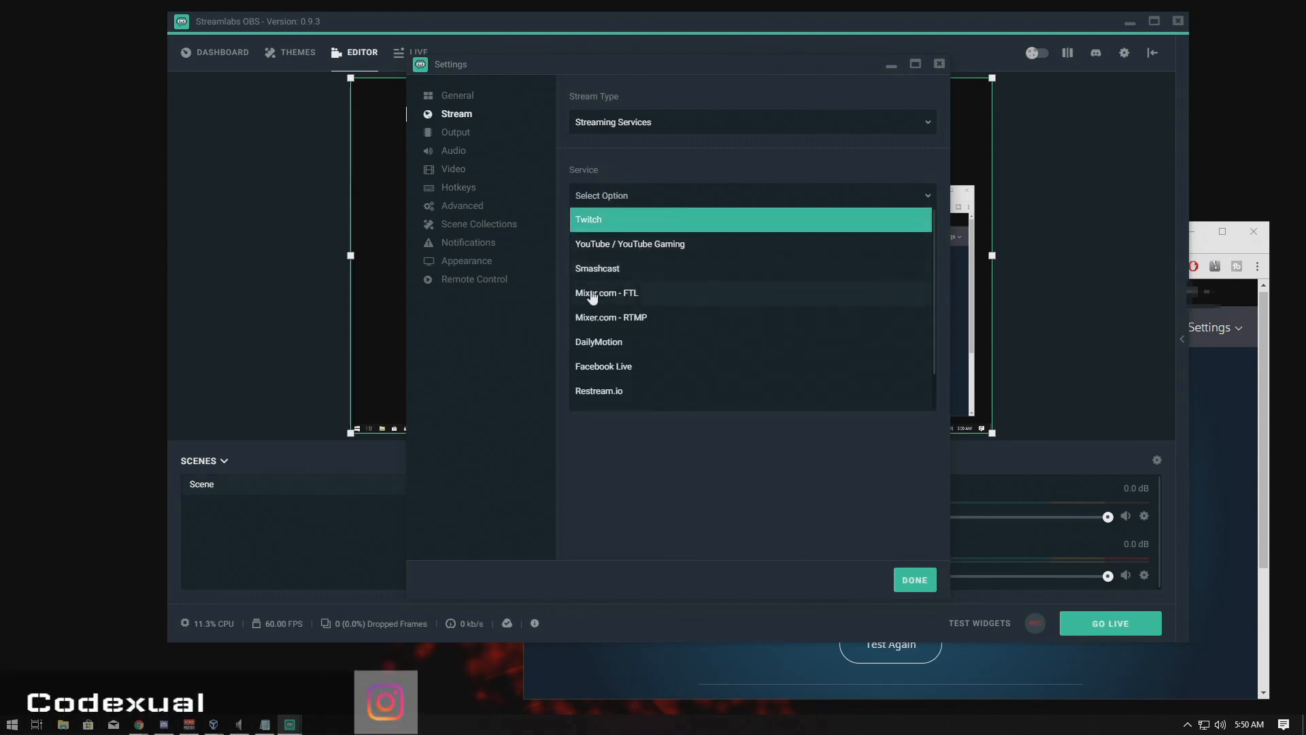
mouse_move(583, 374)
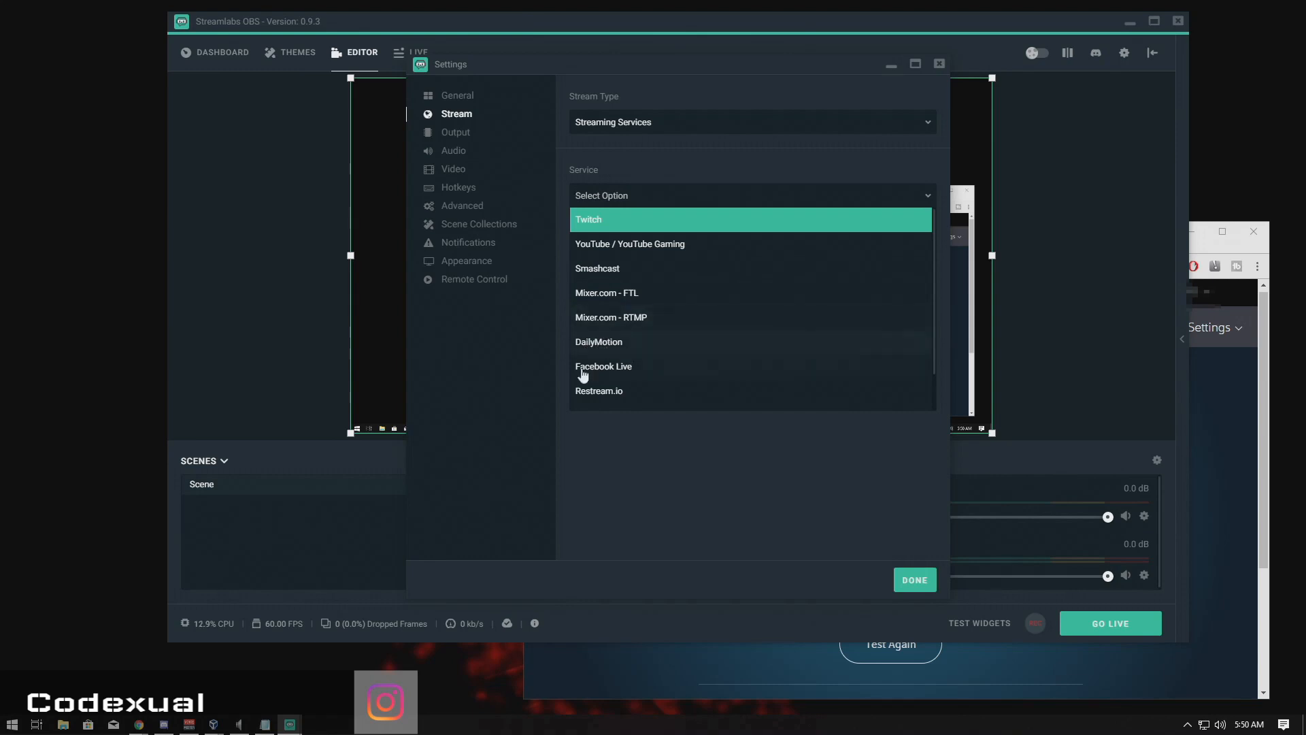
scroll(down, 3)
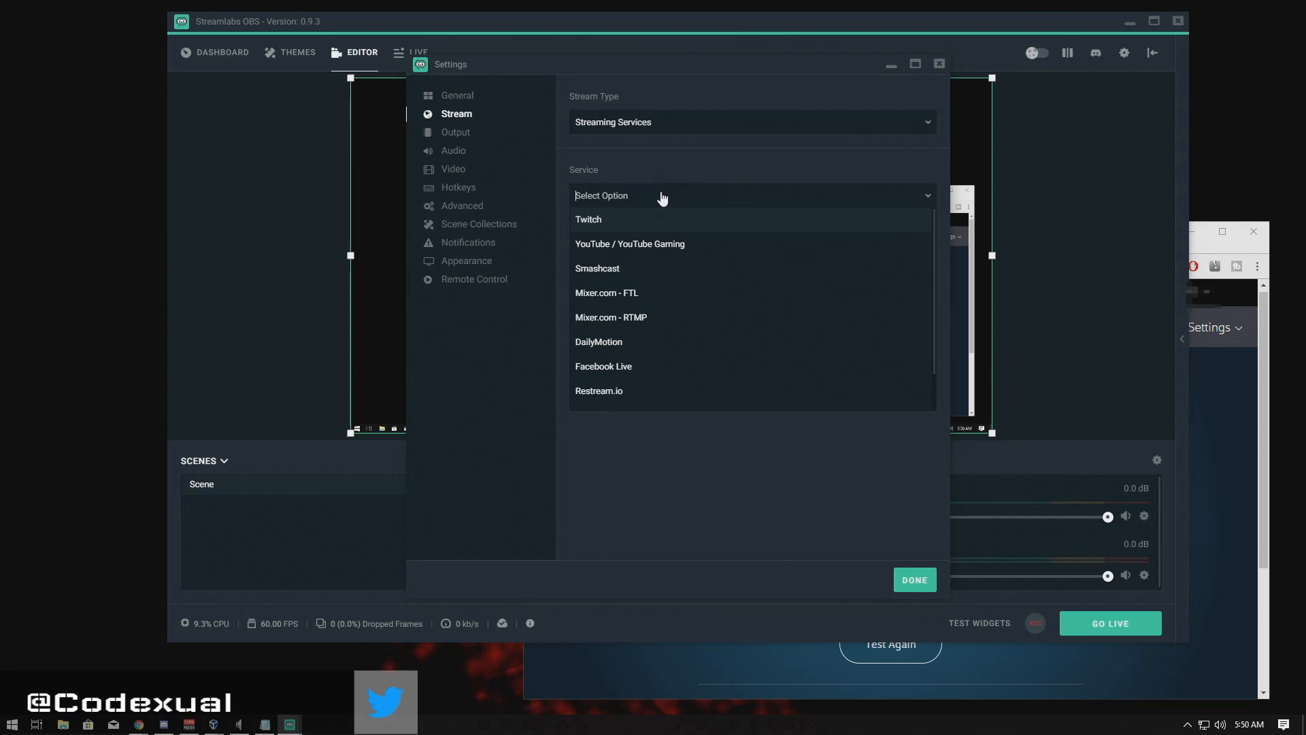
click(588, 219)
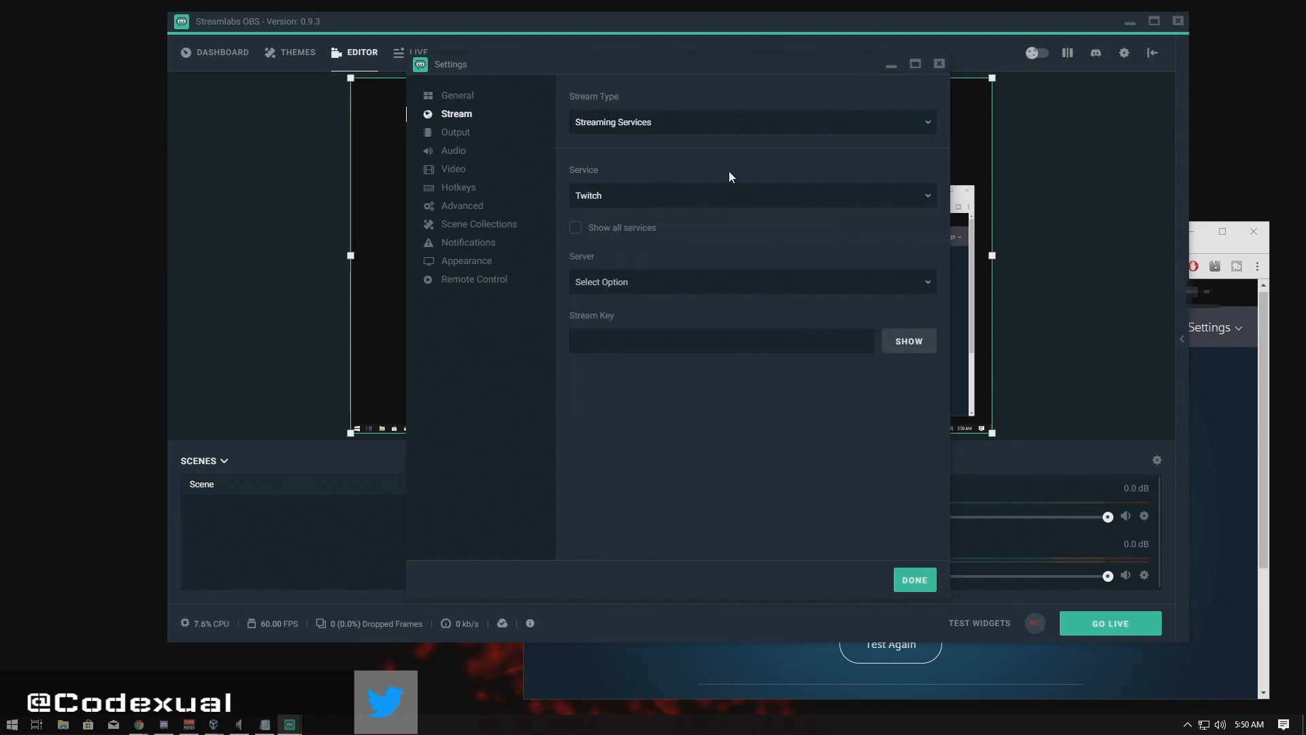
click(750, 196)
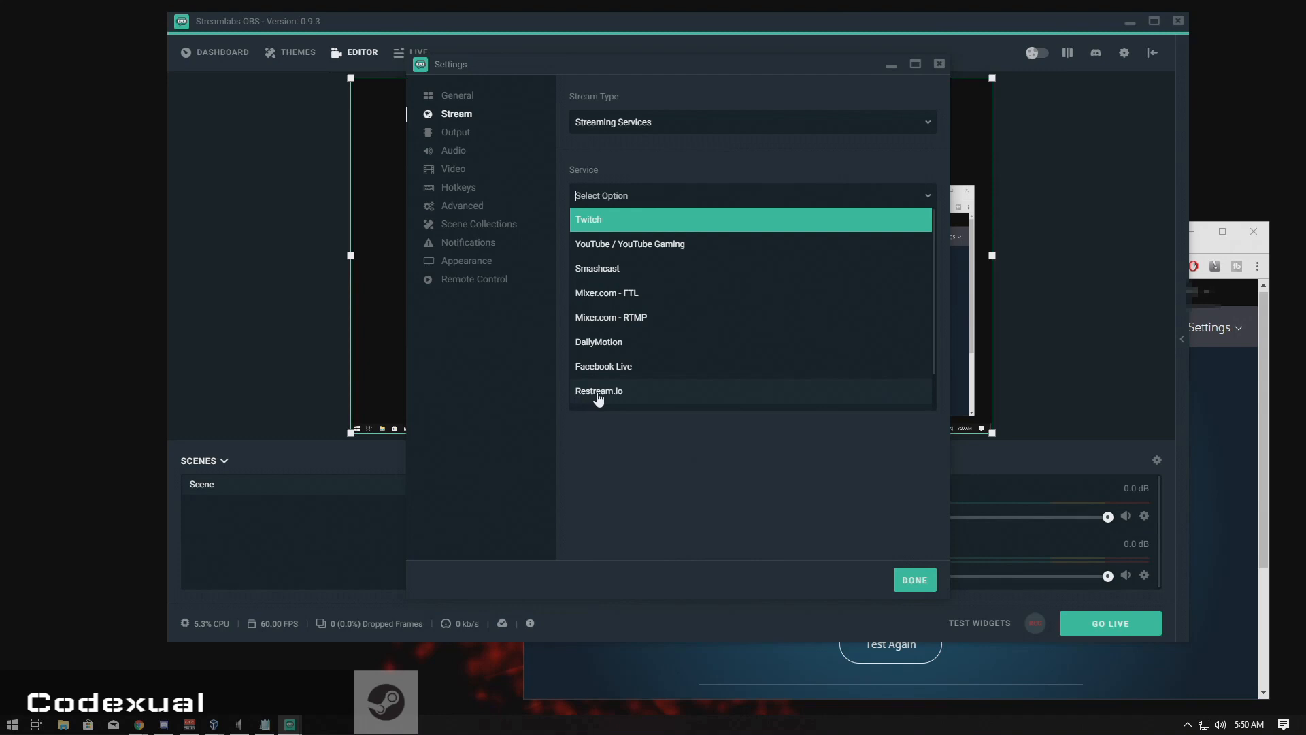
mouse_move(593, 401)
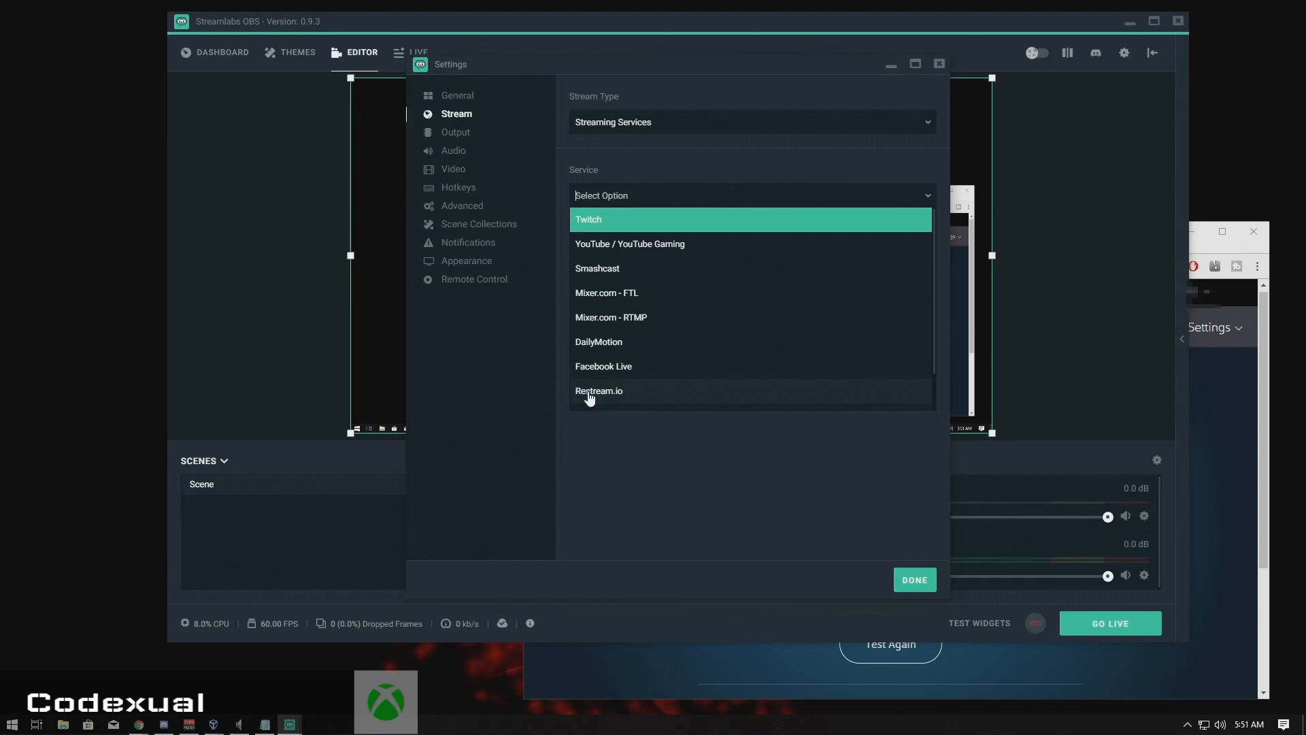
click(598, 390)
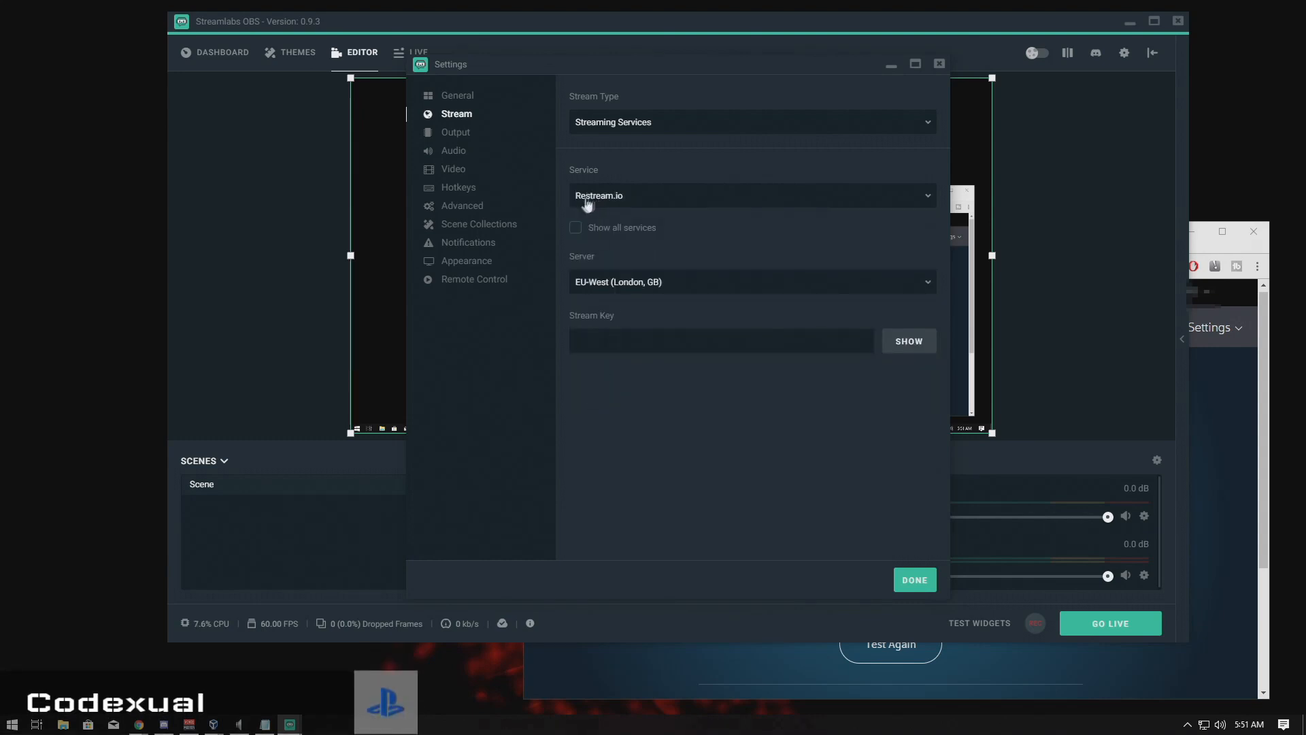
mouse_move(649, 193)
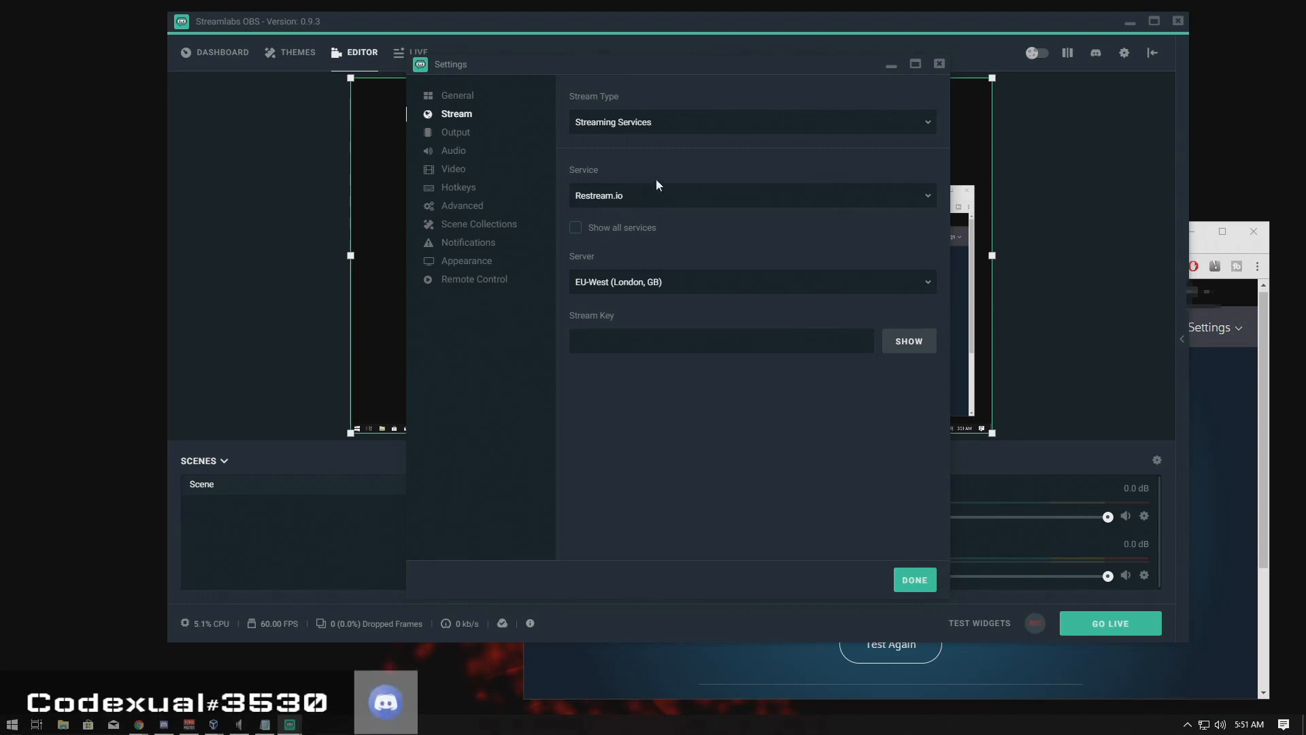
mouse_move(650, 206)
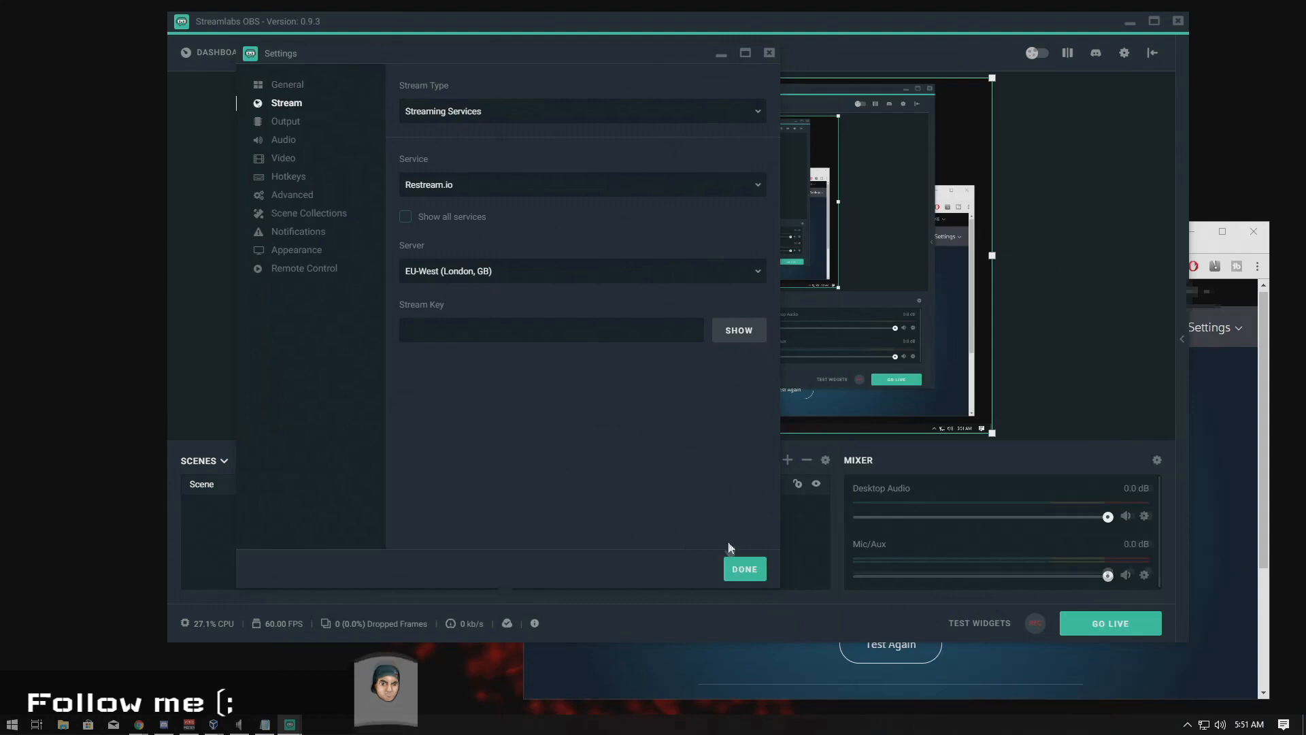
click(743, 568)
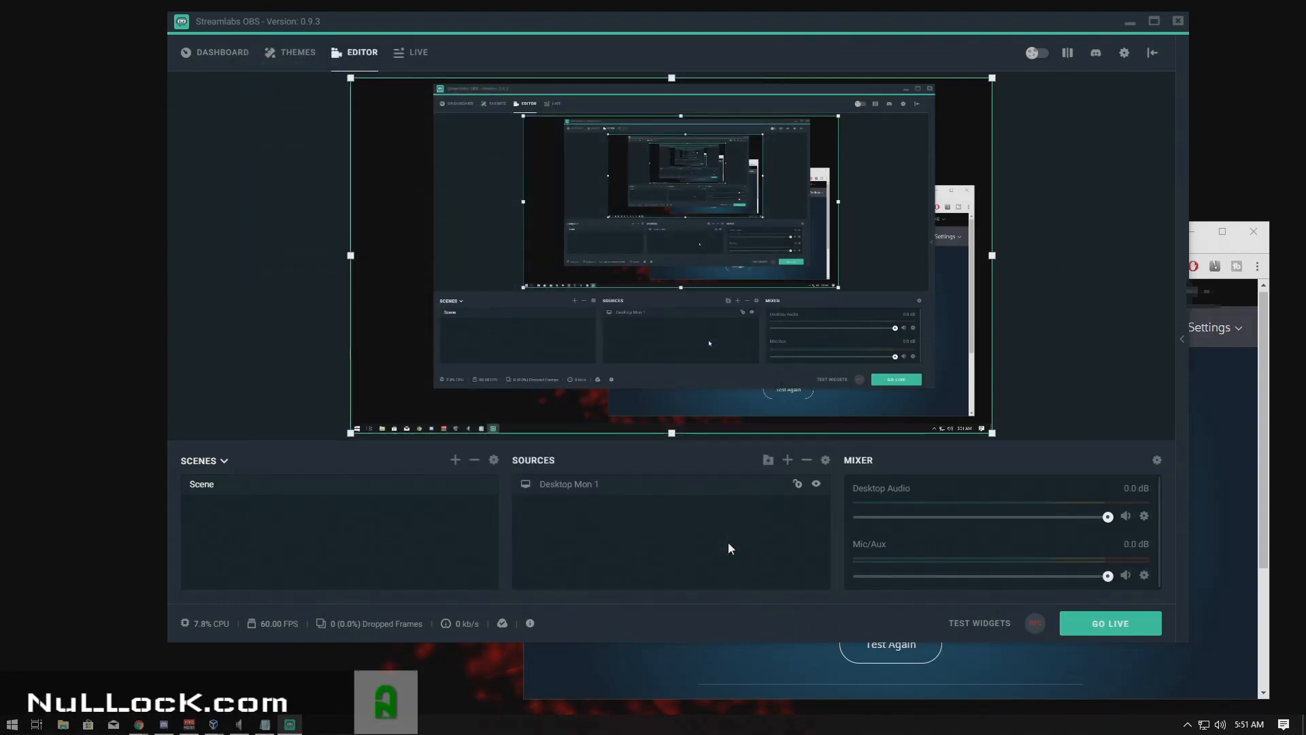